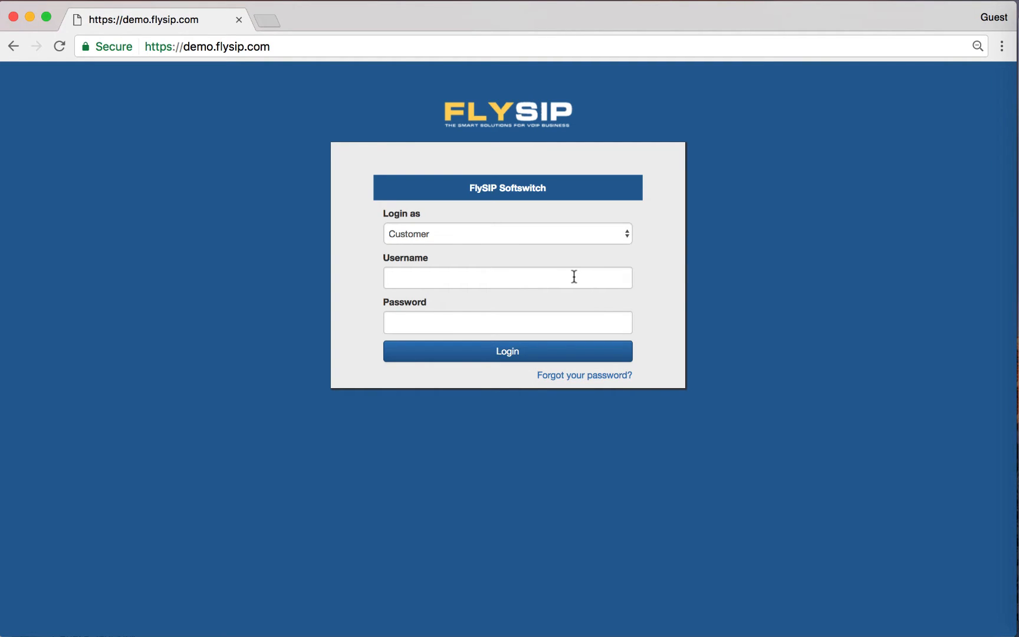
- Enter username admin and the password in the Customer login form
left_click(507, 276)
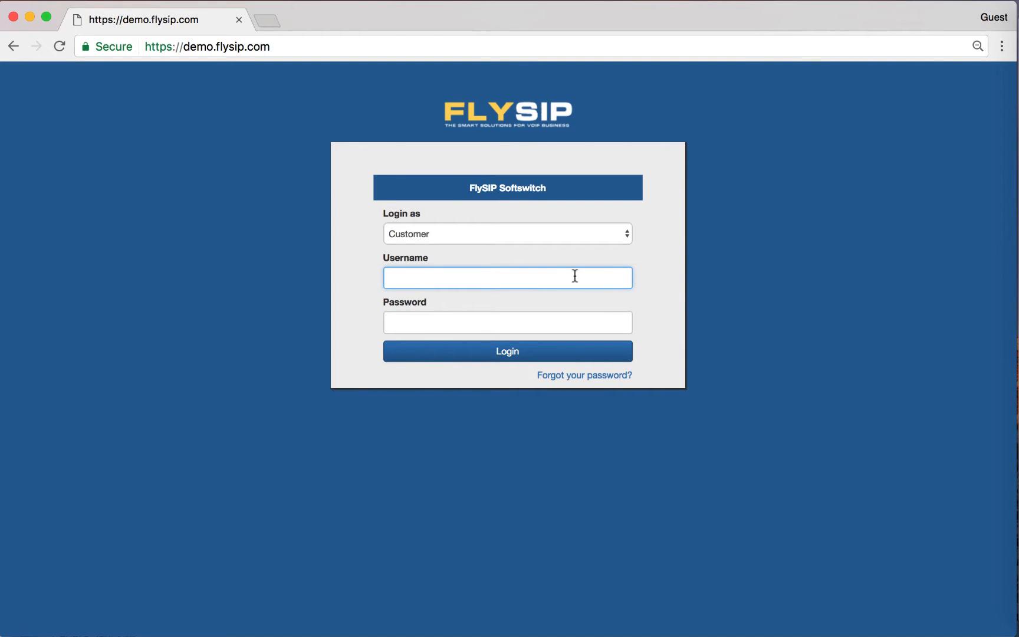
type("admin")
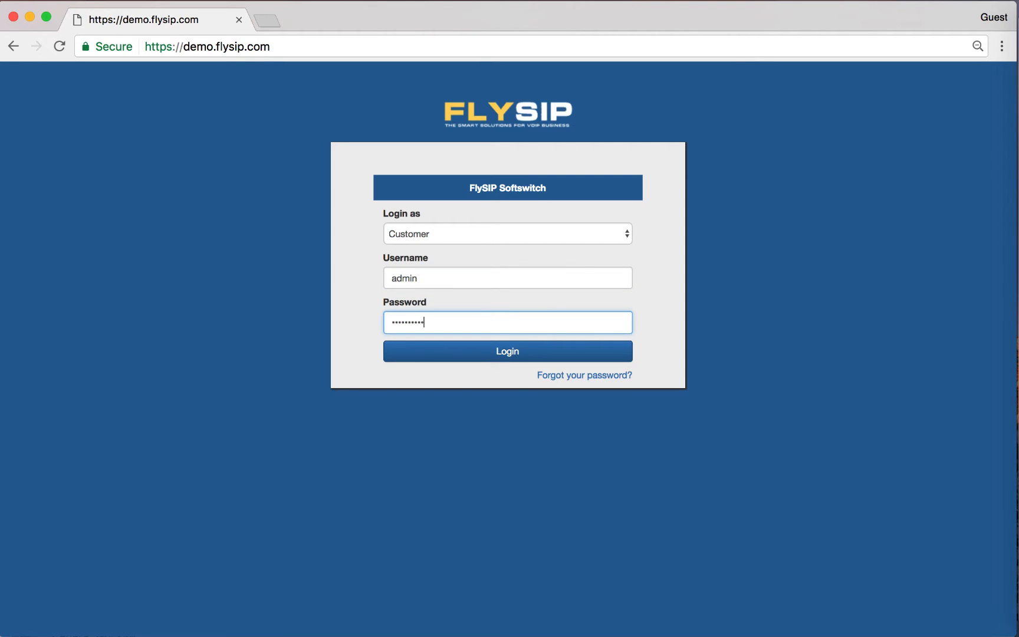
- Log in to the softswitch as admin
left_click(507, 351)
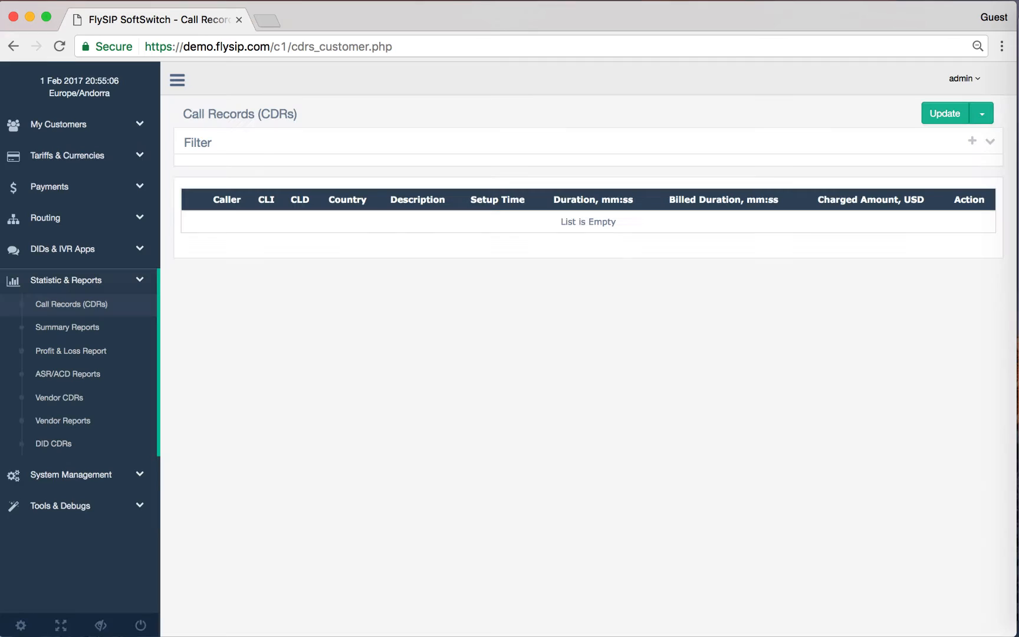
mouse_move(434, 325)
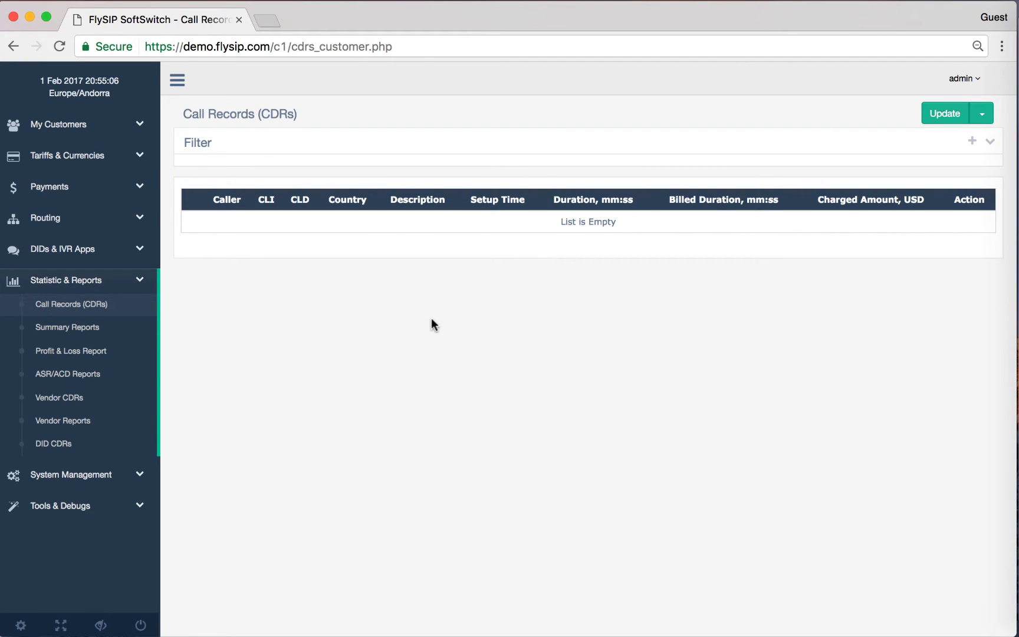
mouse_move(330, 336)
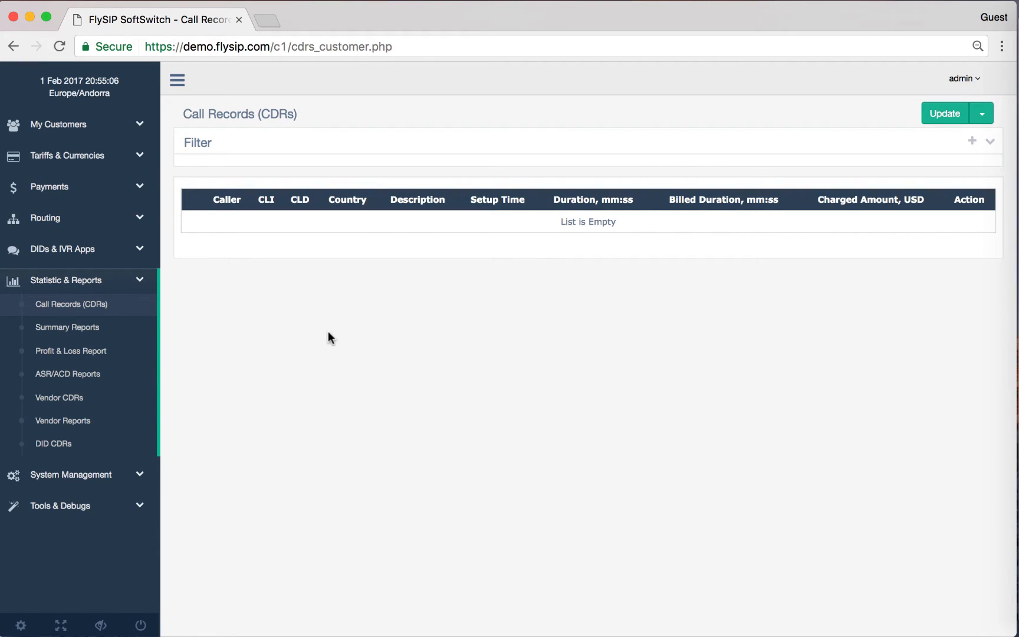
mouse_move(135, 218)
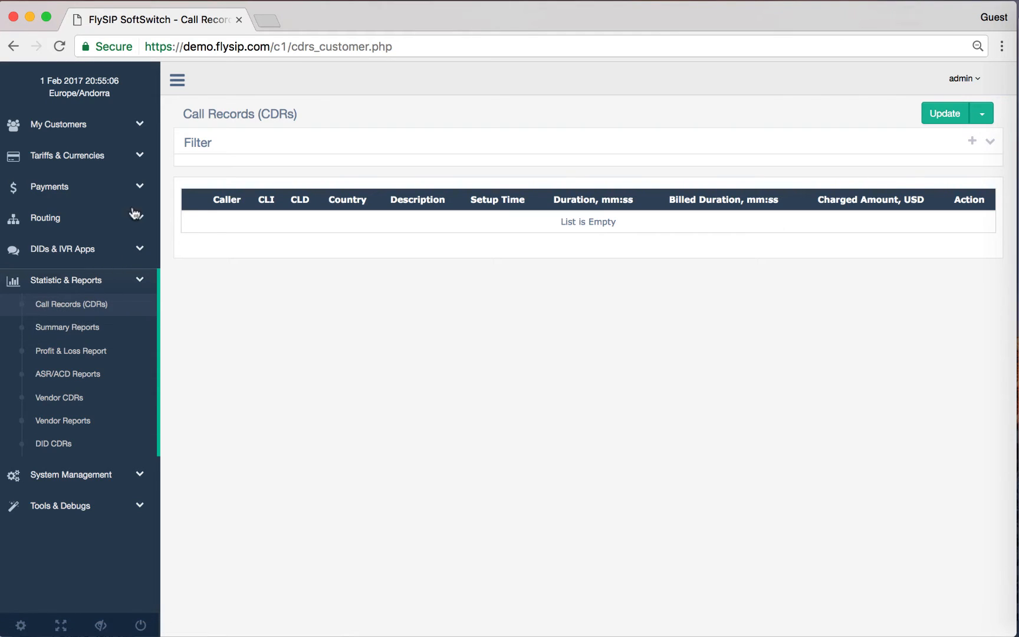
mouse_move(753, 142)
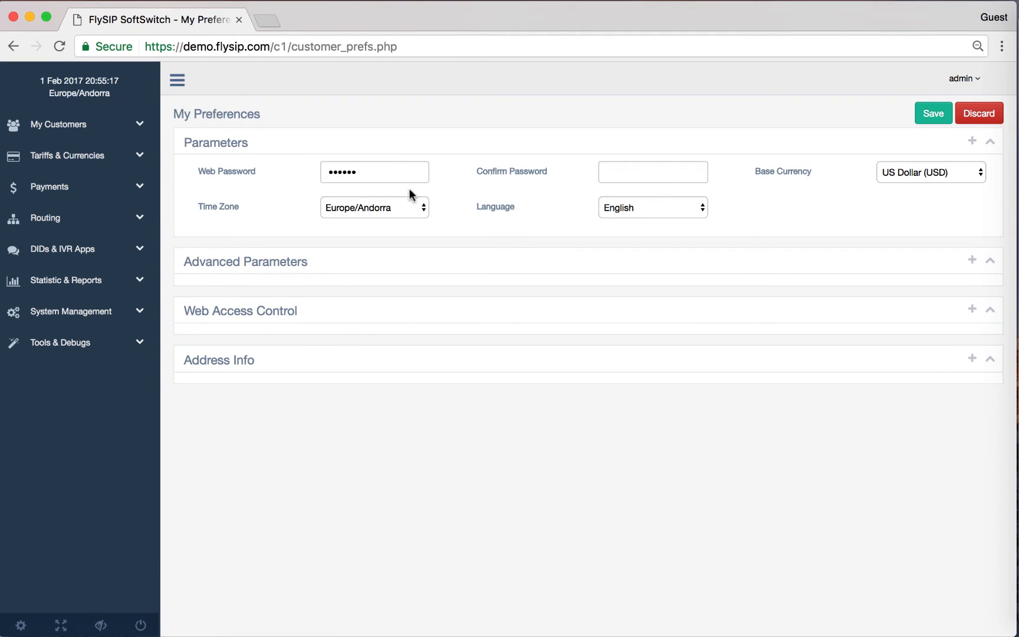
mouse_move(845, 193)
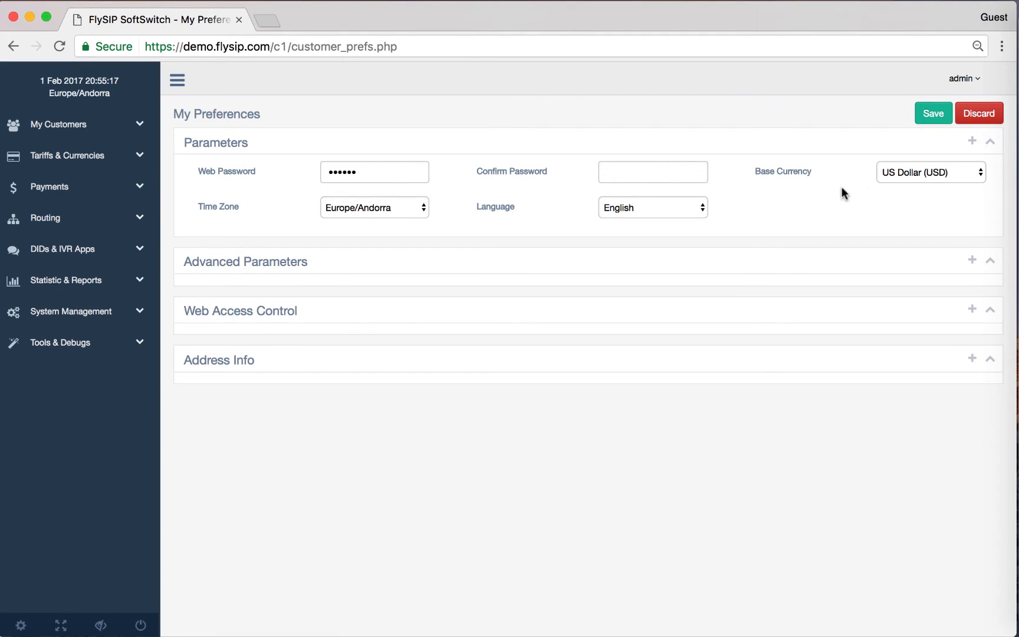
mouse_move(442, 189)
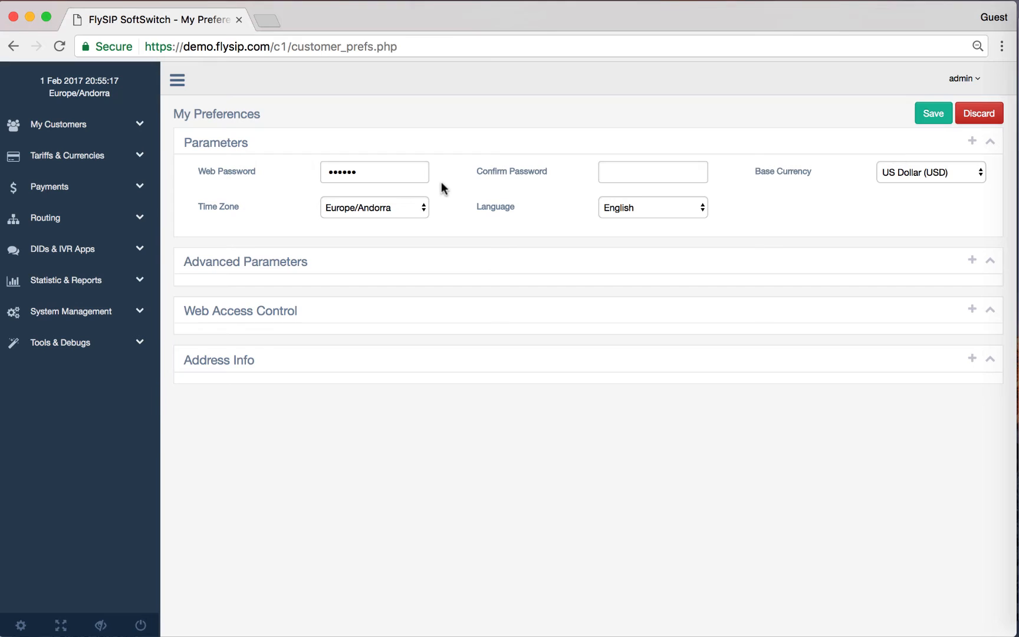
mouse_move(189, 224)
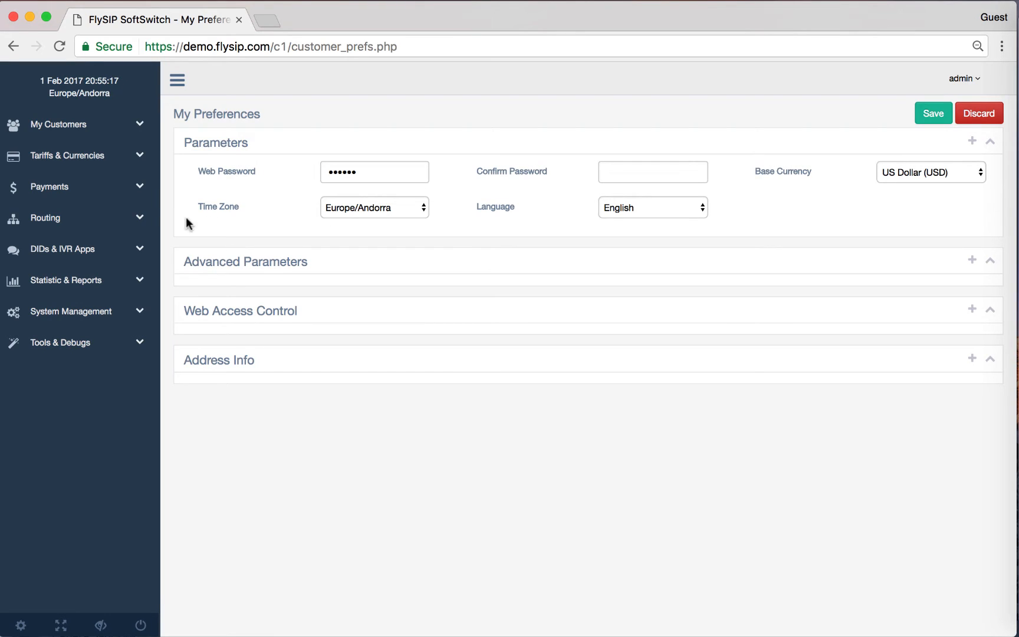
- Add and save vendor TestVendor with web login TestVendor under Routing > Vendors
left_click(45, 217)
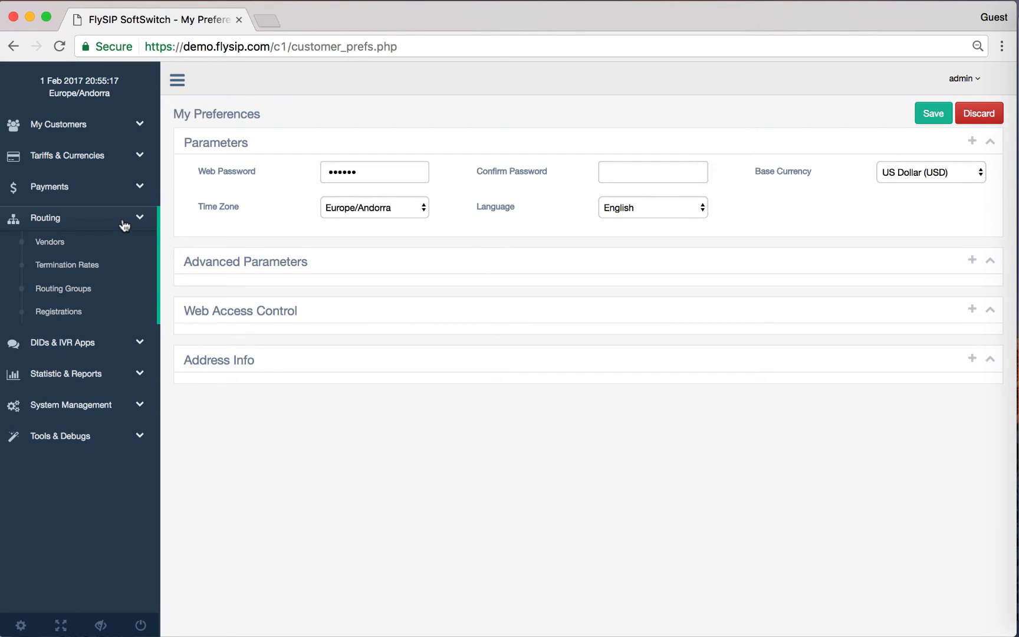
left_click(50, 242)
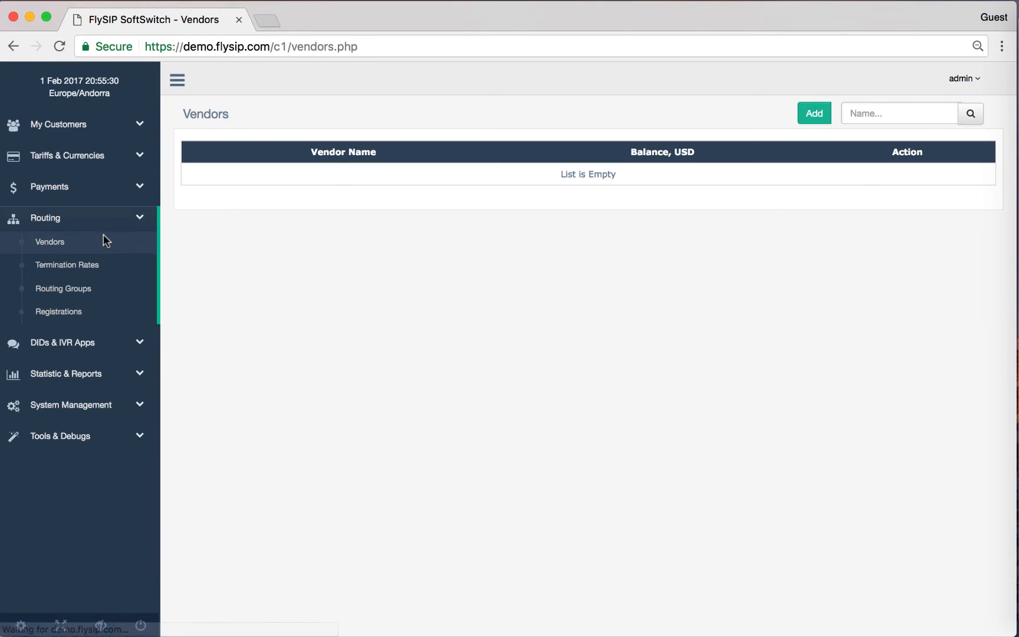
mouse_move(501, 207)
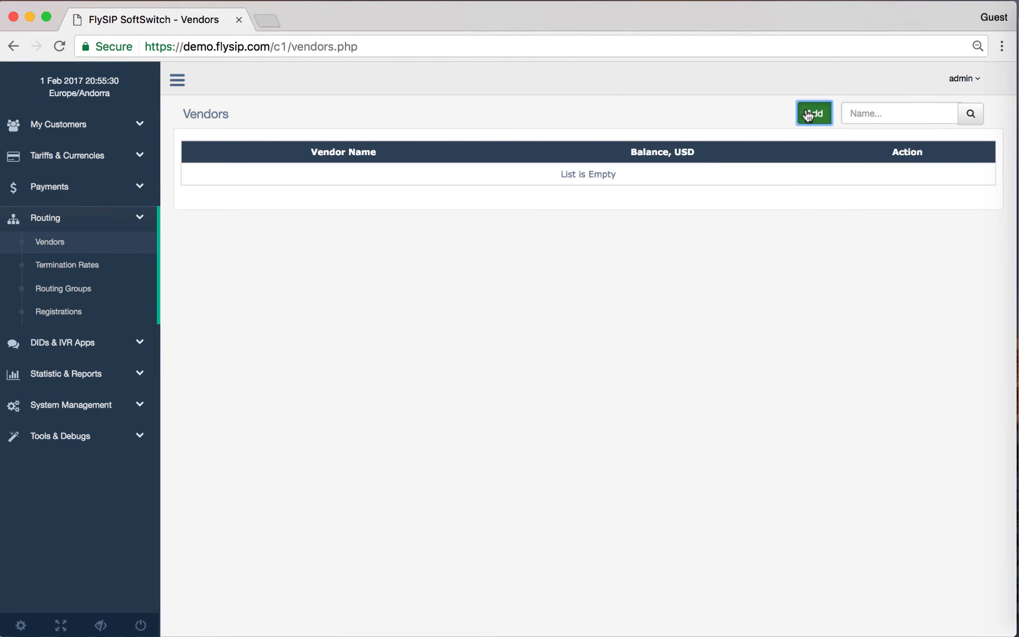
left_click(813, 112)
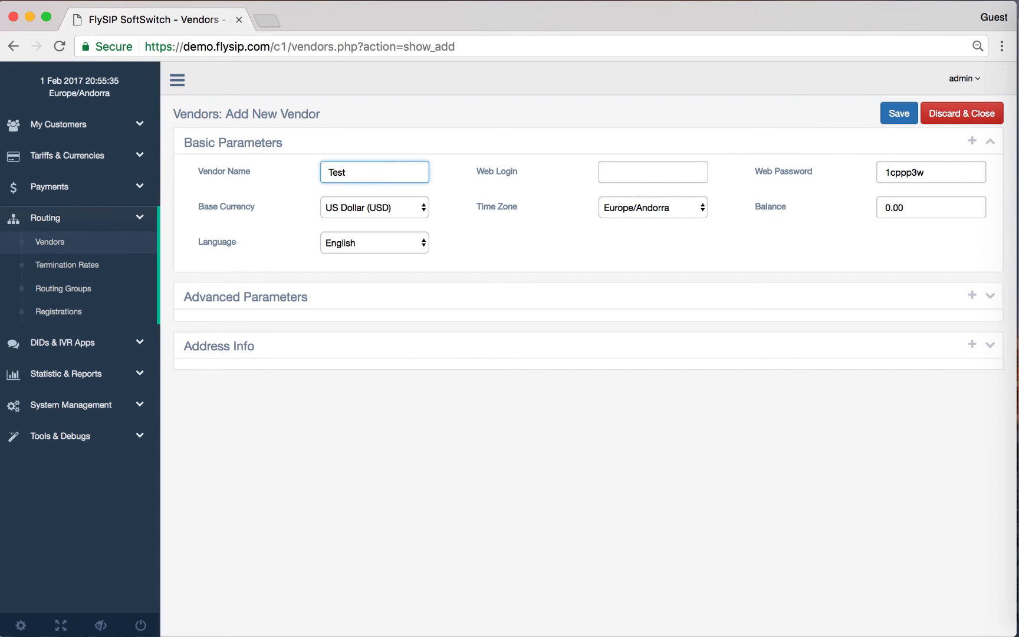
left_click(898, 112)
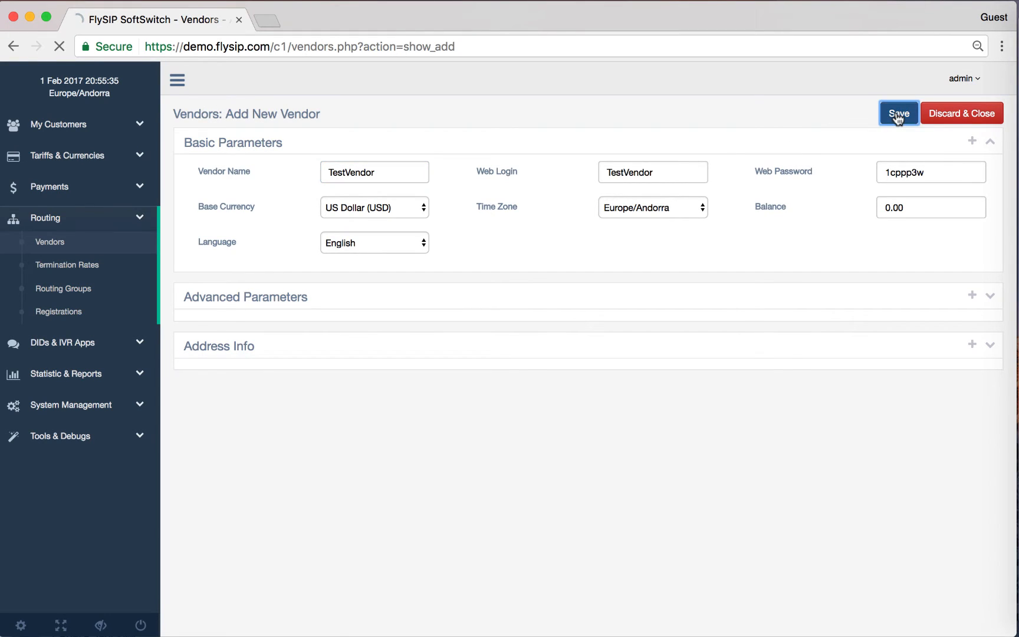
left_click(898, 113)
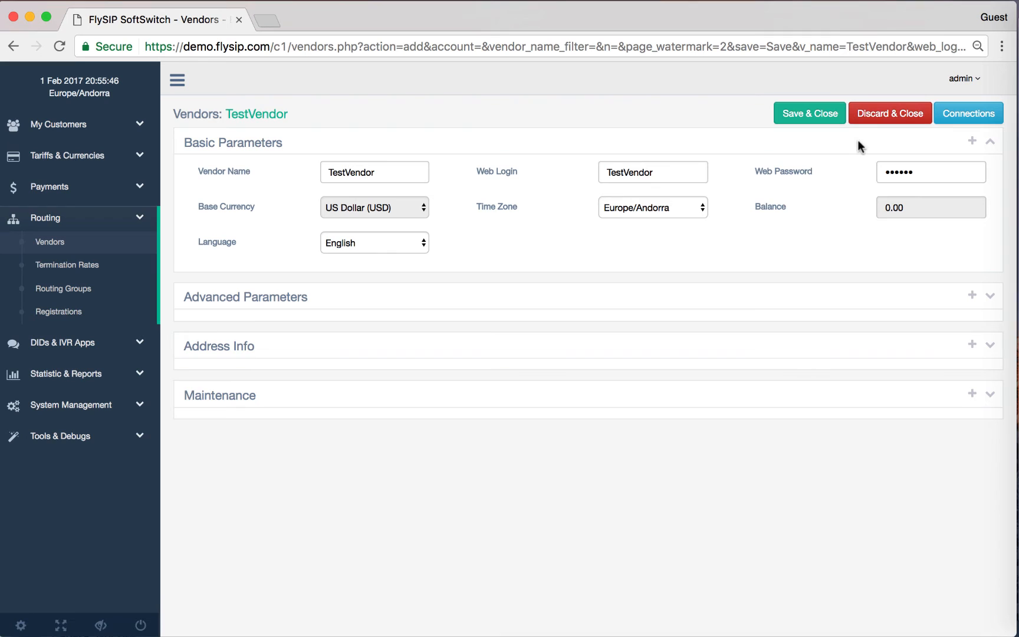
mouse_move(968, 113)
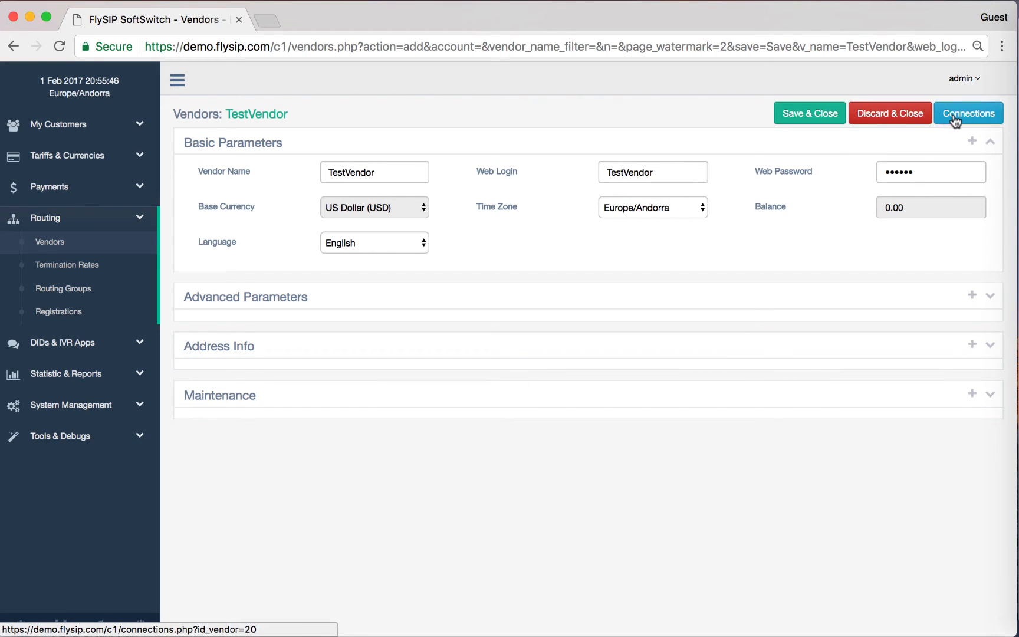
- Start a TestVendor connection named Connection1 with host testcall.flysip.com
left_click(967, 113)
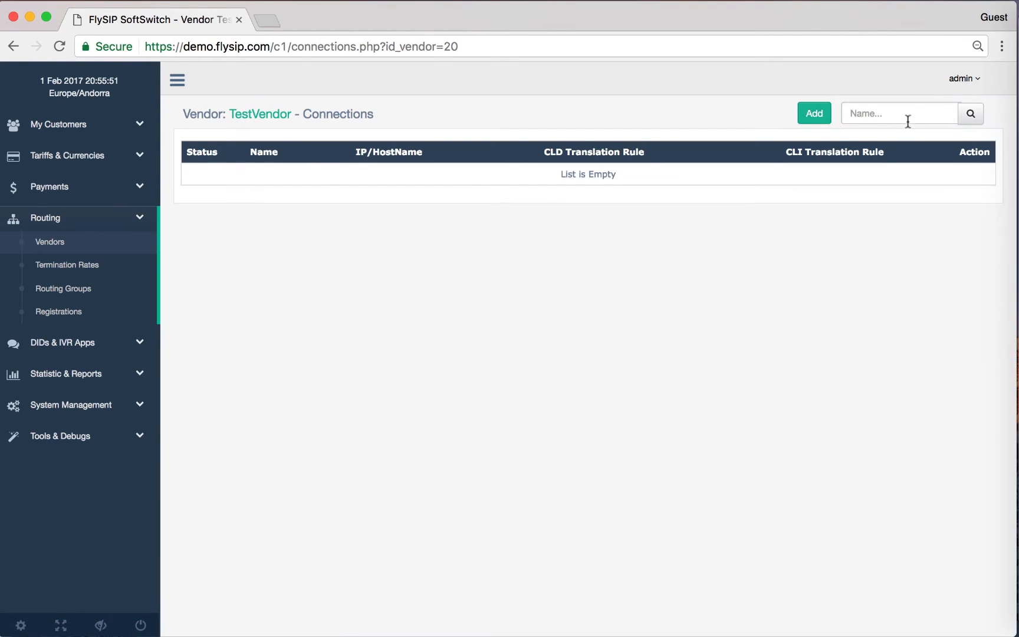
left_click(813, 113)
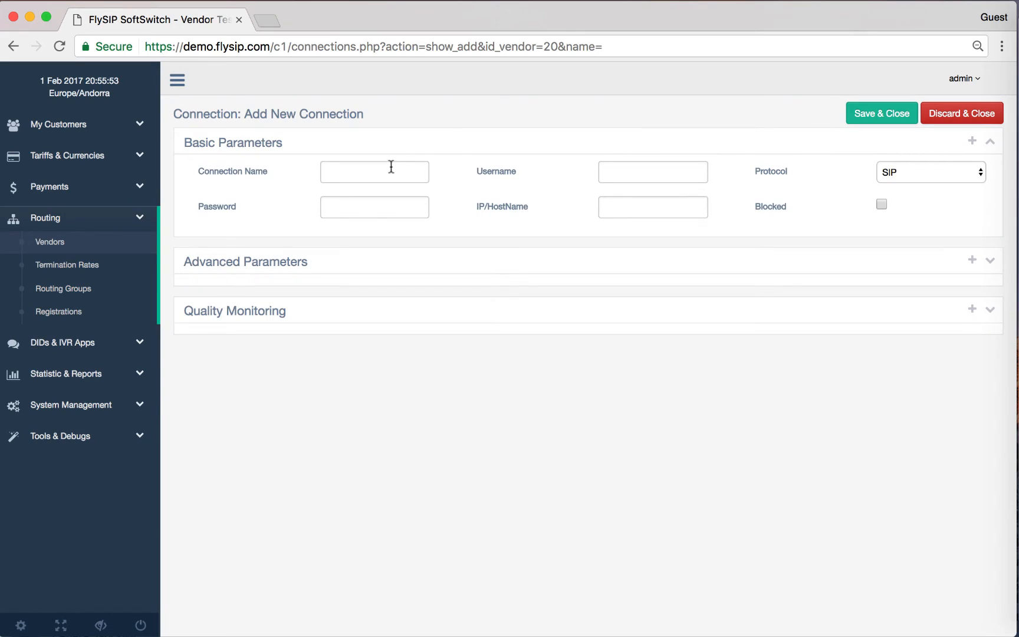
type("Connection1")
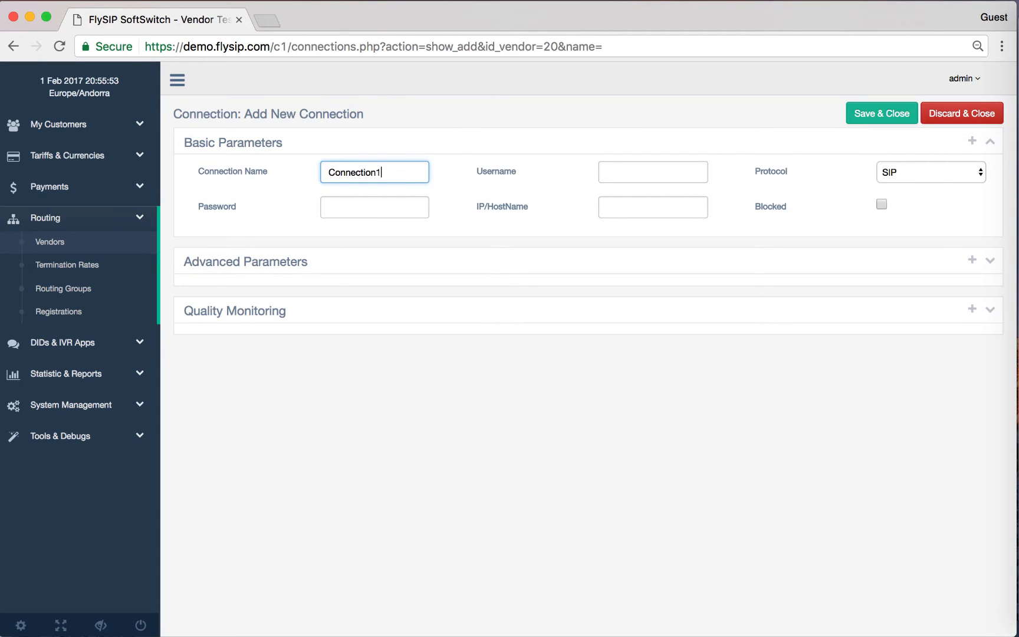
type("10.10.10.")
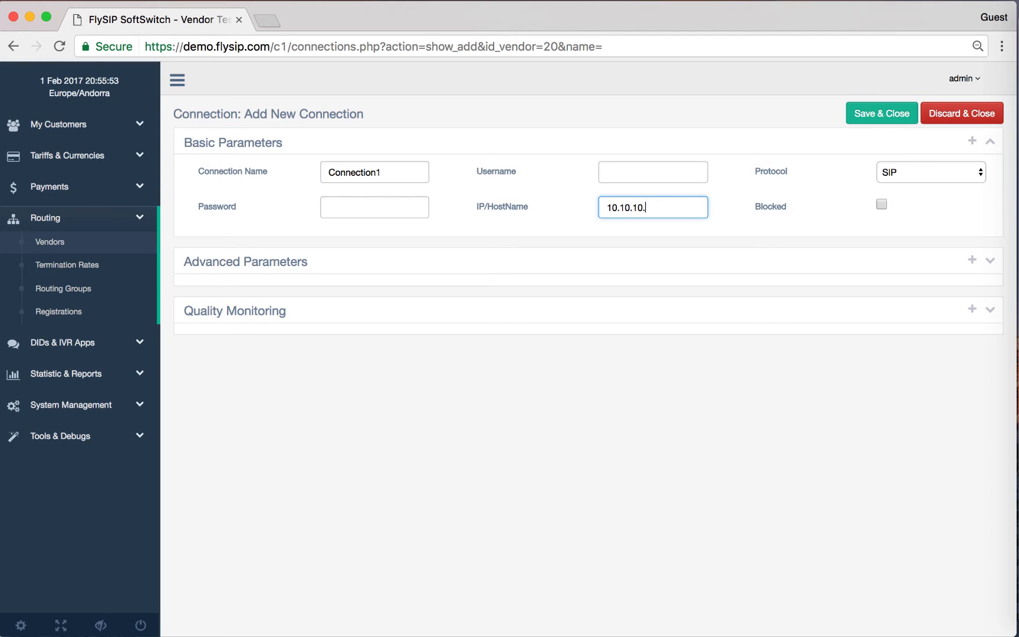
key("ctrl+a")
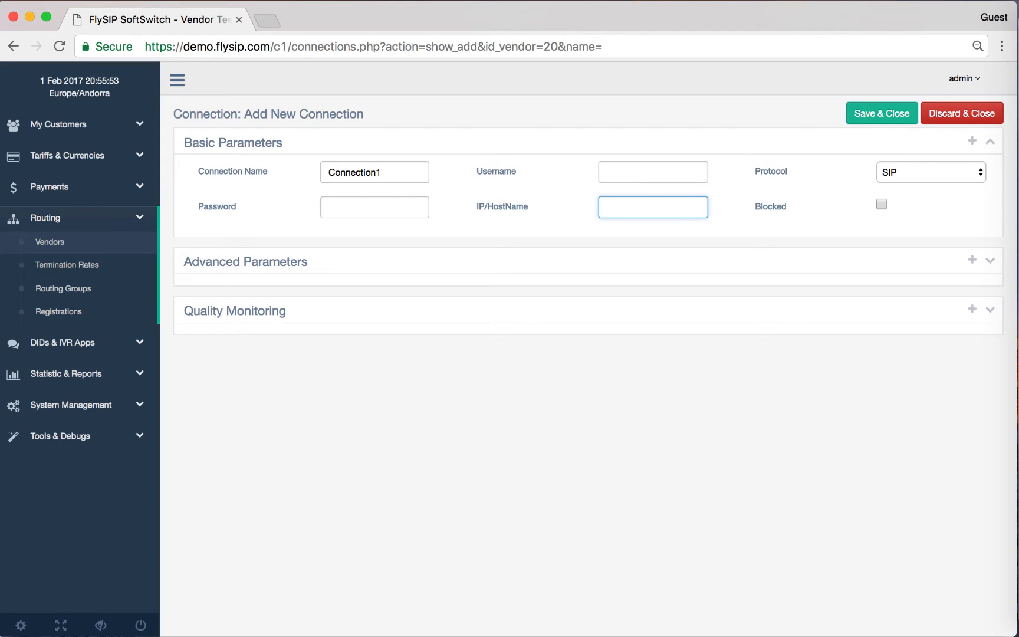
type("testcall.")
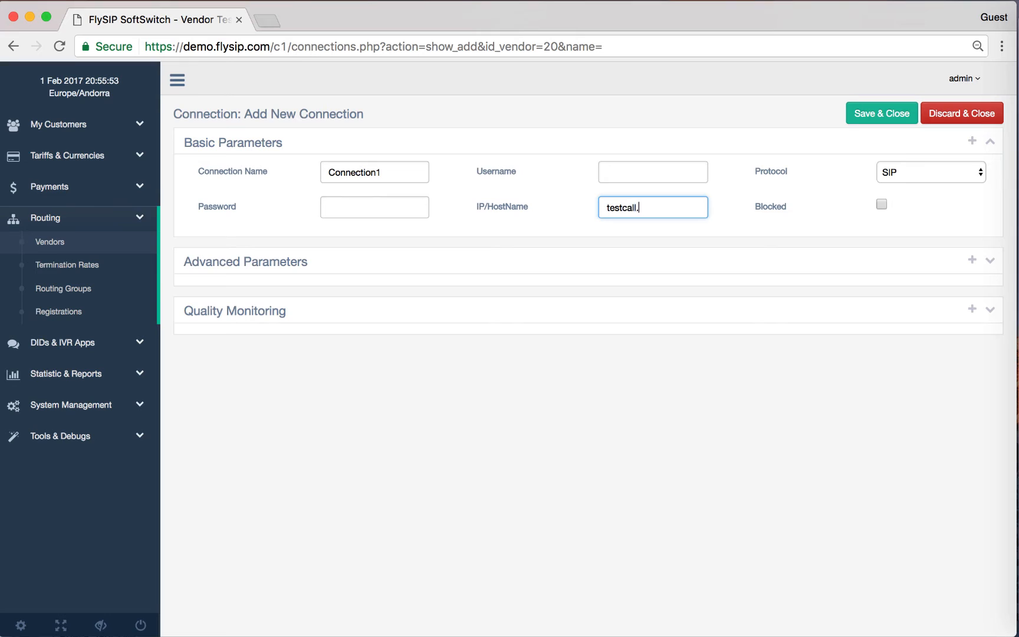
type("flysip.com")
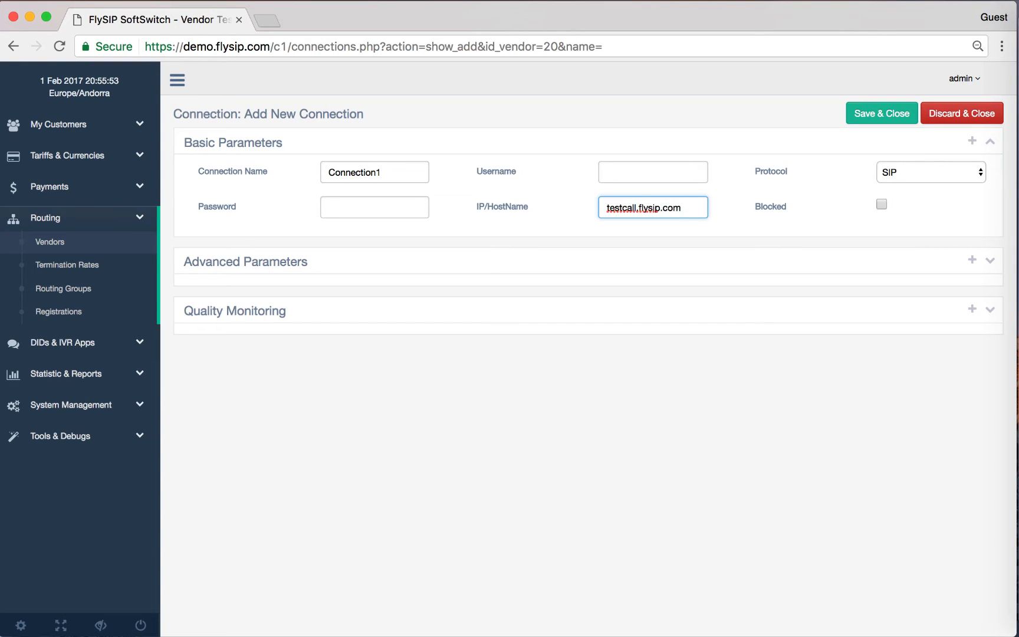
- Enter 's/^0000/' in the connection's advanced settings
left_click(972, 259)
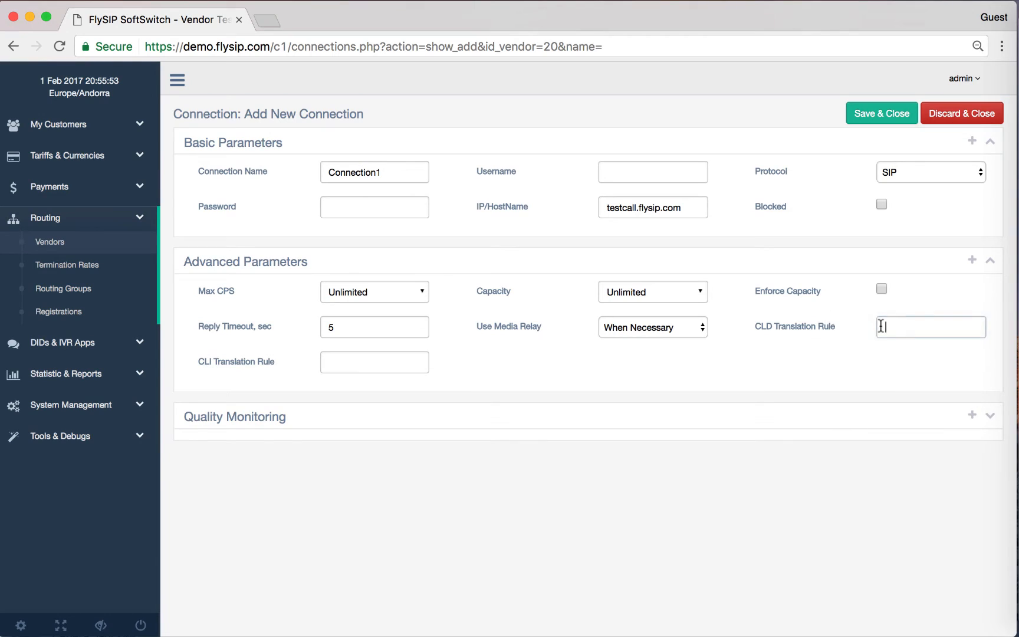
type("s")
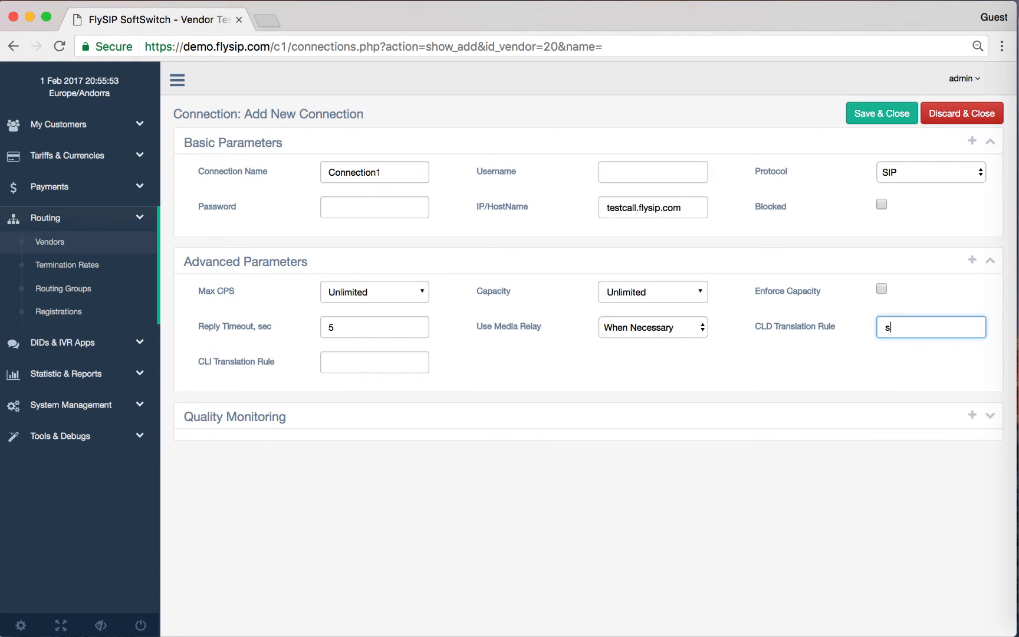
type("/^/")
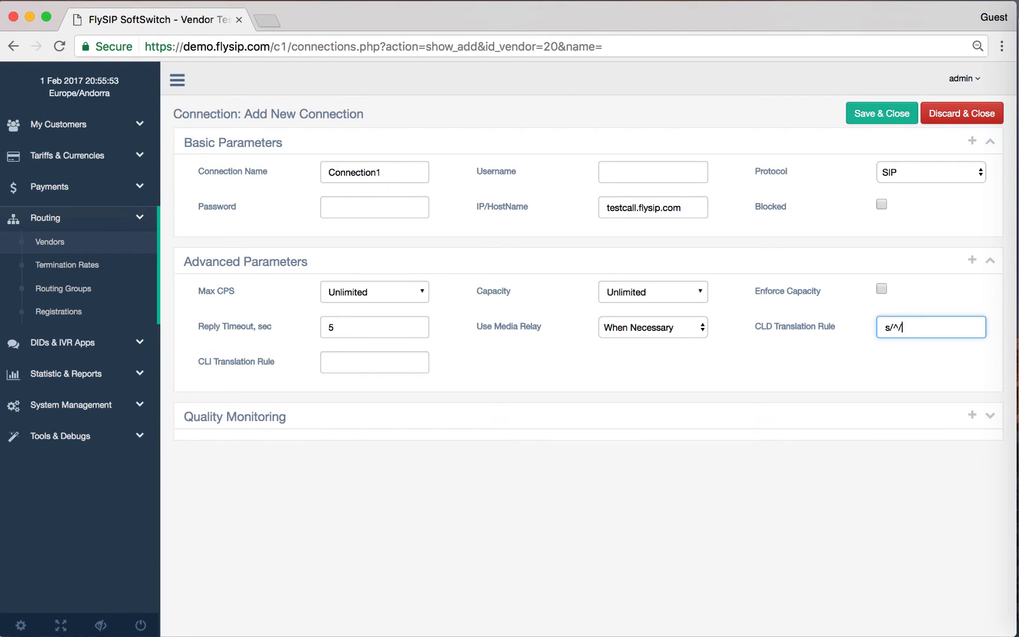
type("0000/")
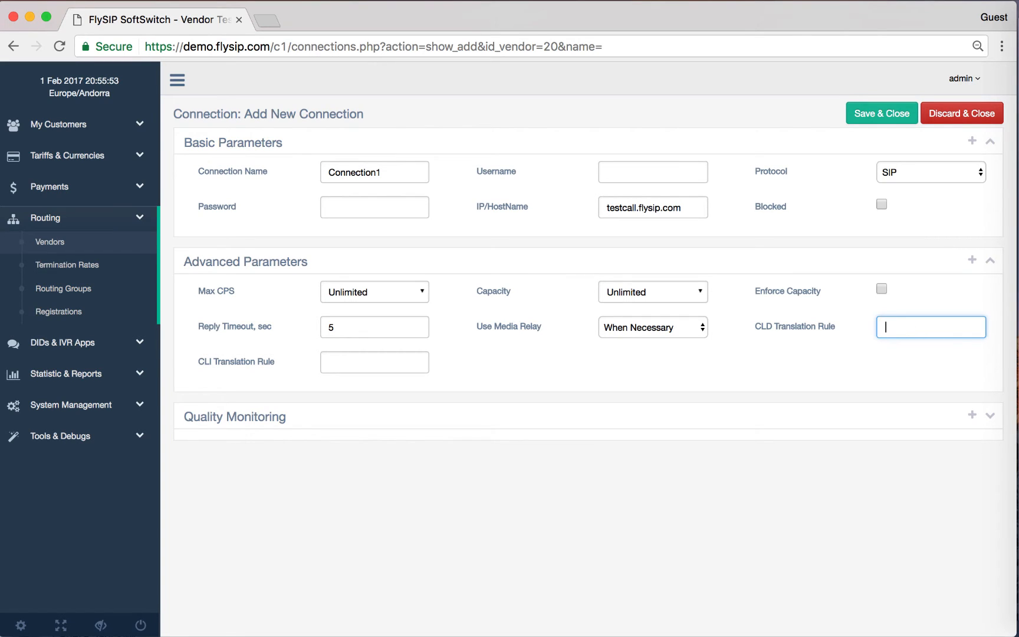
left_click(973, 261)
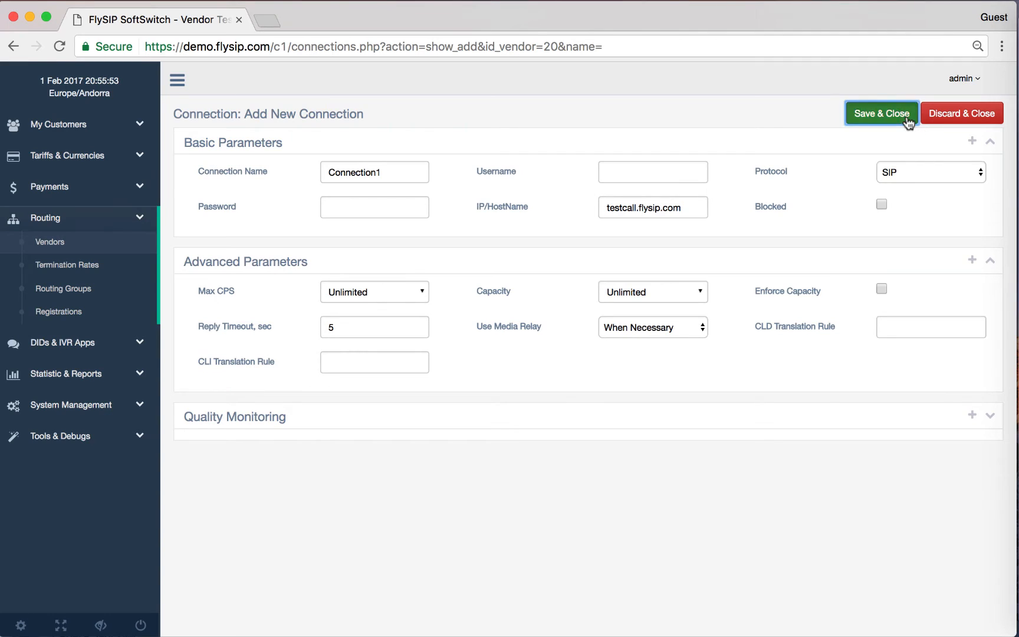
- Save Connection1 and return to TestVendor's connections list
left_click(880, 113)
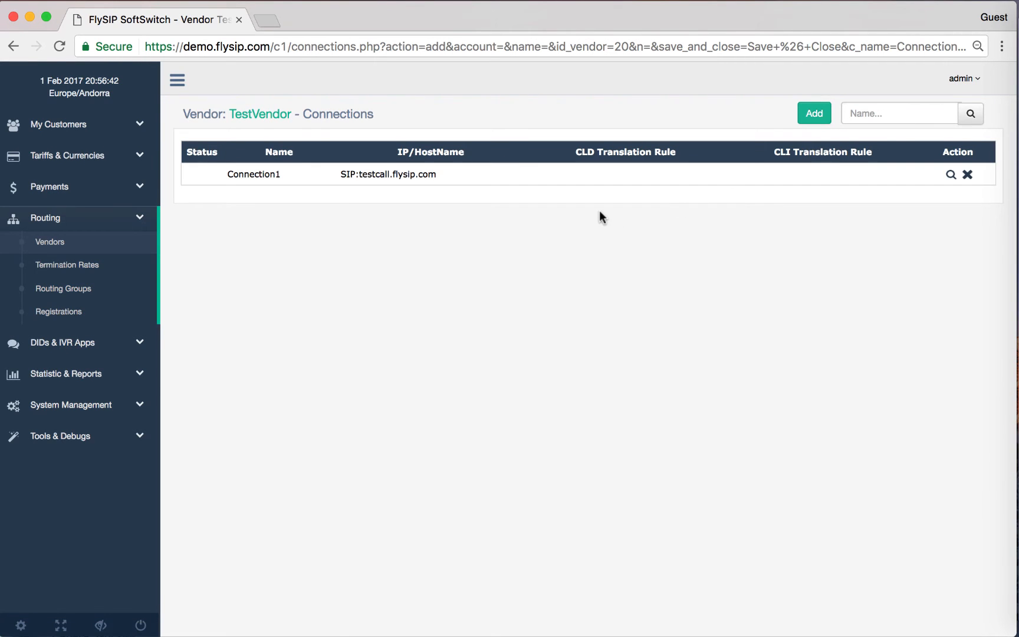
mouse_move(455, 286)
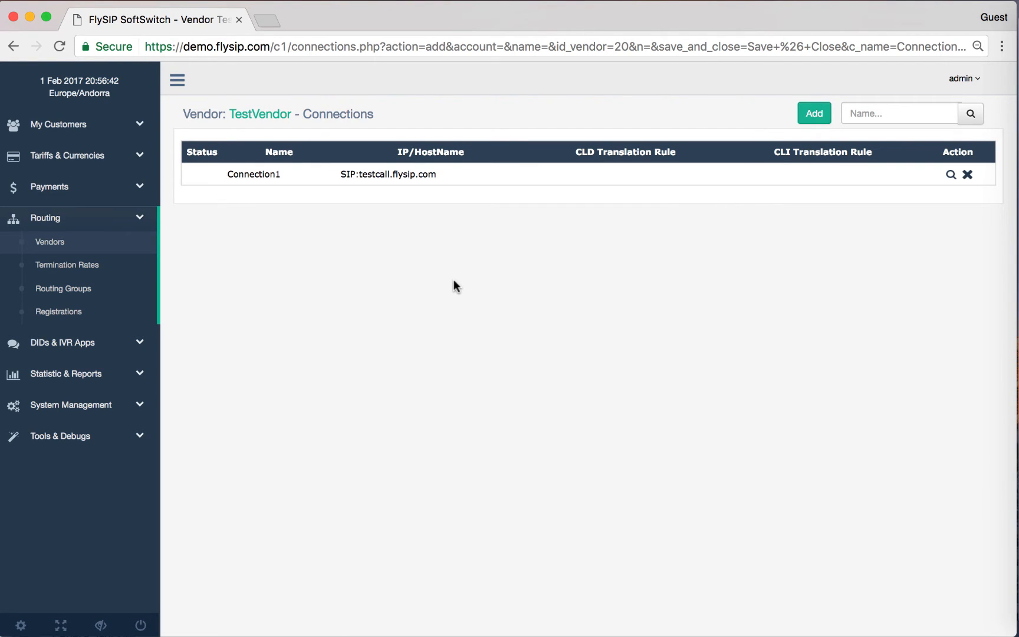
mouse_move(363, 285)
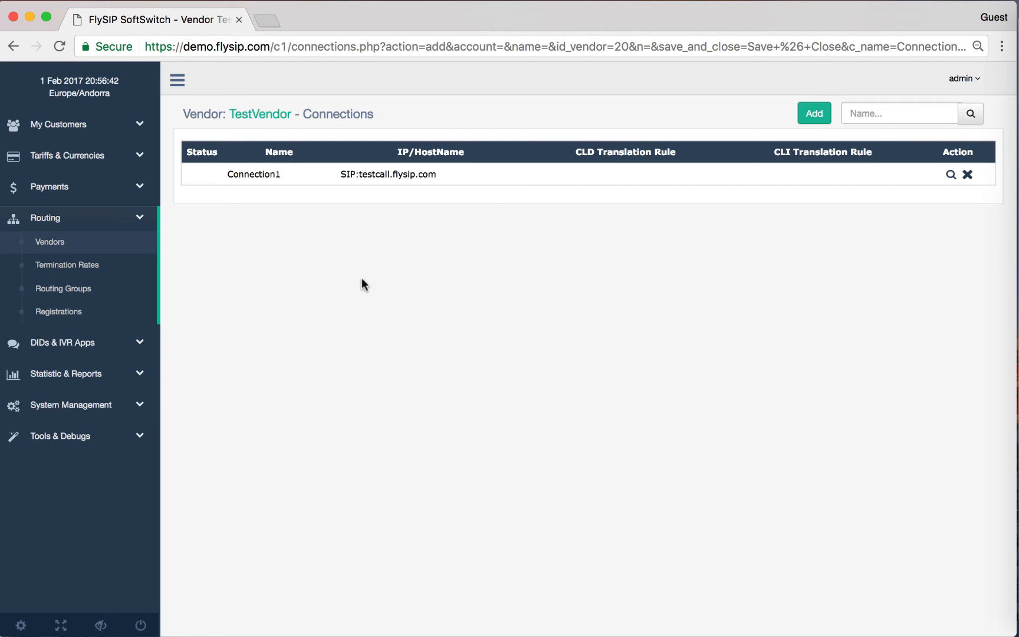
mouse_move(167, 268)
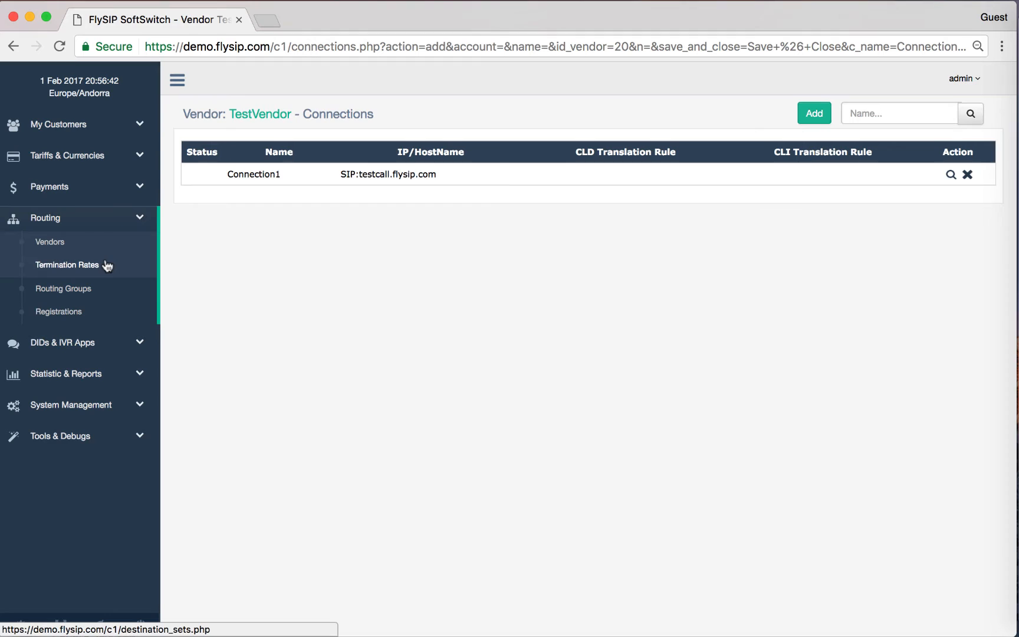
- Save a new termination rate set named VendorRates and go to its routes
left_click(66, 265)
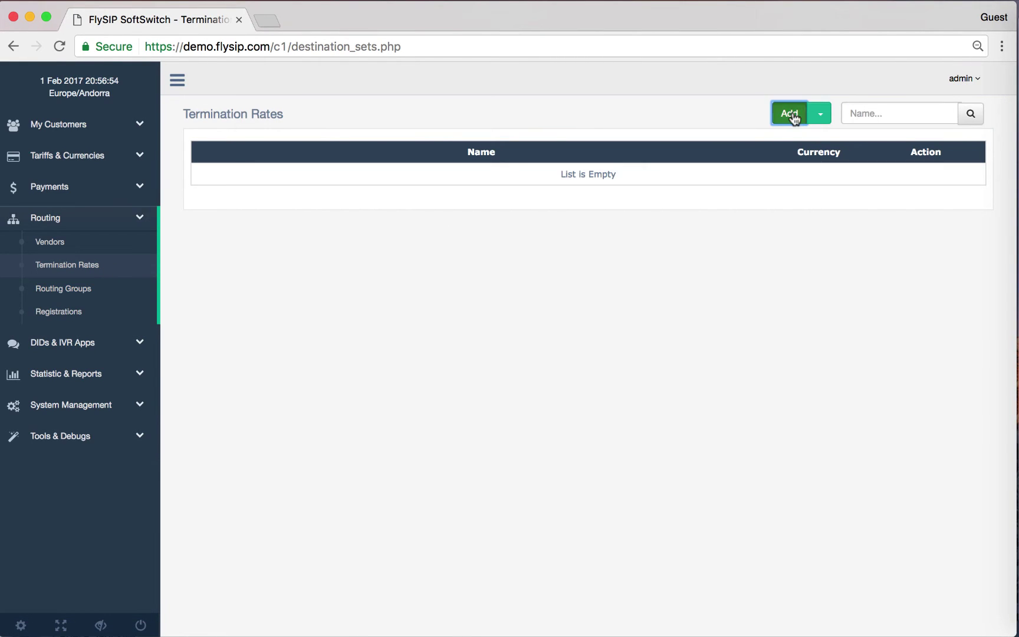
left_click(789, 113)
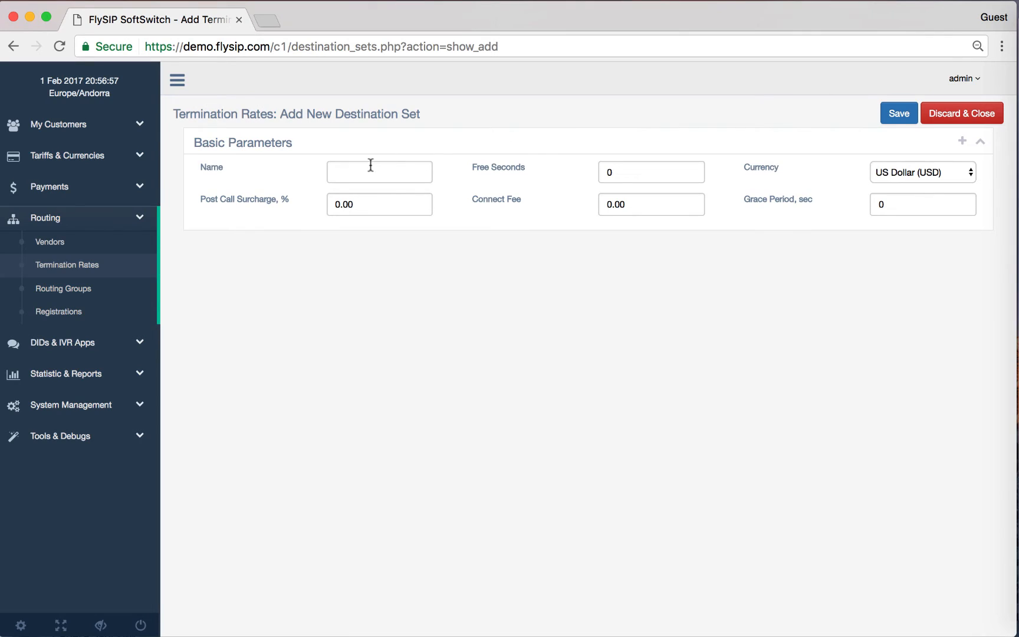
type("VendorR")
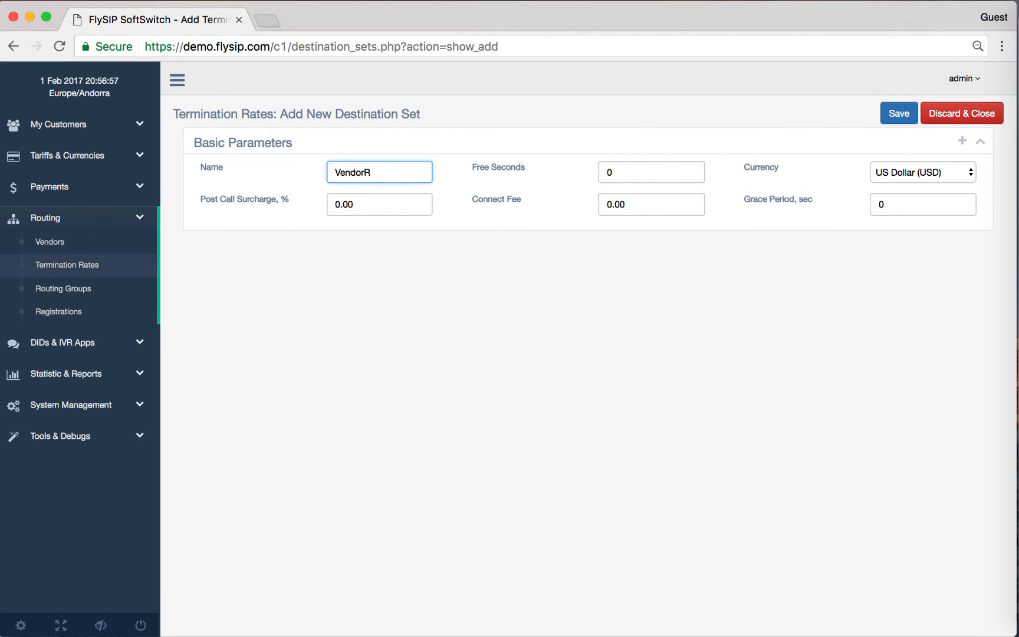
type("ates")
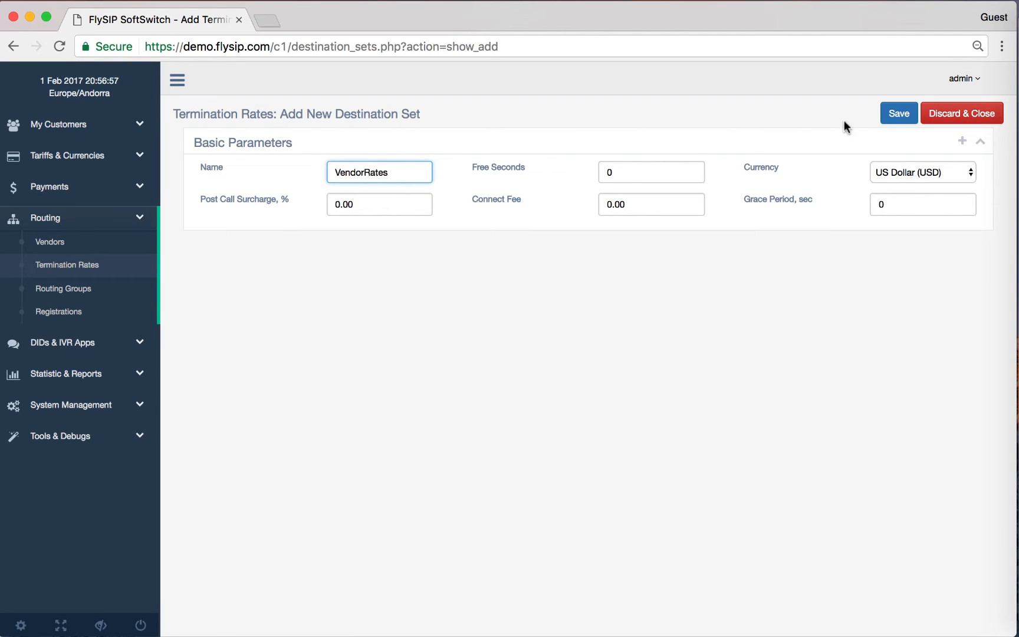
left_click(899, 113)
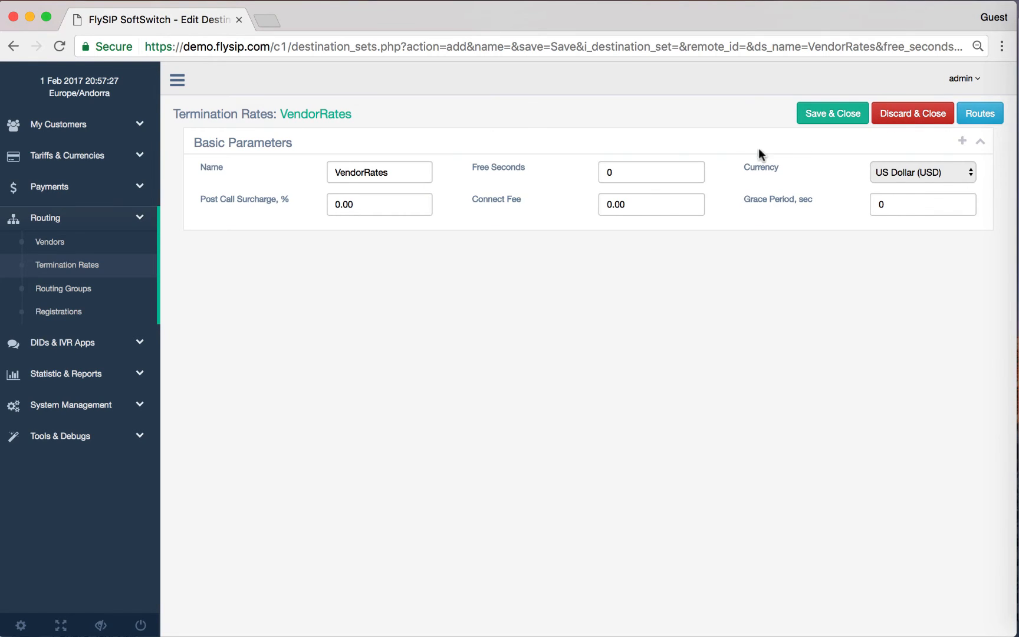
left_click(980, 113)
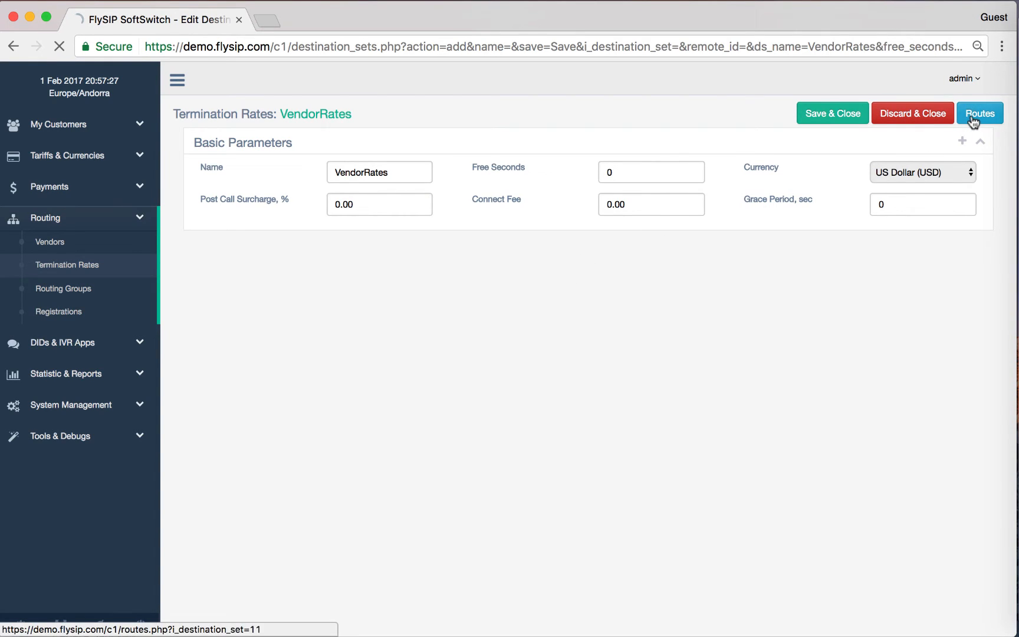
- Open VendorRates' empty routes list, toggle the Add dropdown, and start a new route
left_click(980, 113)
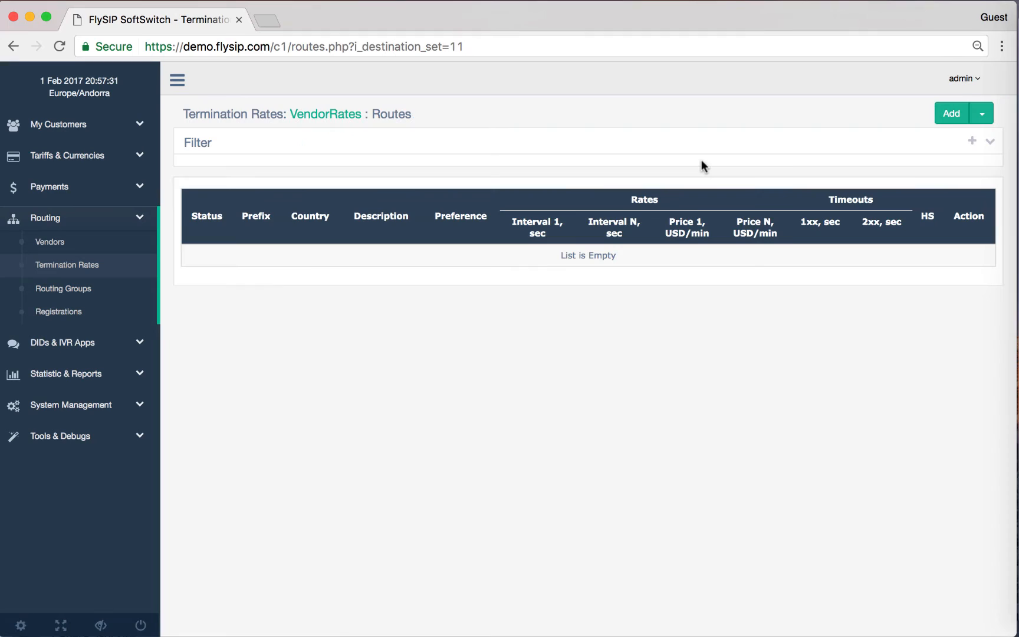
mouse_move(919, 151)
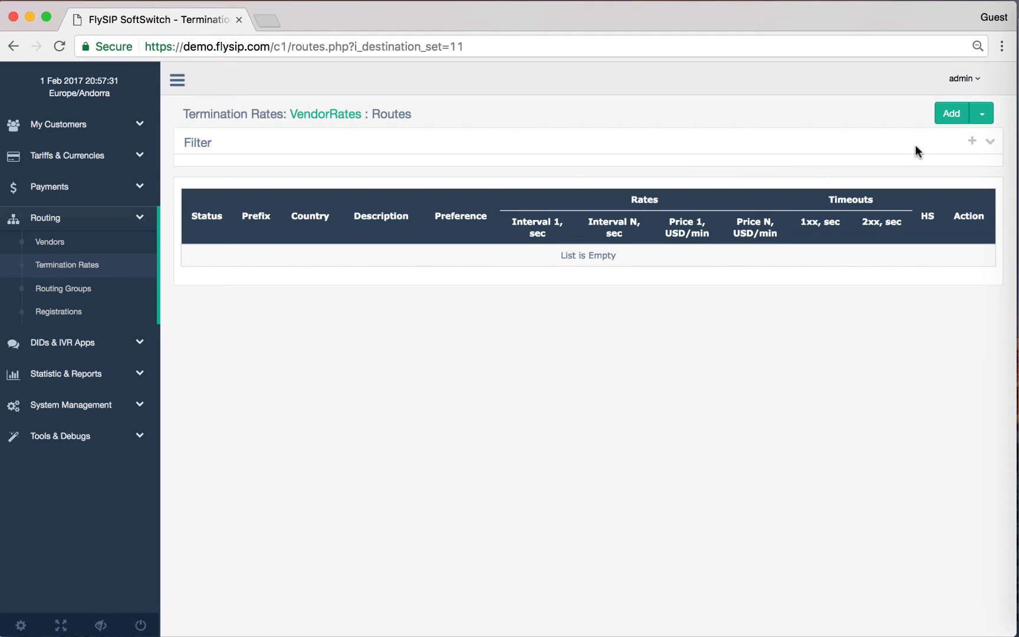
mouse_move(951, 120)
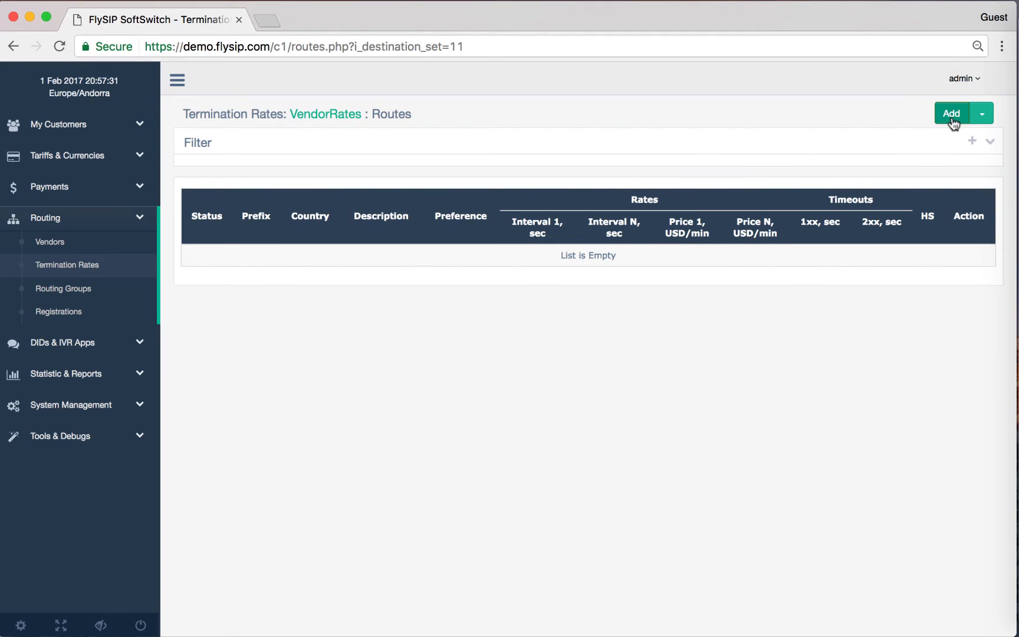
mouse_move(982, 113)
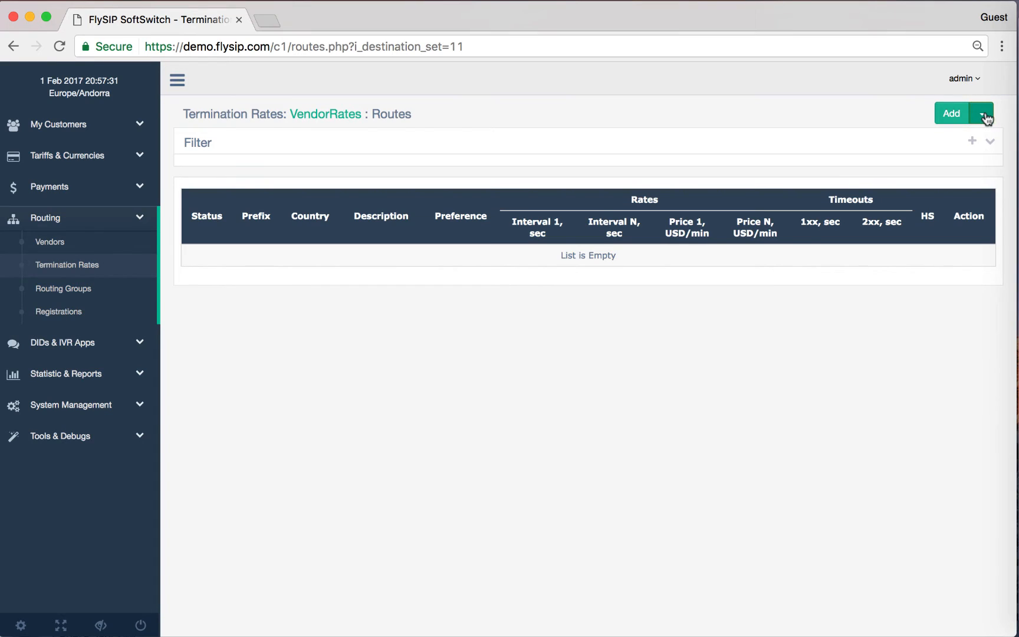
left_click(982, 113)
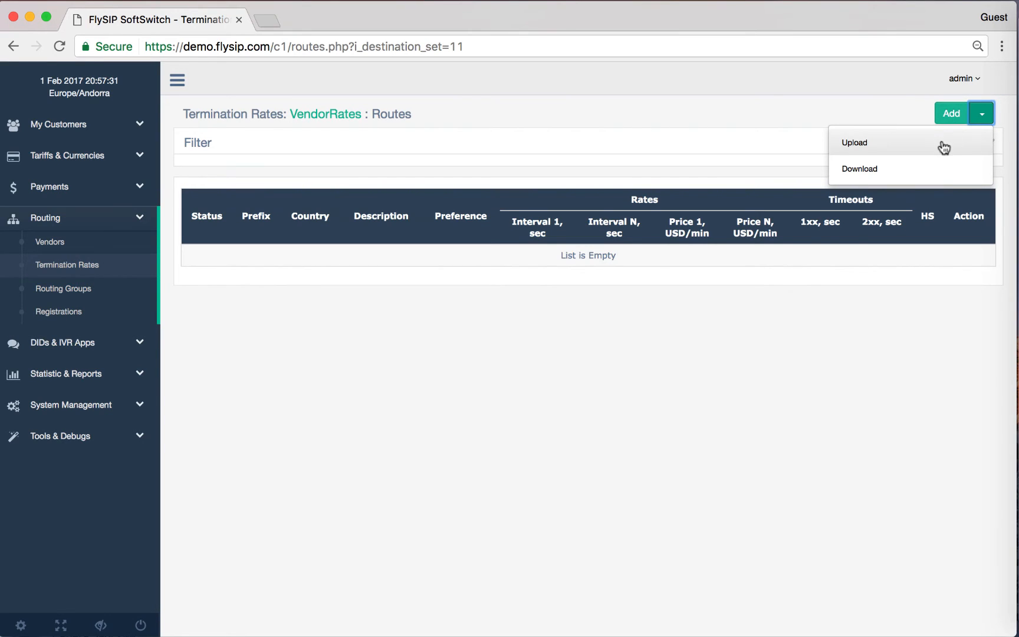
mouse_move(967, 132)
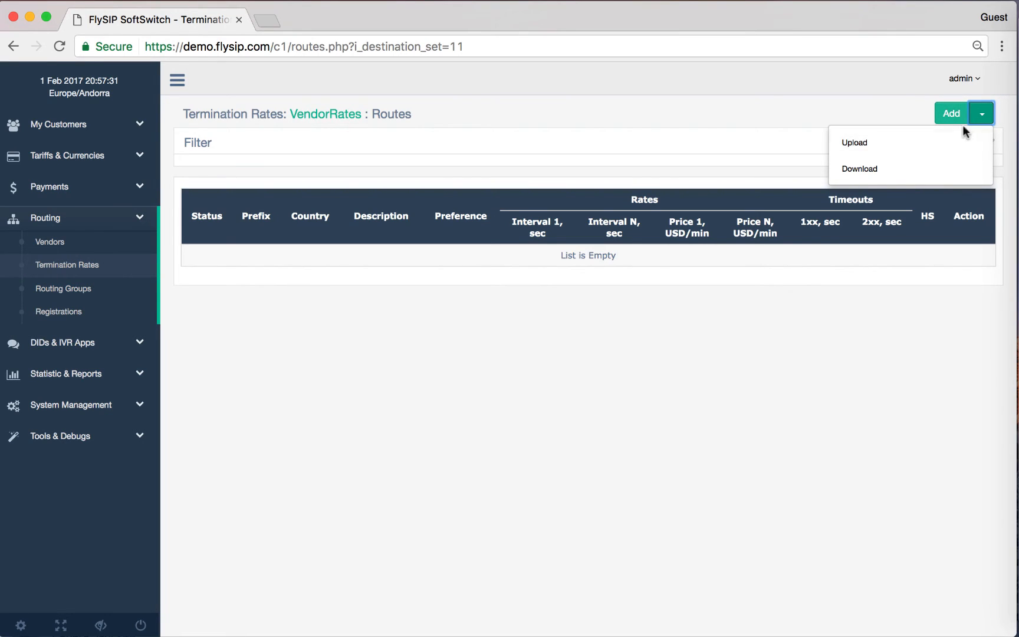
left_click(982, 113)
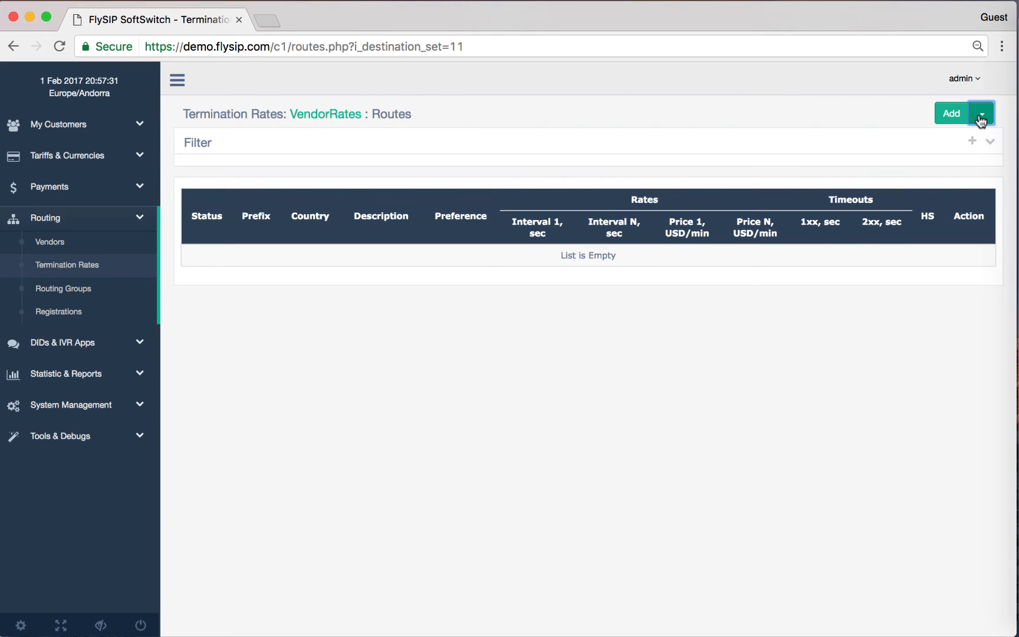
left_click(950, 113)
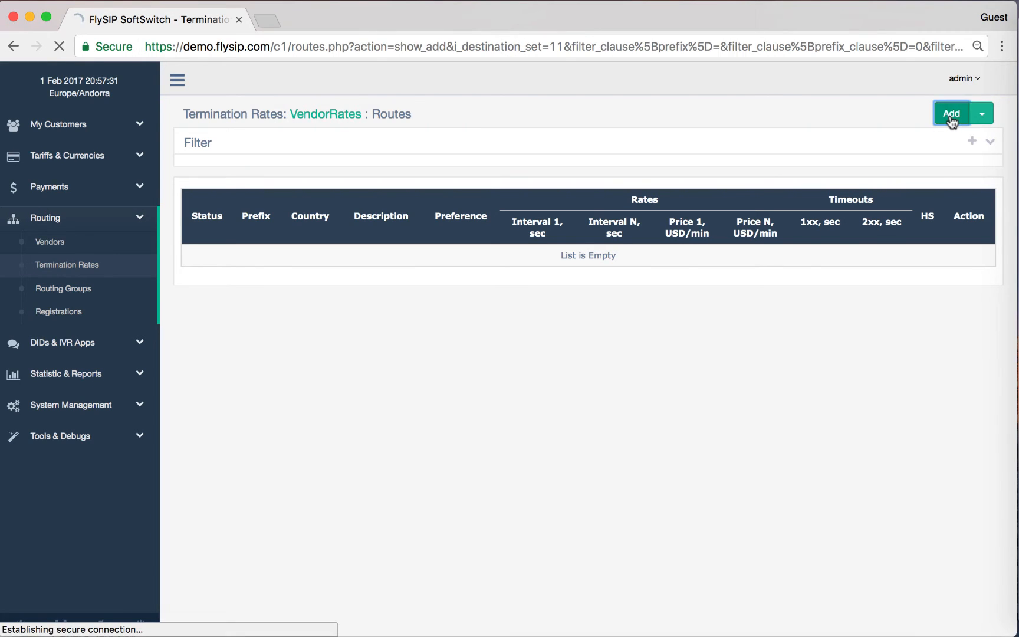
- Save route prefix 1855 priced 0.01 USD/min for first and subsequent intervals
left_click(950, 112)
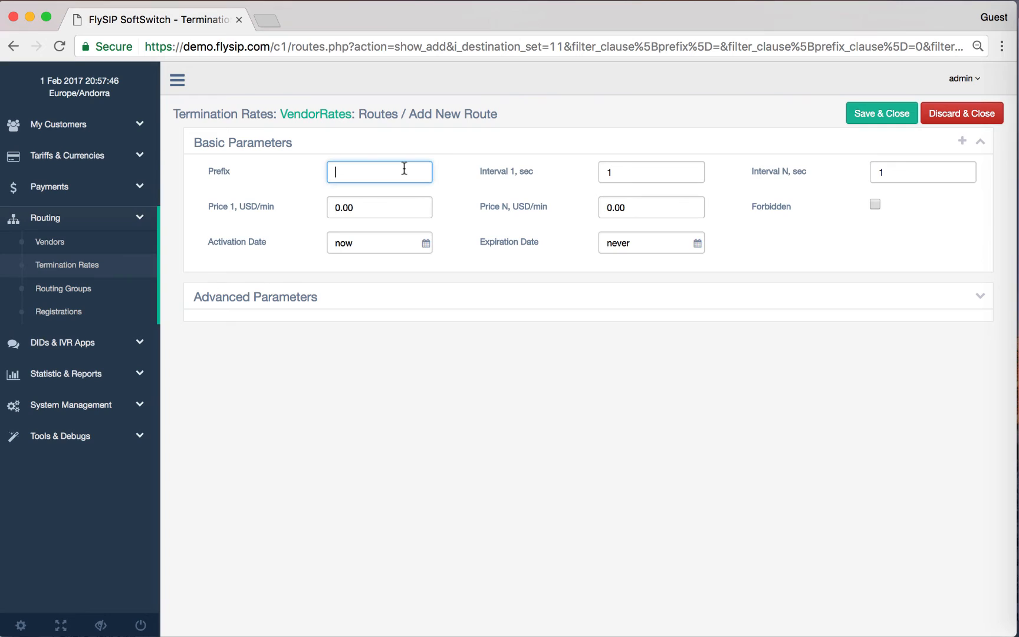
type("1855")
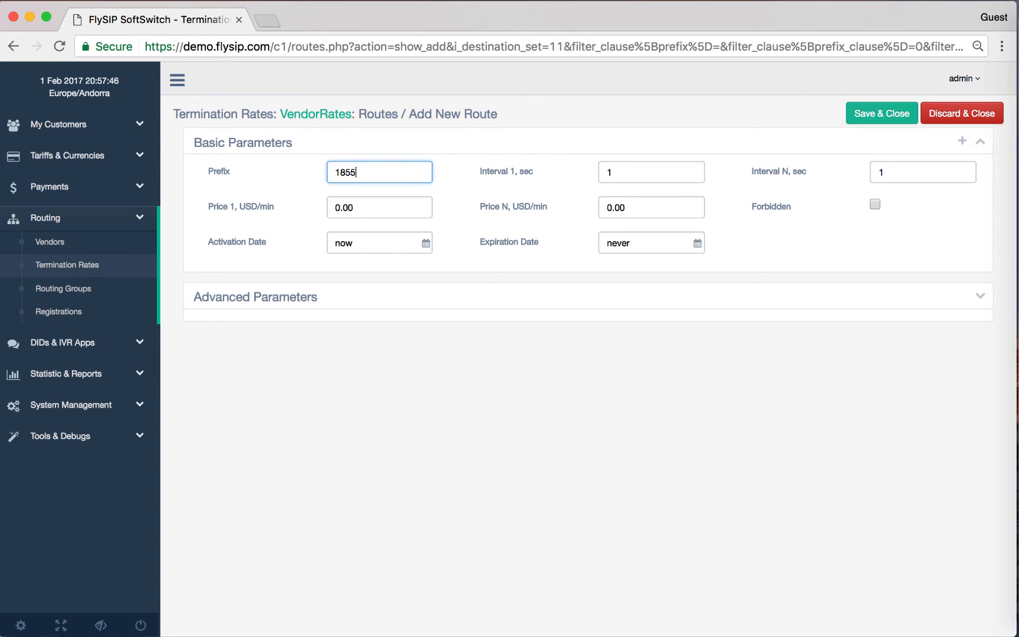
mouse_move(411, 195)
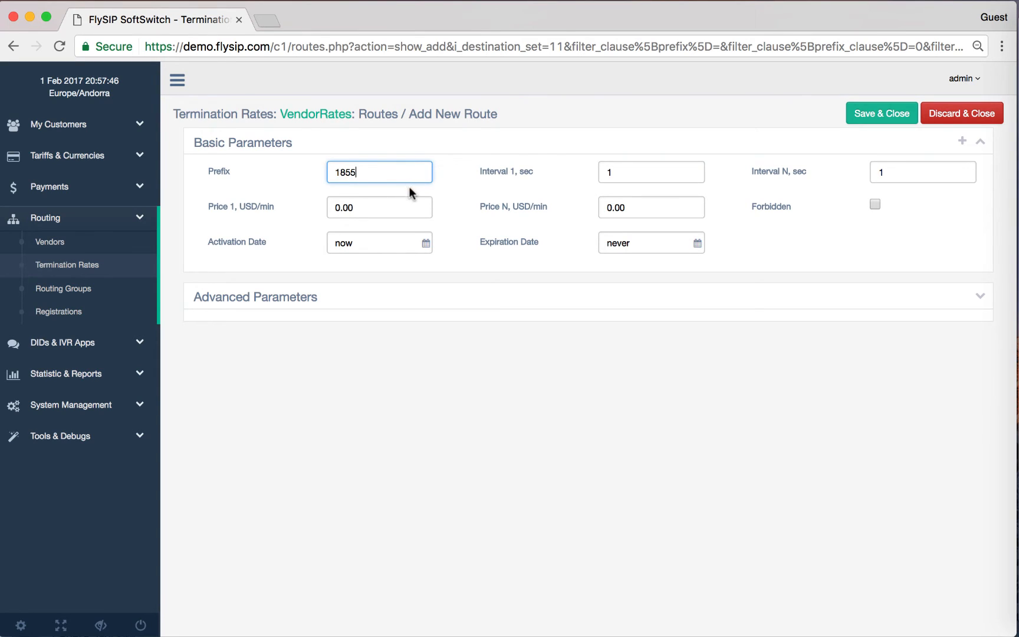
left_click(379, 206)
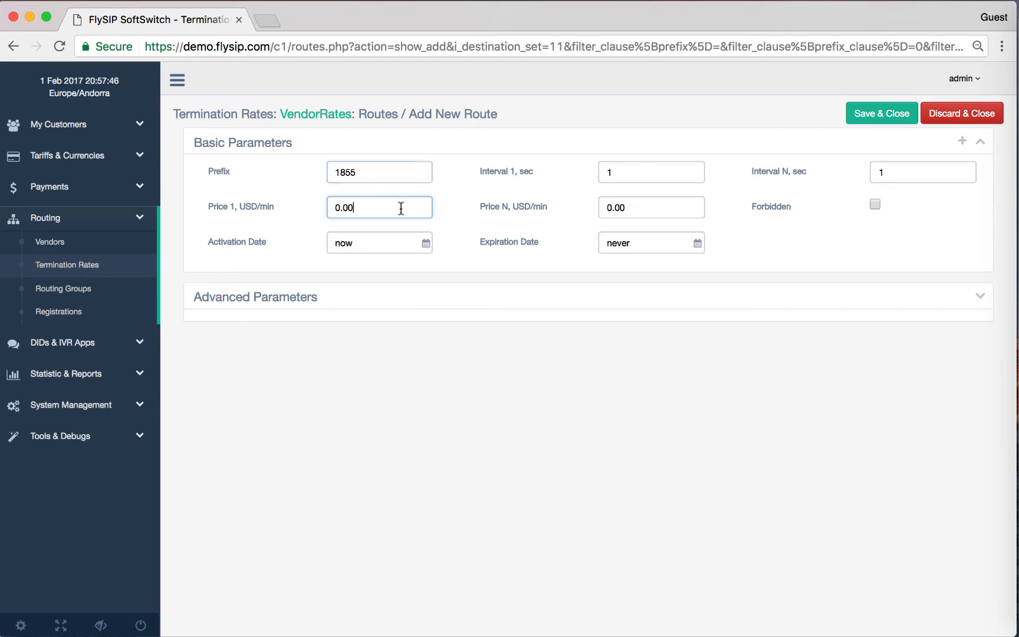
type("0.01")
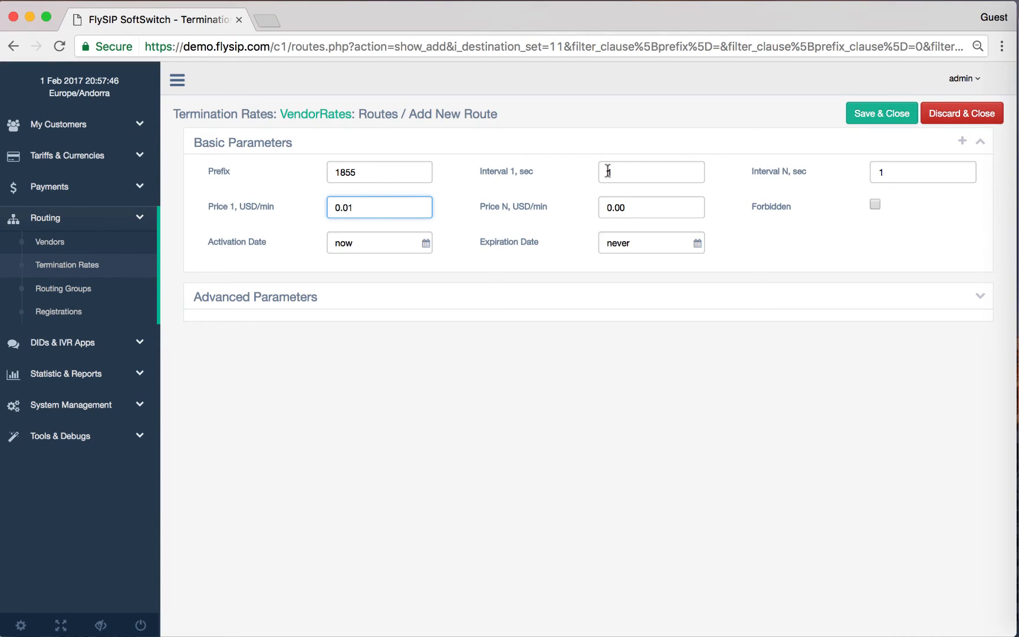
left_click(881, 112)
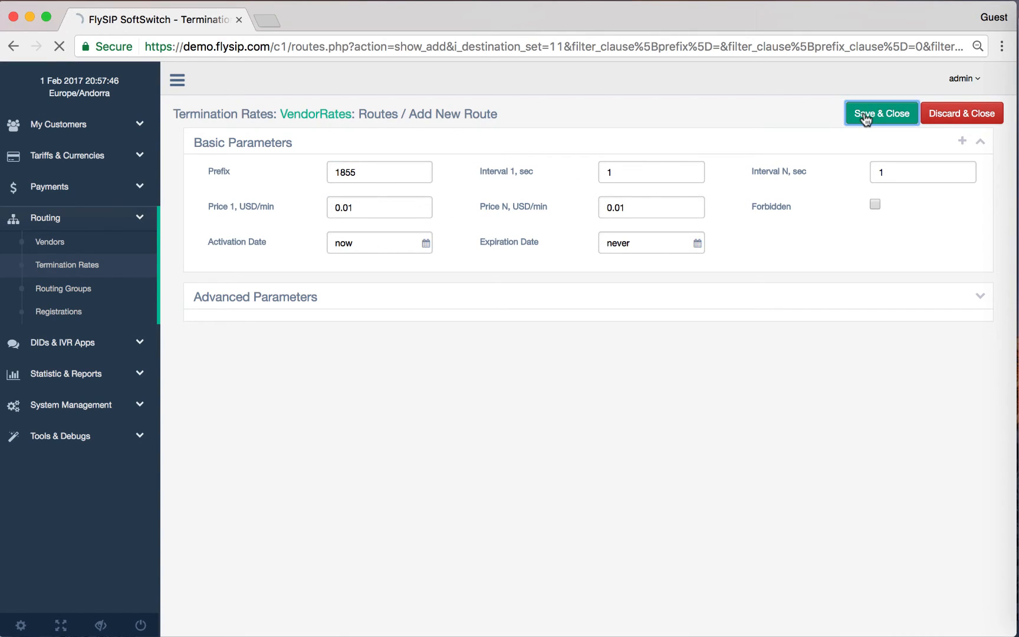
left_click(880, 113)
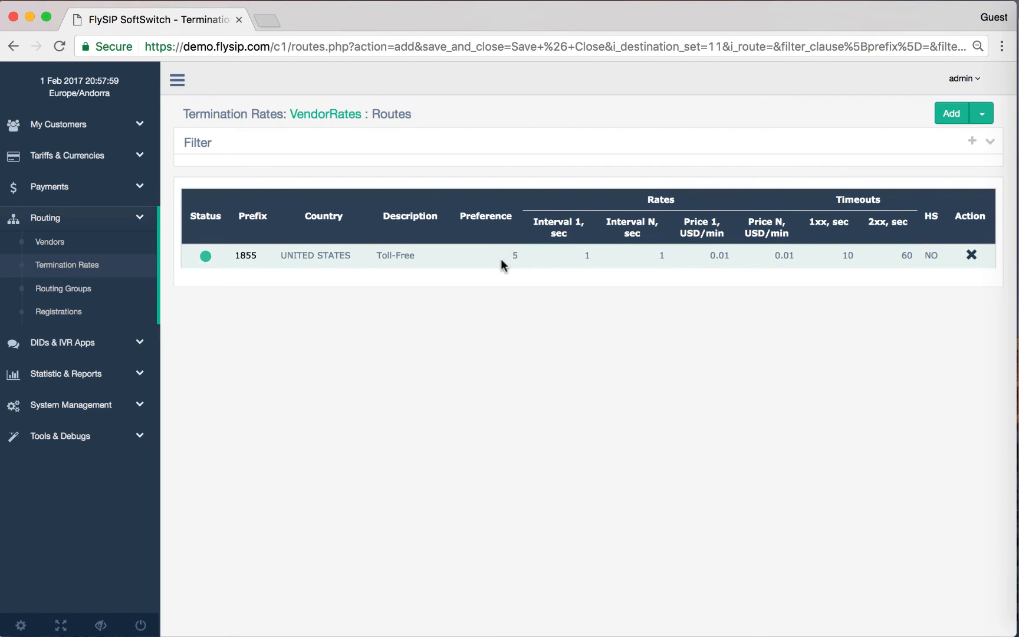
mouse_move(417, 314)
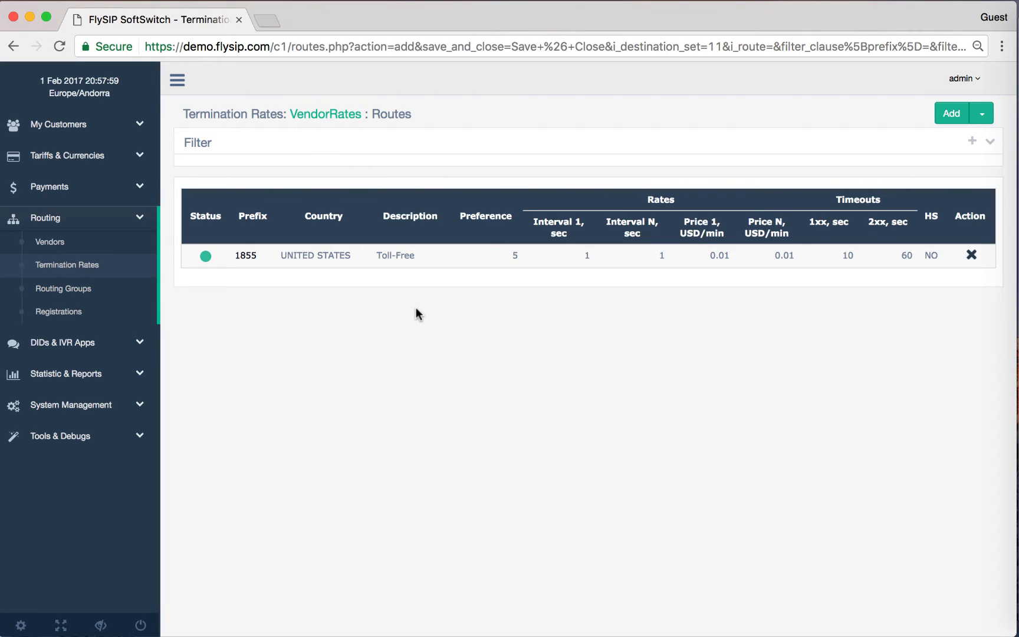
mouse_move(280, 301)
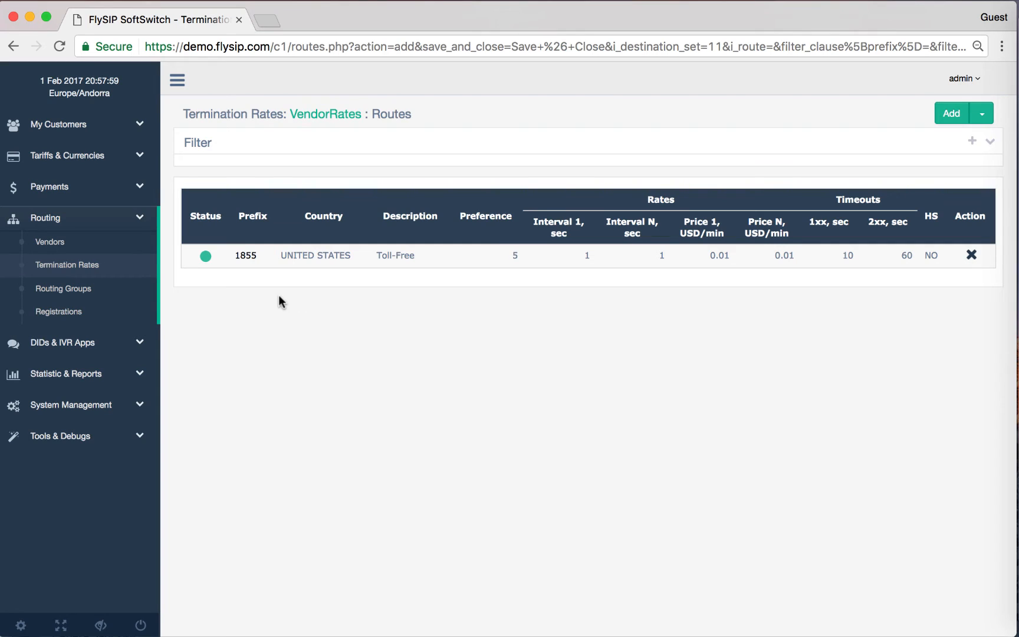
- Go to the Routing > Routing Groups page
left_click(64, 288)
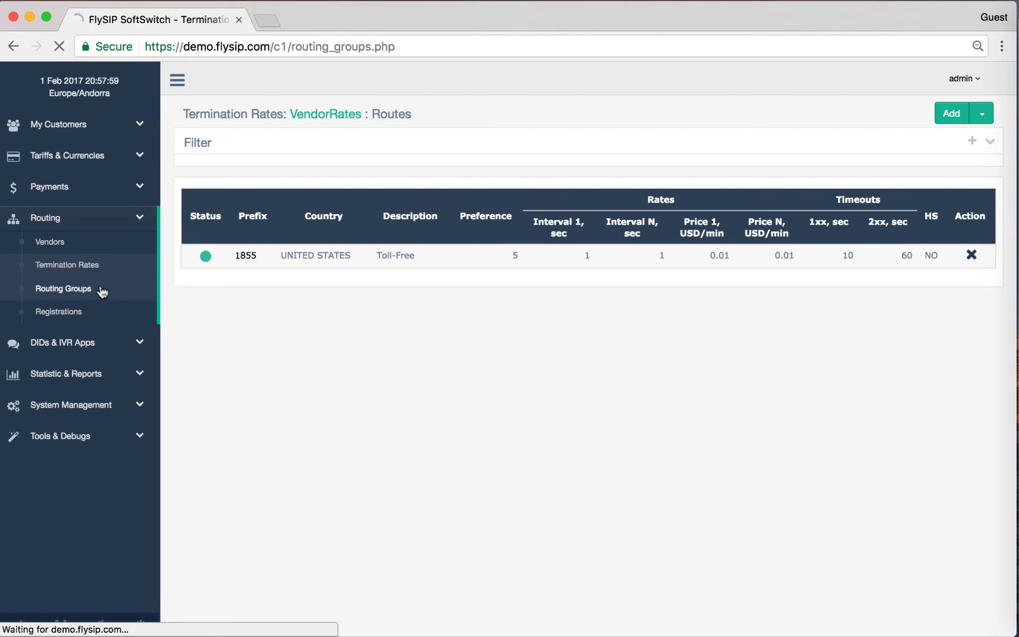
- Name a new routing group RG1 and move Least Cost to the top policy
left_click(63, 289)
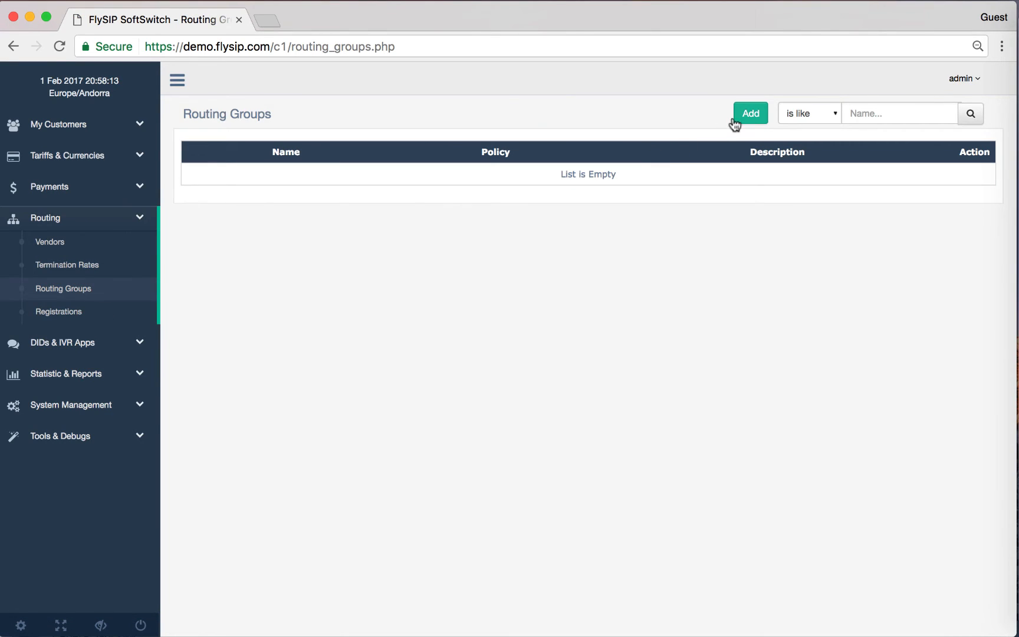
left_click(749, 113)
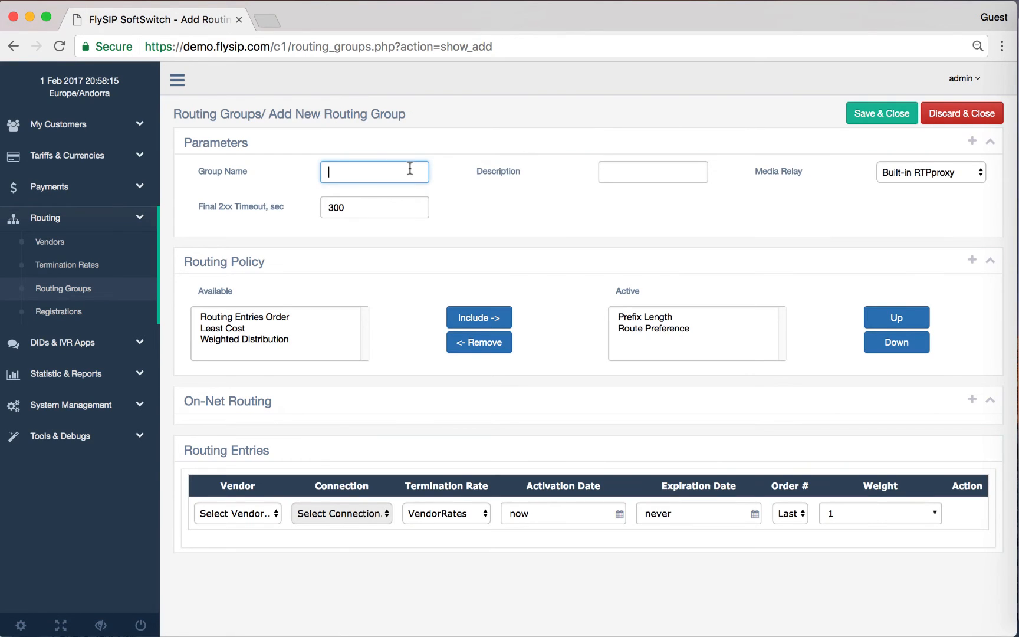
type("RG1")
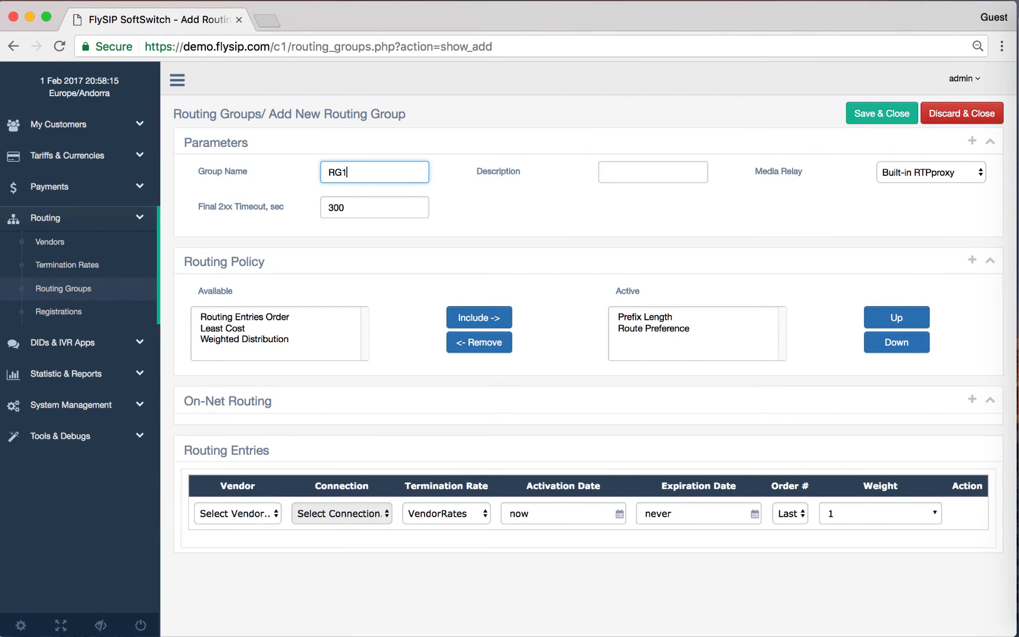
mouse_move(426, 254)
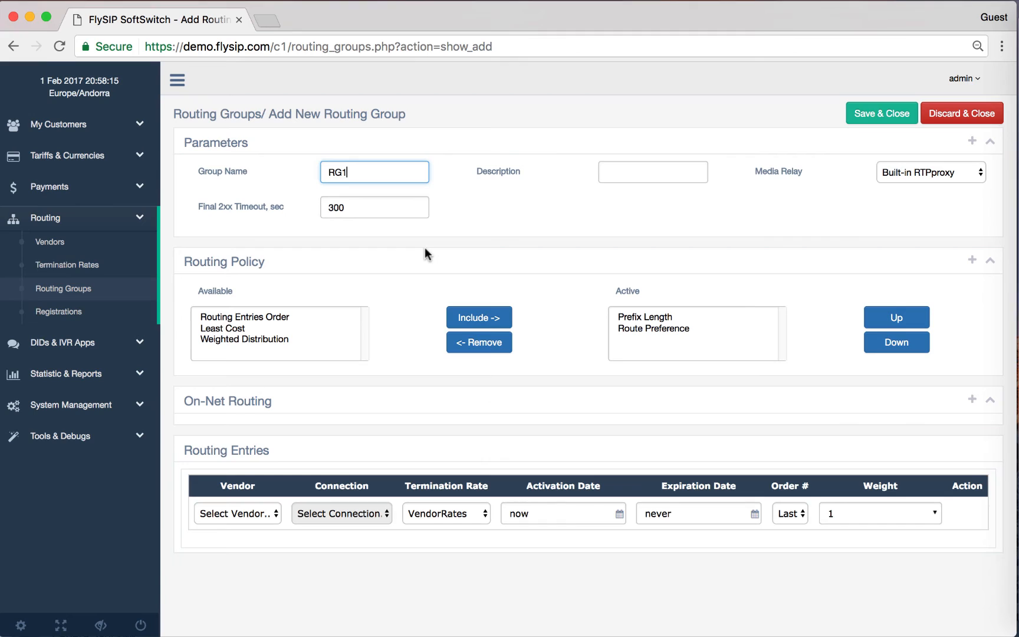
mouse_move(364, 313)
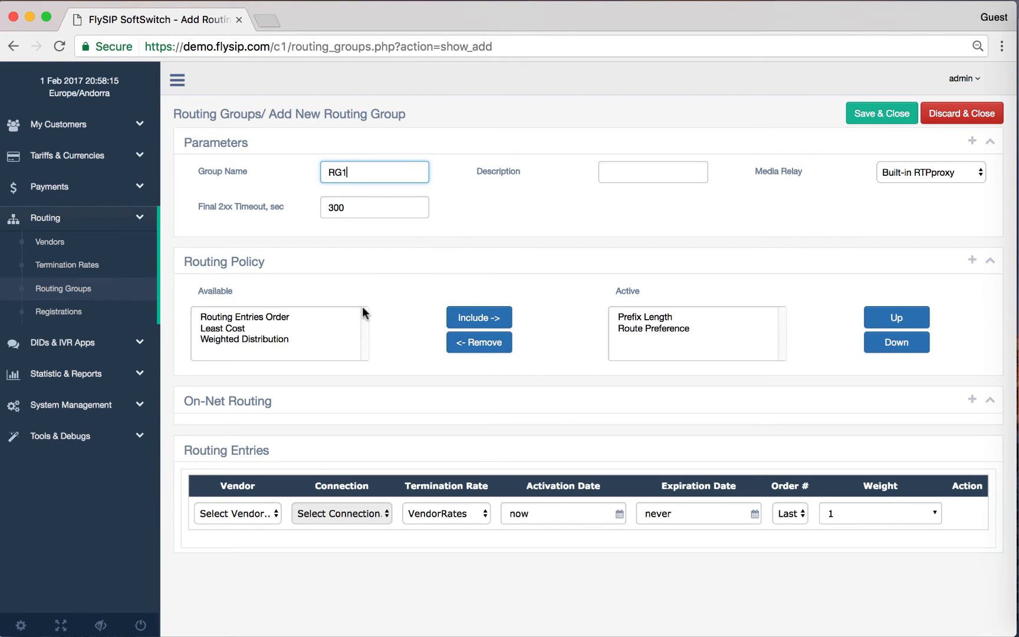
left_click(479, 318)
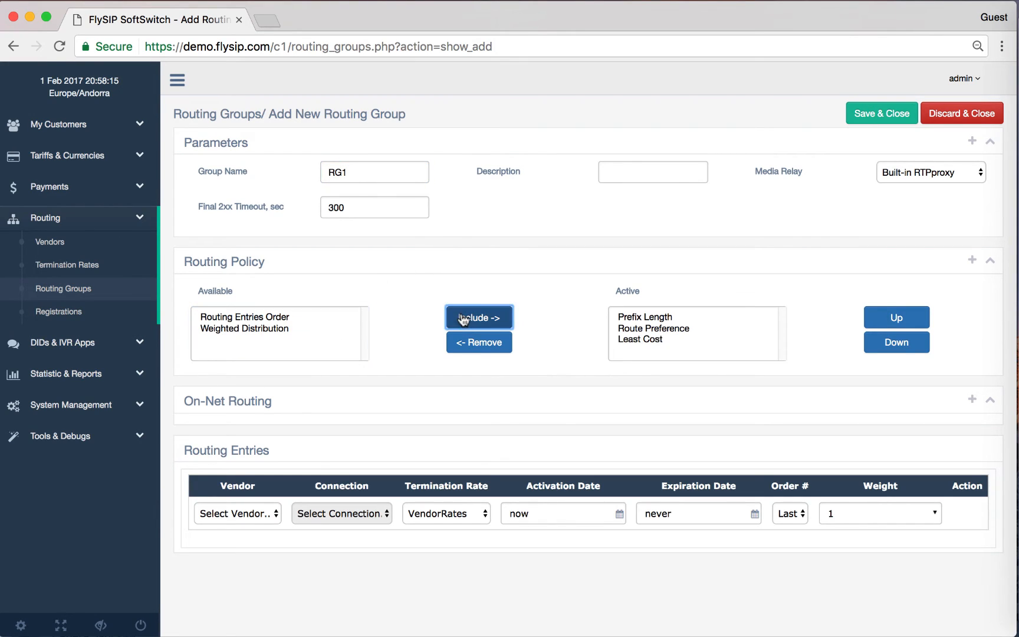
left_click(895, 317)
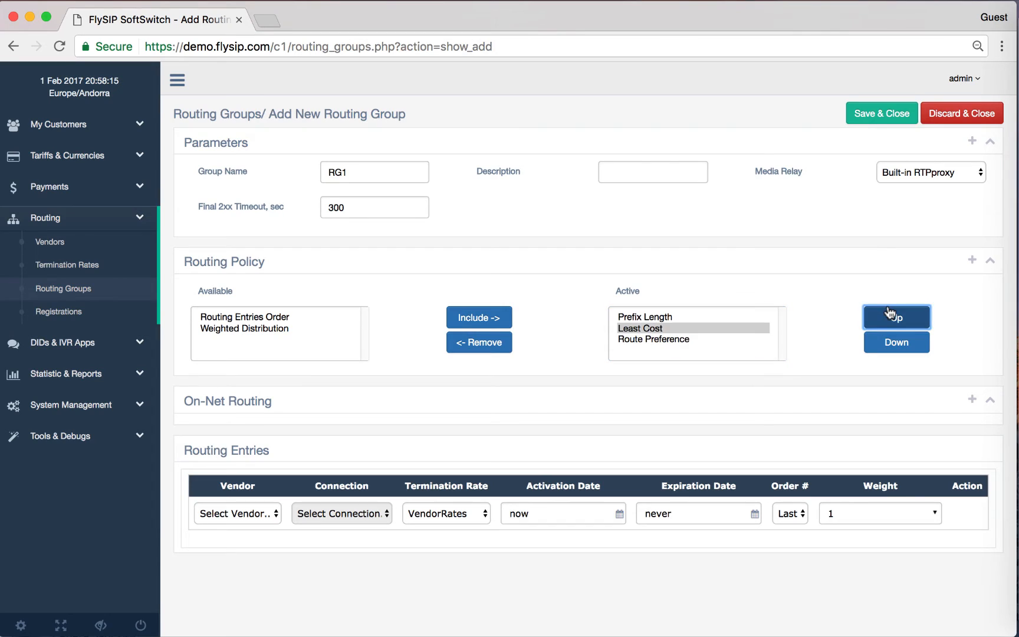
left_click(896, 317)
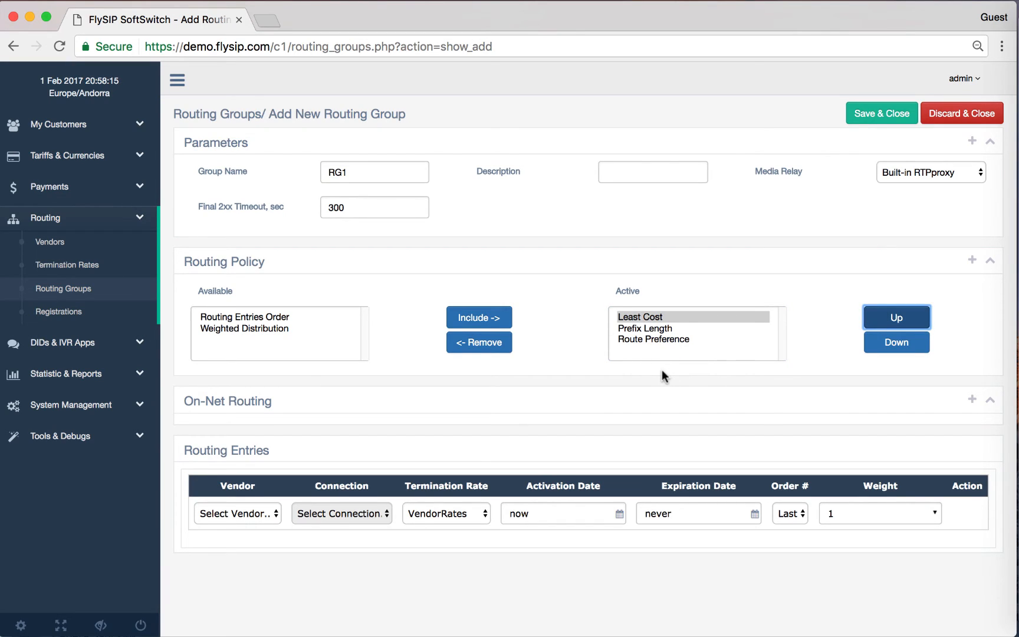
mouse_move(454, 471)
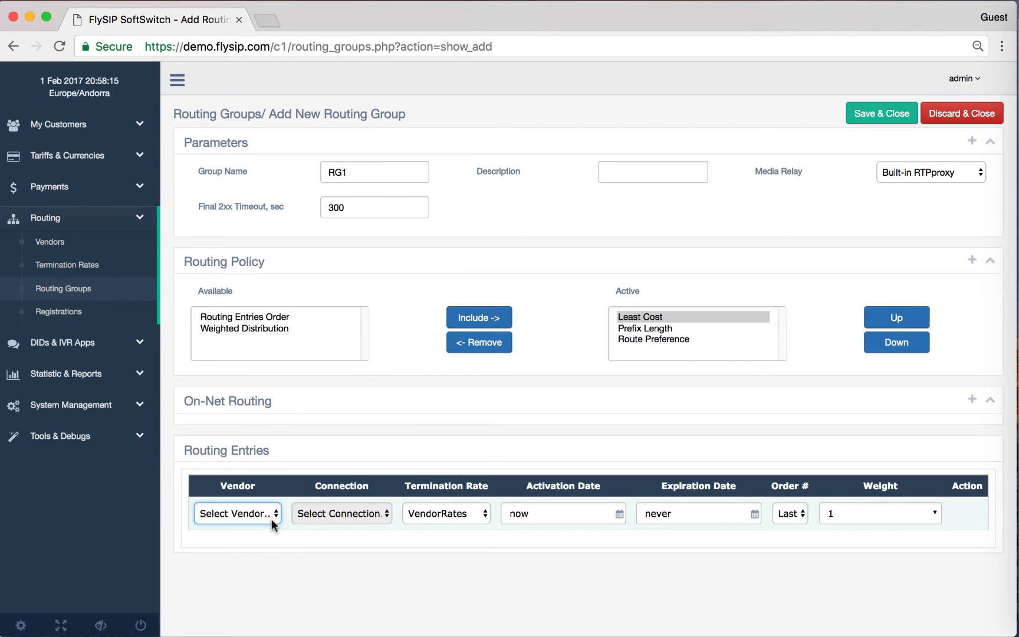
- Add a TestVendor Connection1 entry with VendorRates and save RG1
left_click(236, 513)
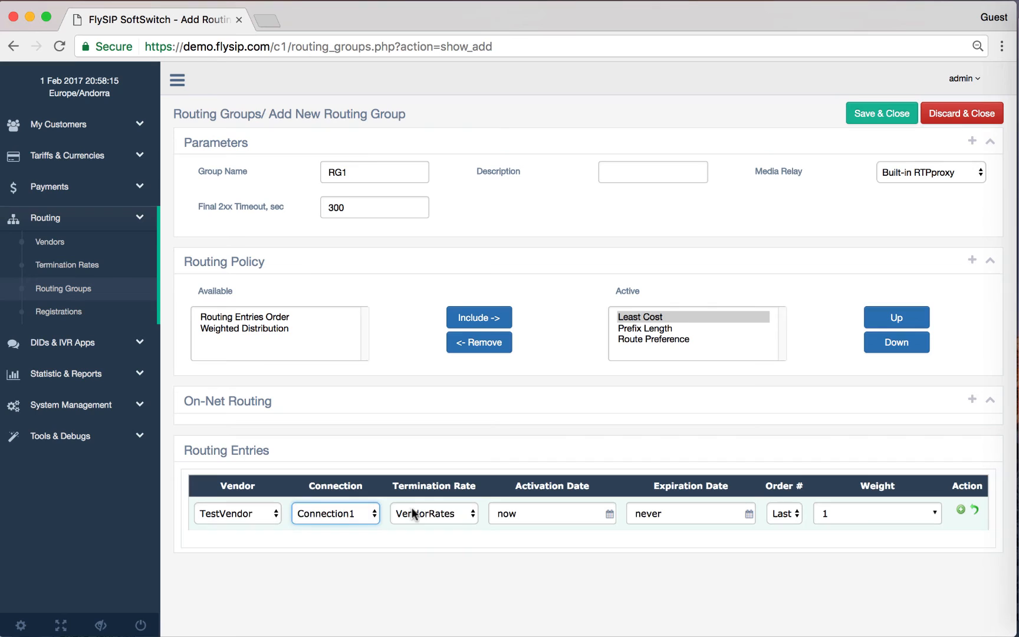
left_click(432, 513)
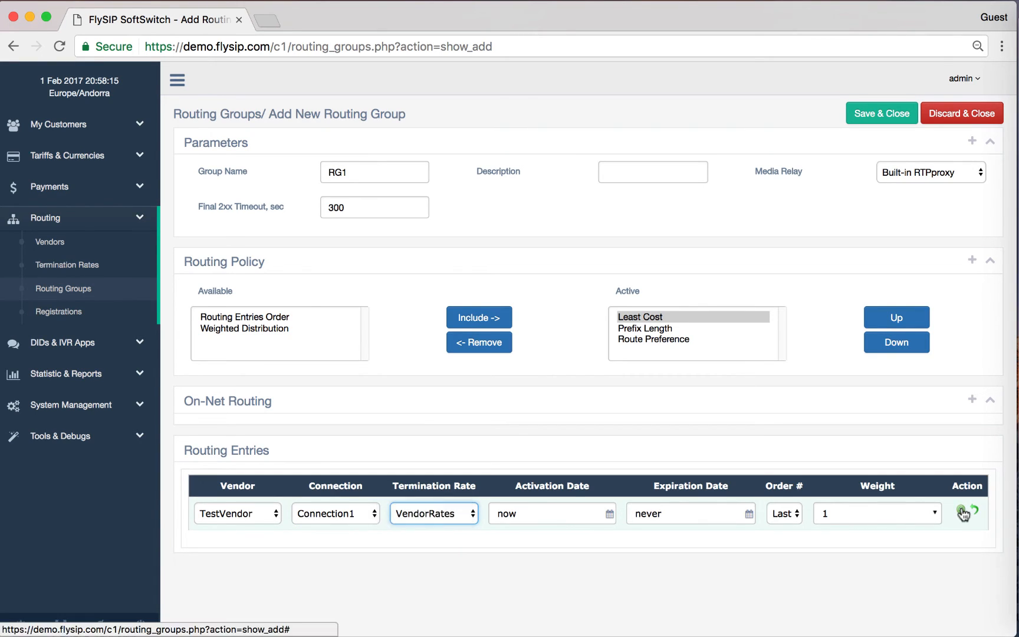
left_click(881, 112)
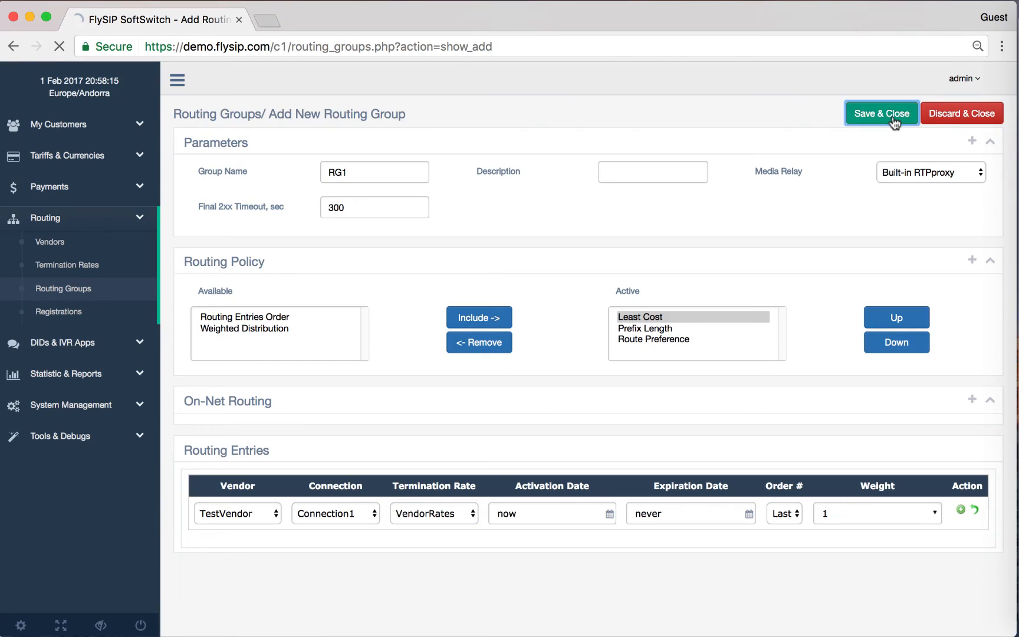
left_click(880, 113)
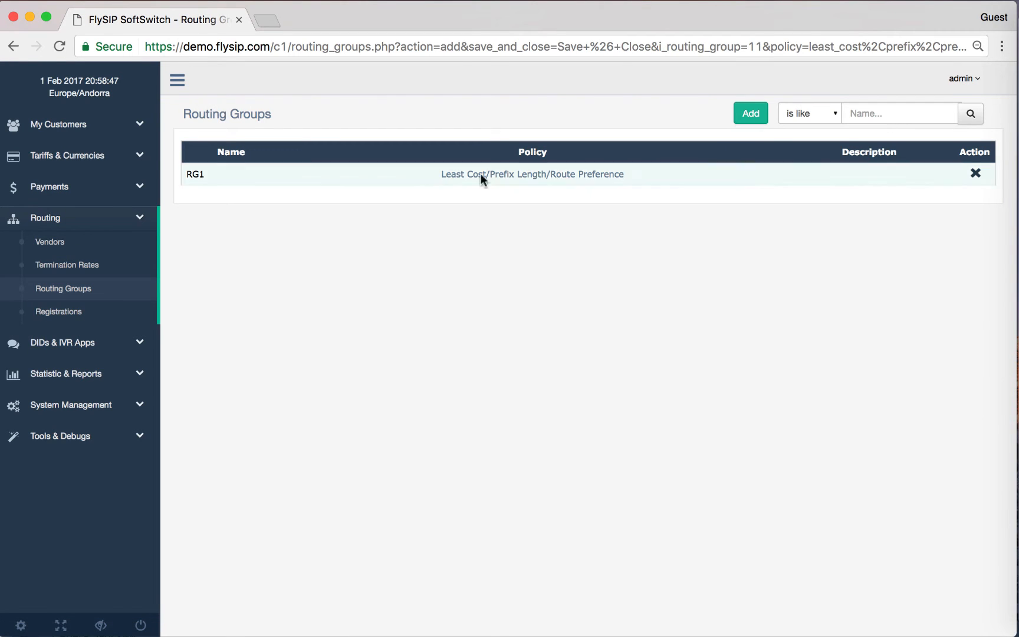
mouse_move(330, 221)
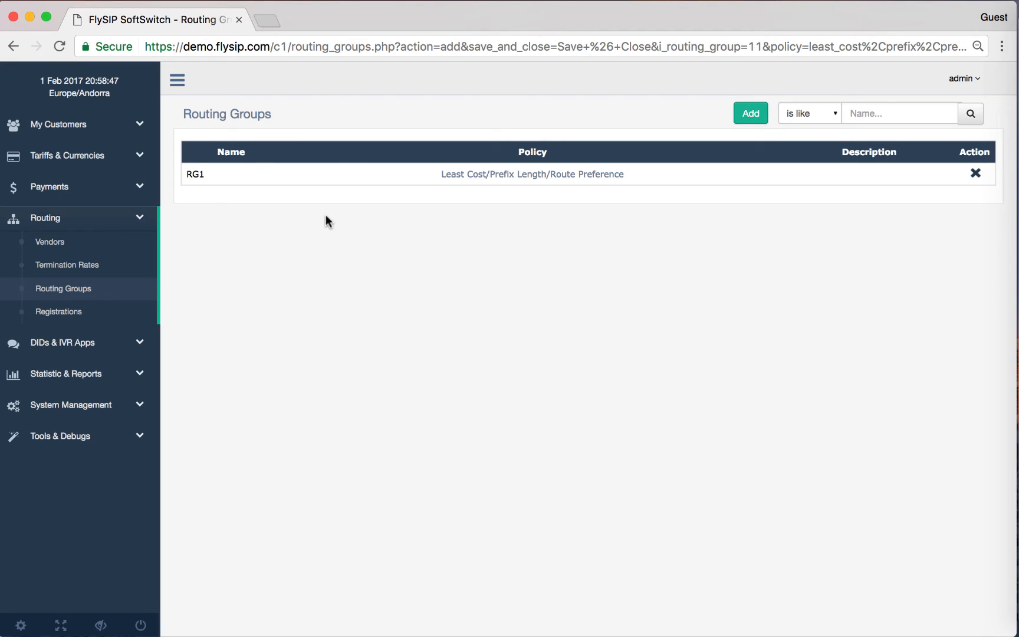
mouse_move(217, 202)
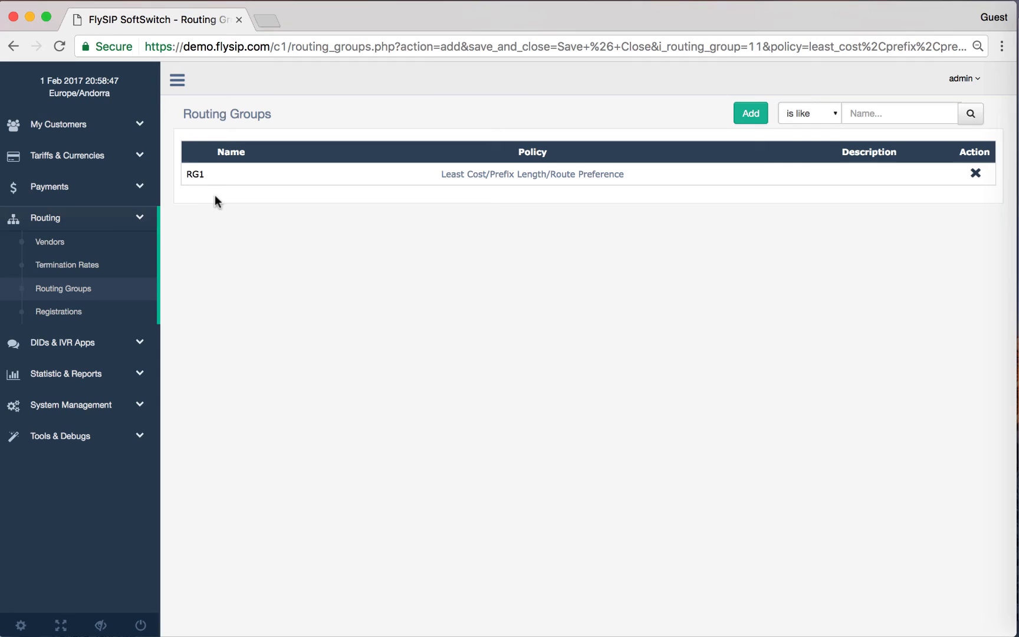
mouse_move(219, 209)
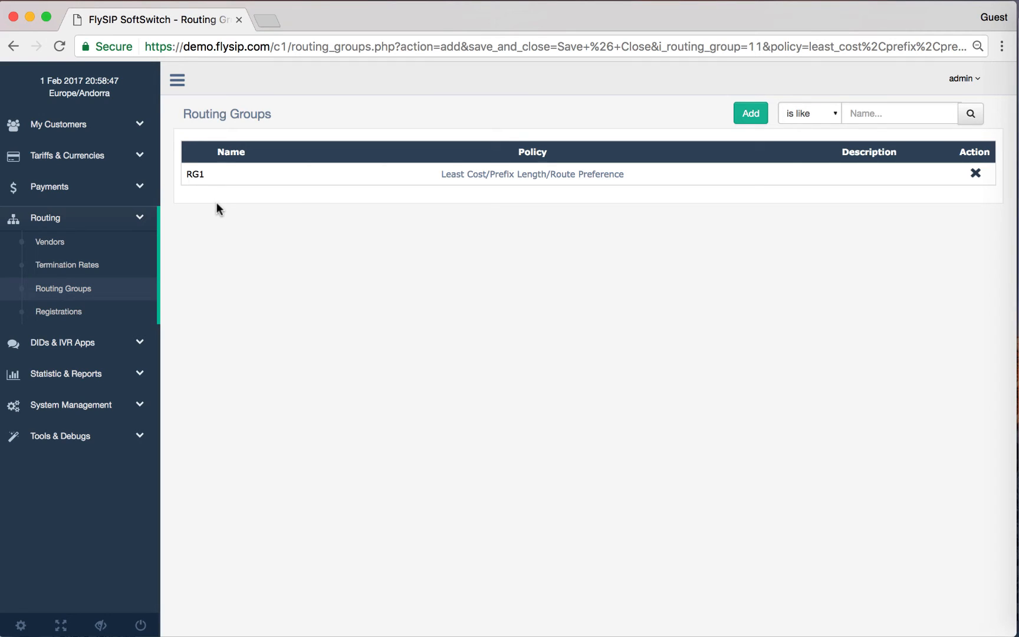
mouse_move(209, 204)
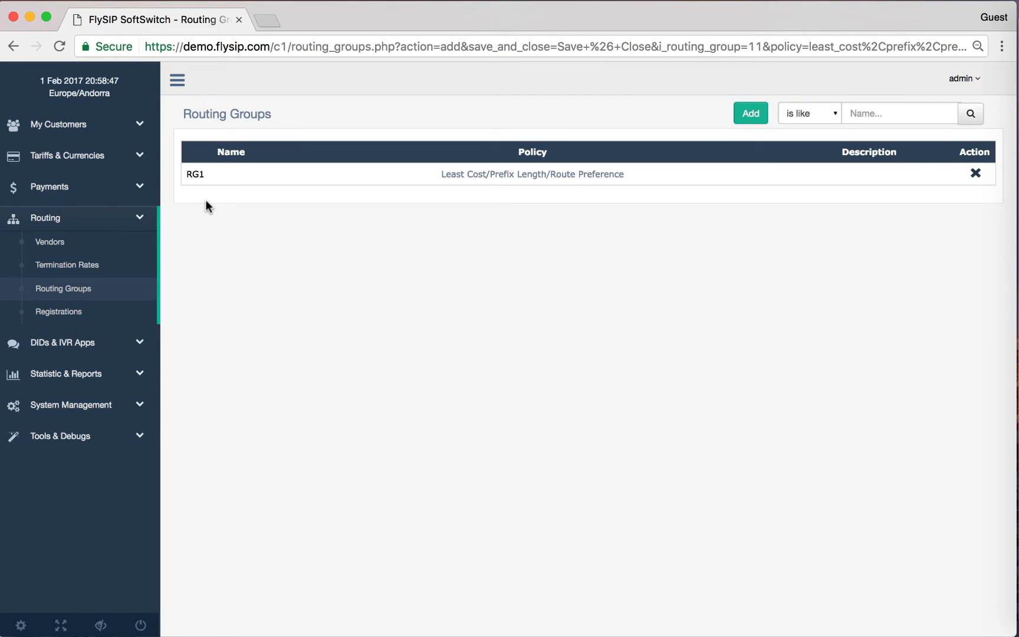
mouse_move(96, 159)
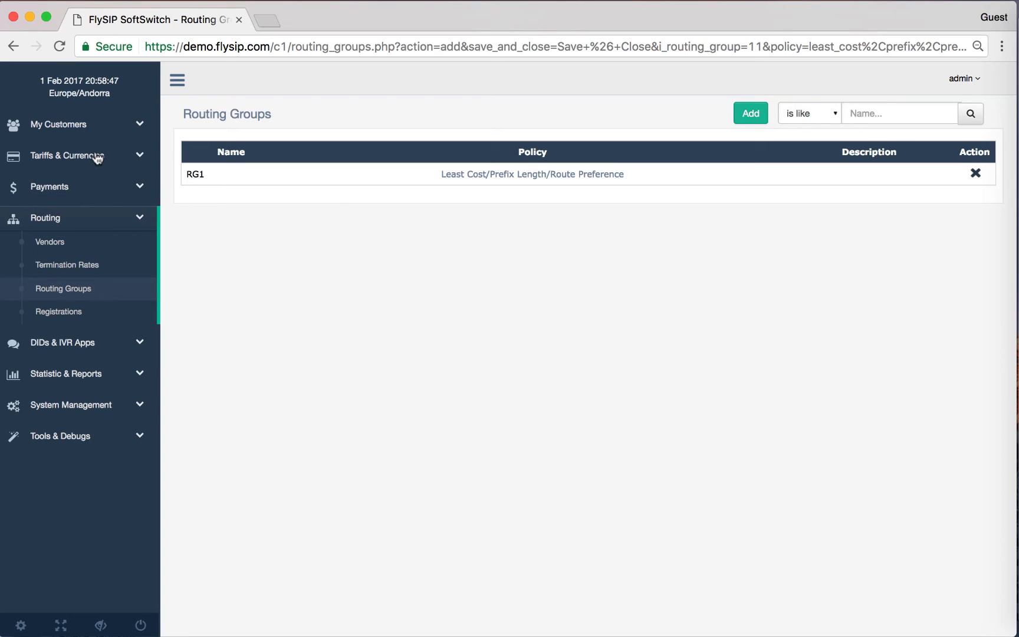
- Expand the Tariffs & Currencies section in the left sidebar
left_click(68, 155)
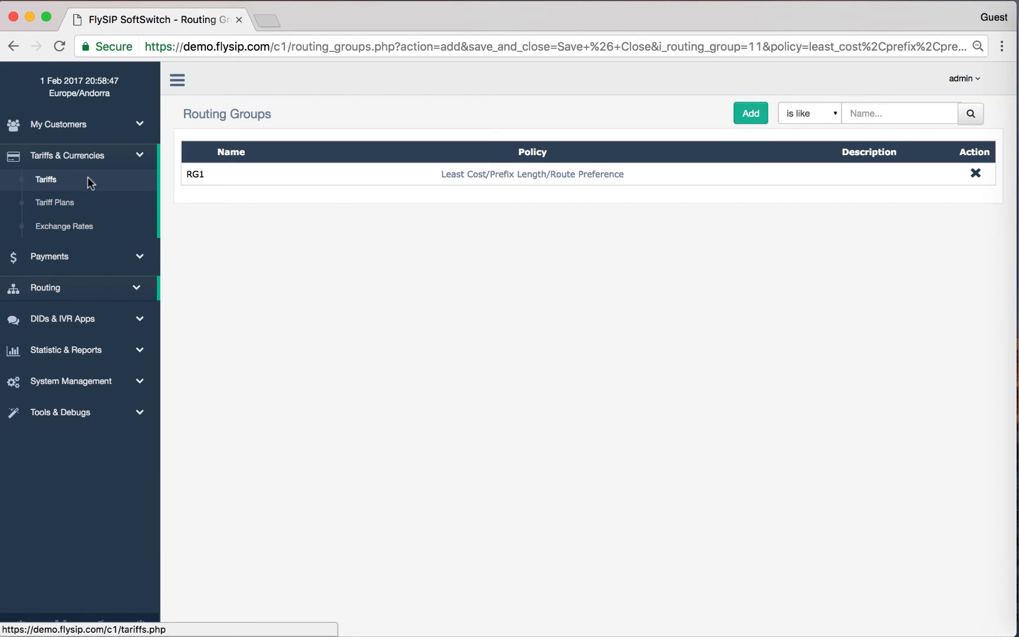
- Add and save a US Dollar tariff named 'Tariff1', then view its empty rates list
left_click(46, 179)
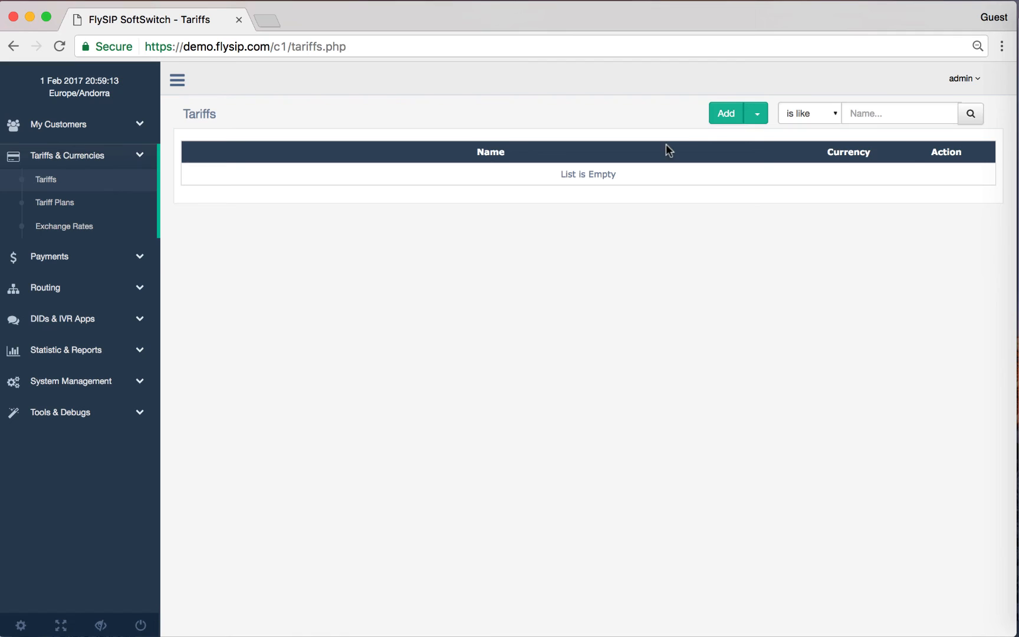
left_click(725, 113)
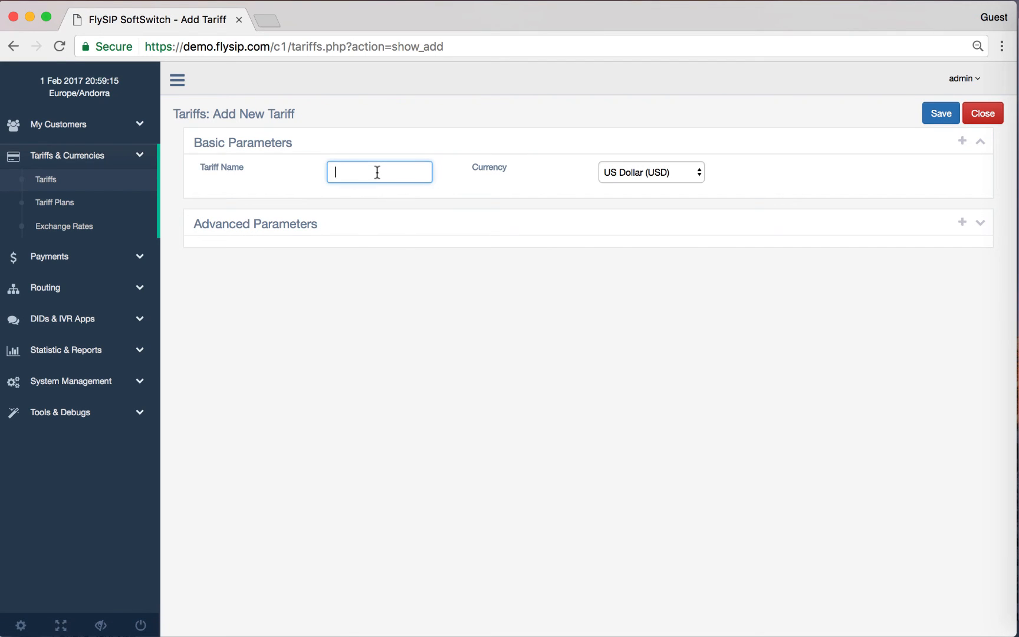
type("Tarr")
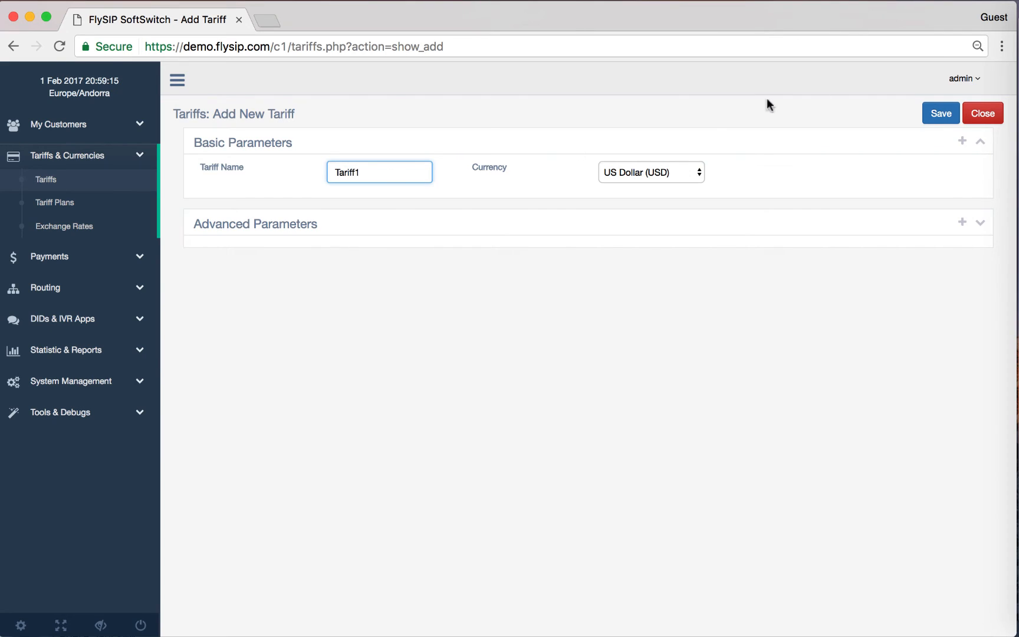
left_click(940, 112)
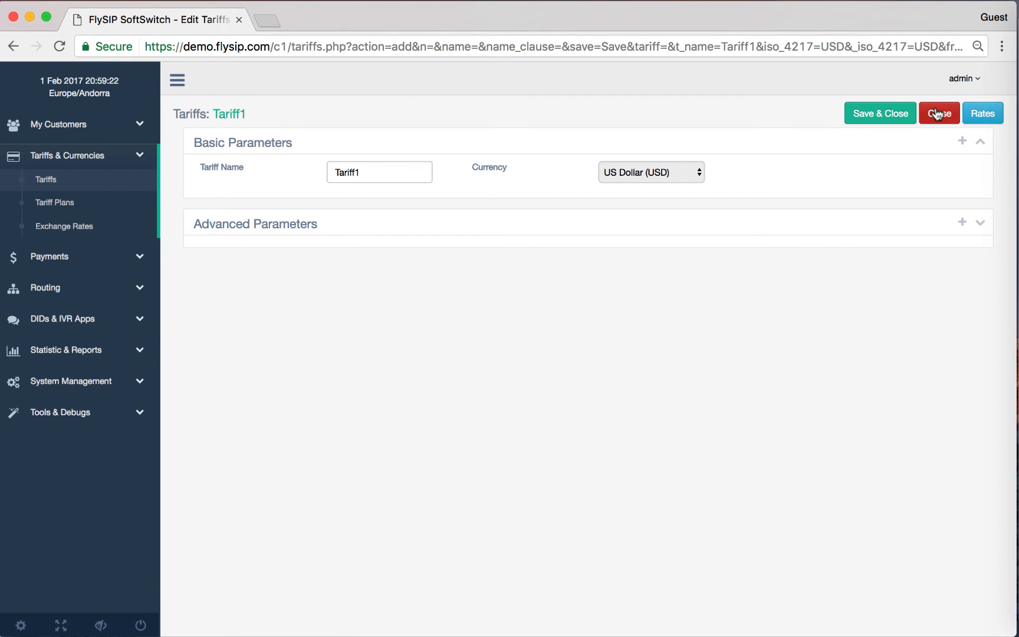
mouse_move(958, 141)
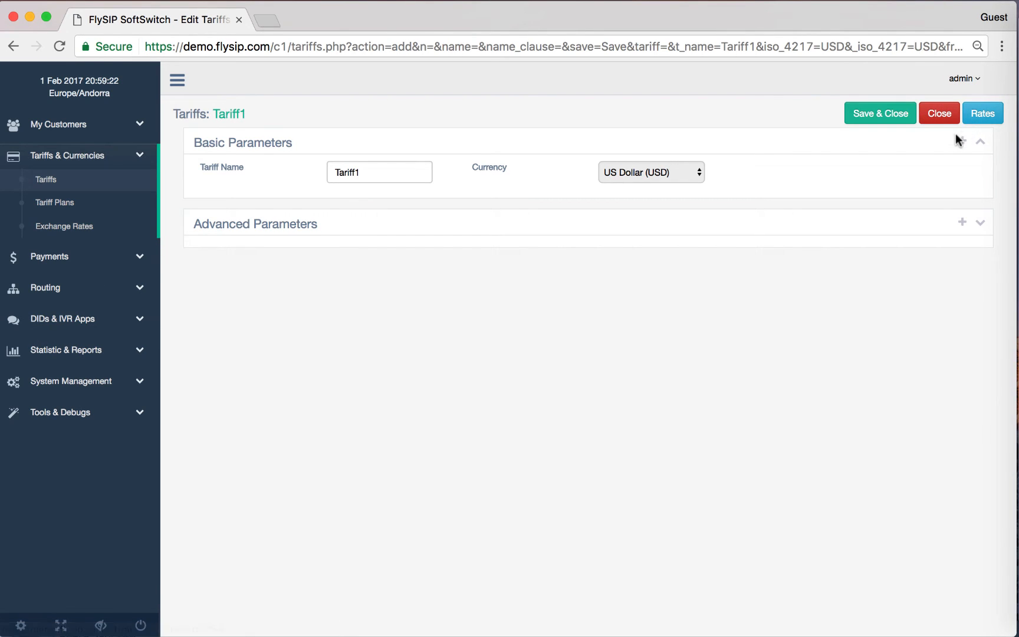
left_click(981, 113)
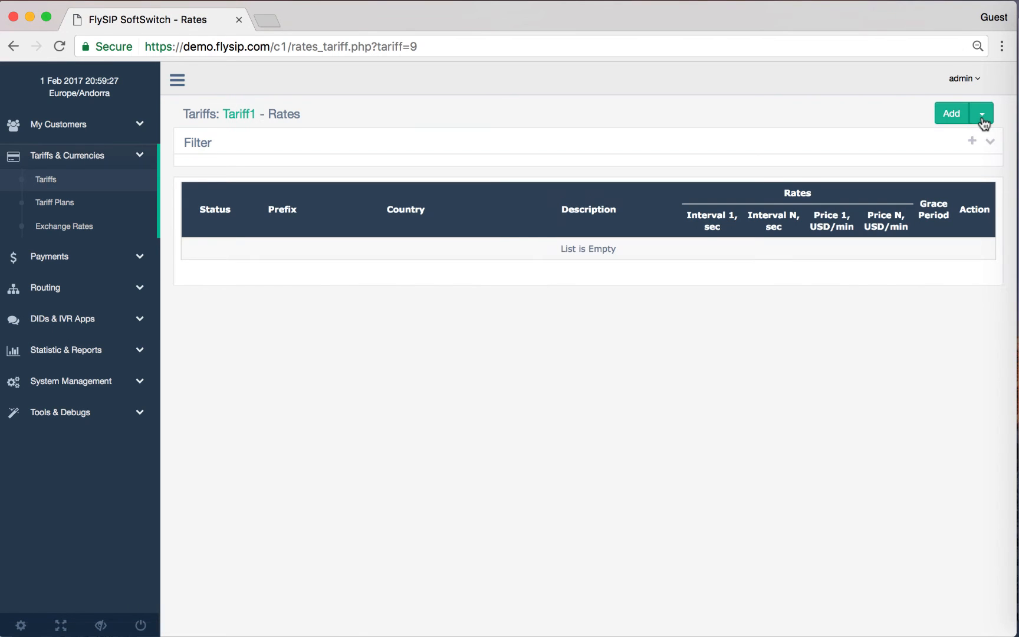
mouse_move(943, 127)
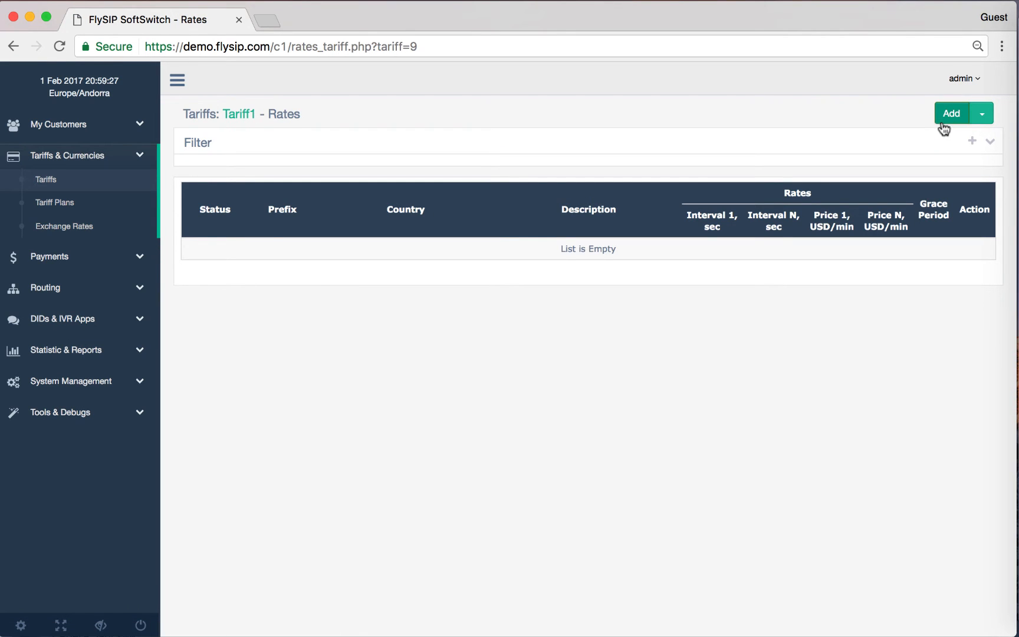
- Add a 1855 United States Toll-Free rate at 0.02 USD/min to Tariff1, then begin a tariff plan
left_click(950, 113)
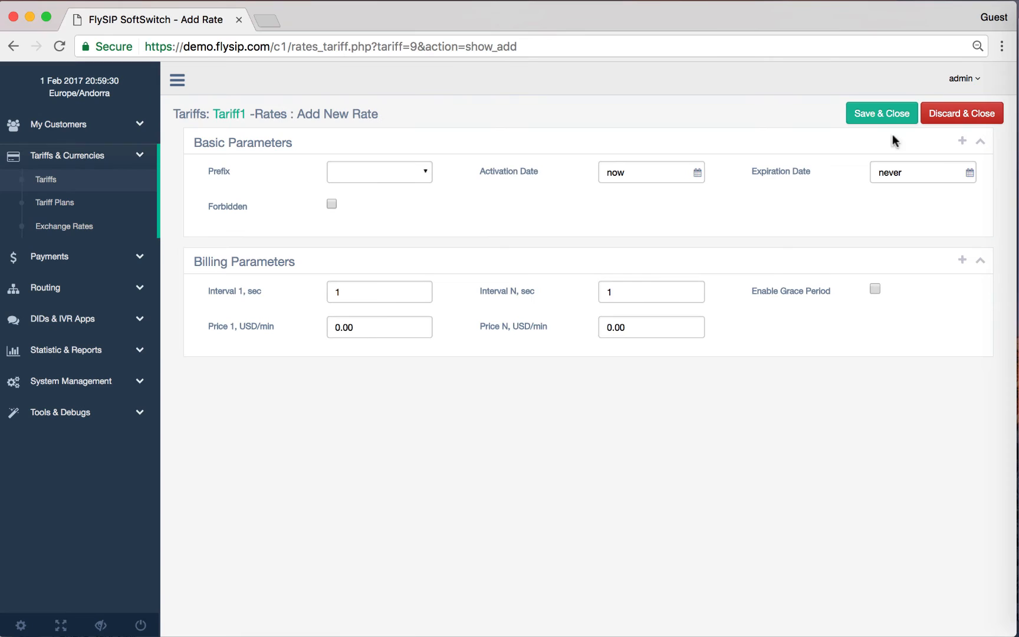
left_click(378, 172)
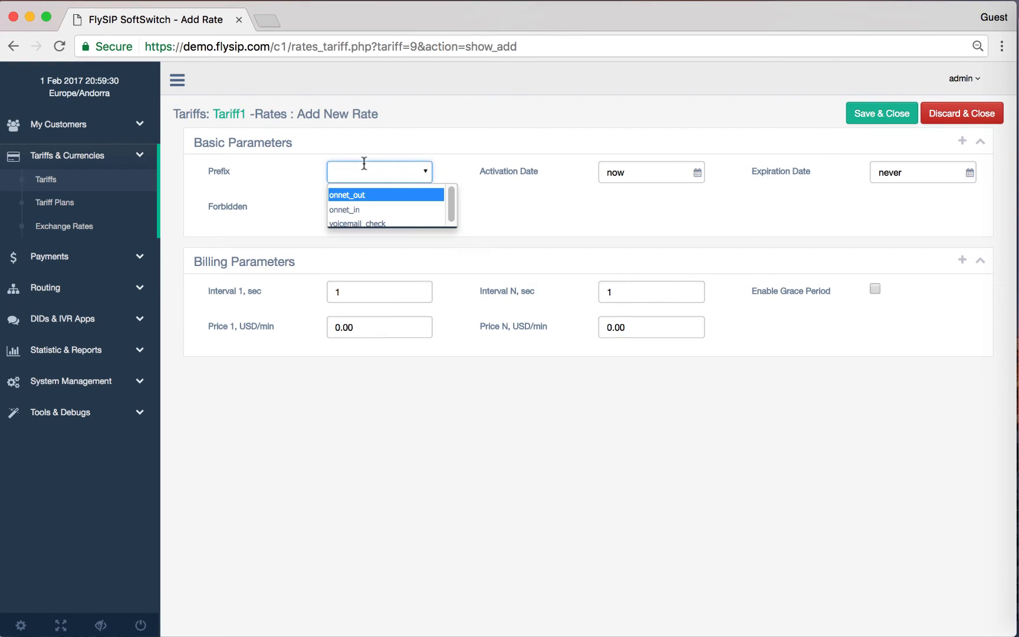
type("1855")
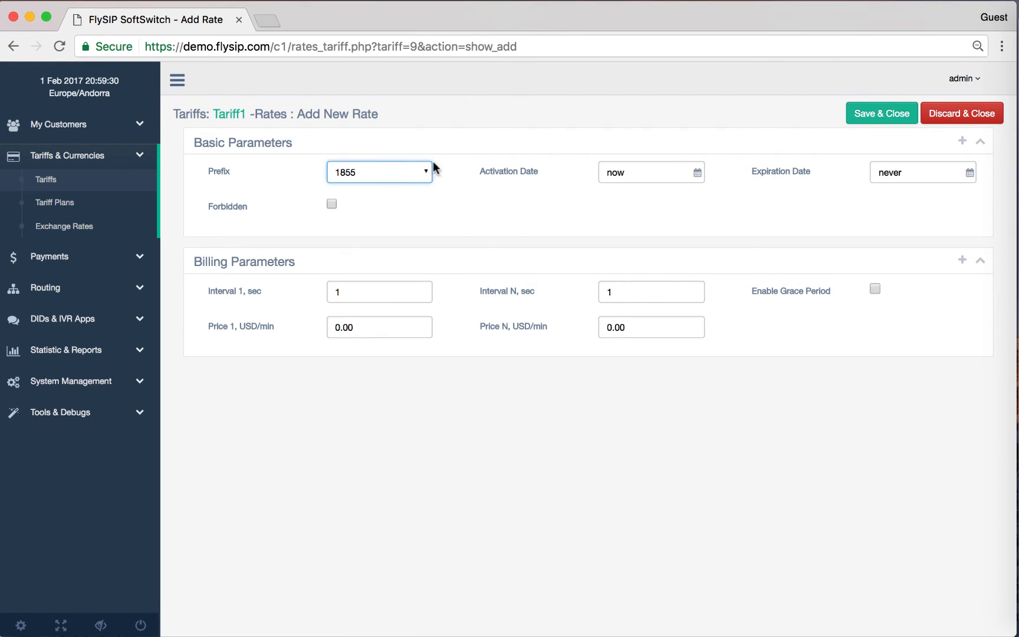
mouse_move(395, 327)
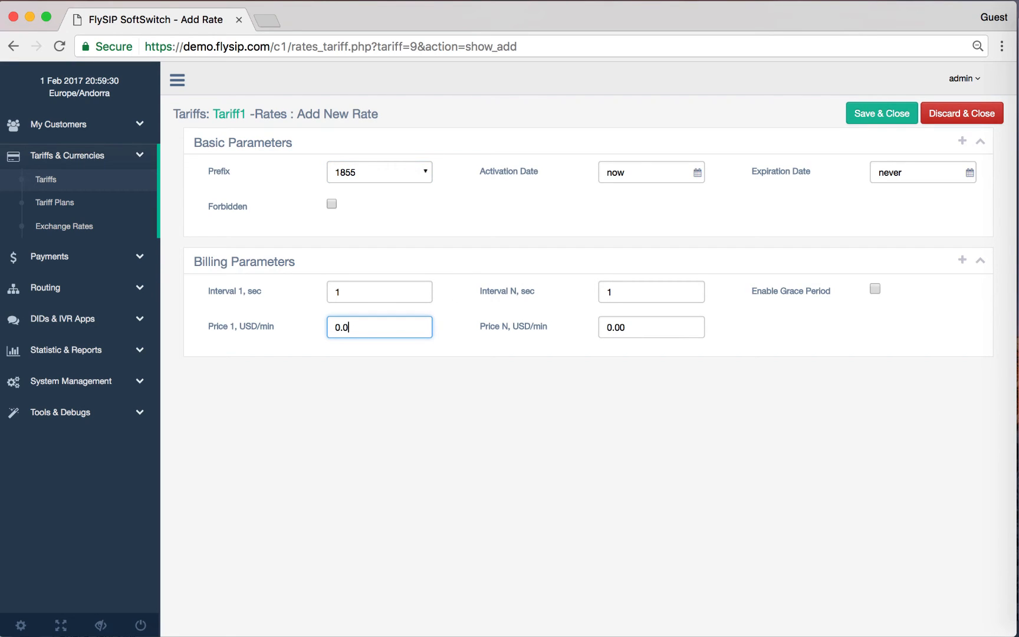
type("2")
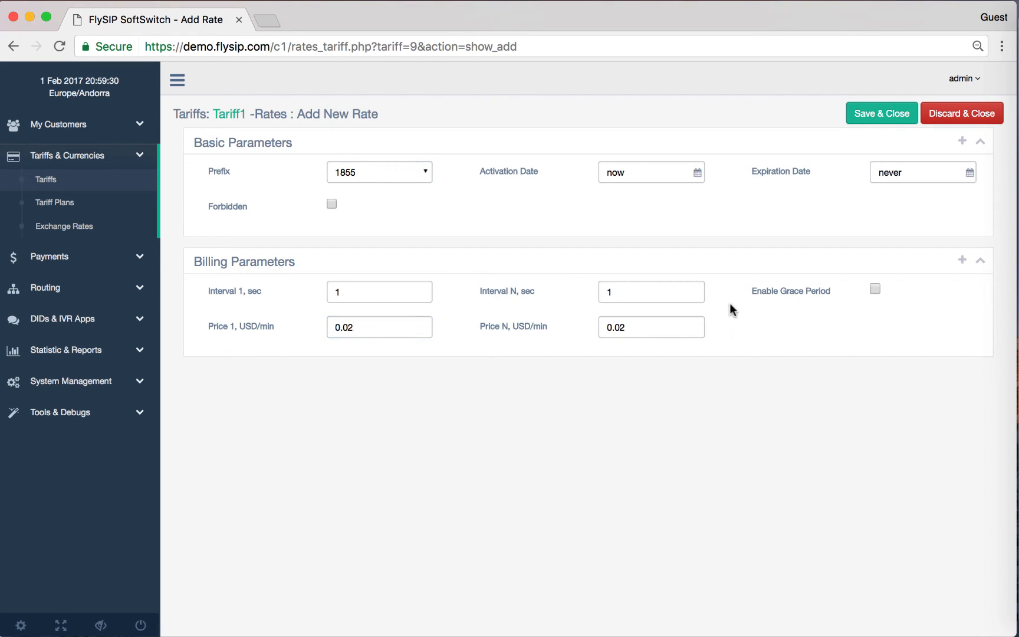
mouse_move(881, 113)
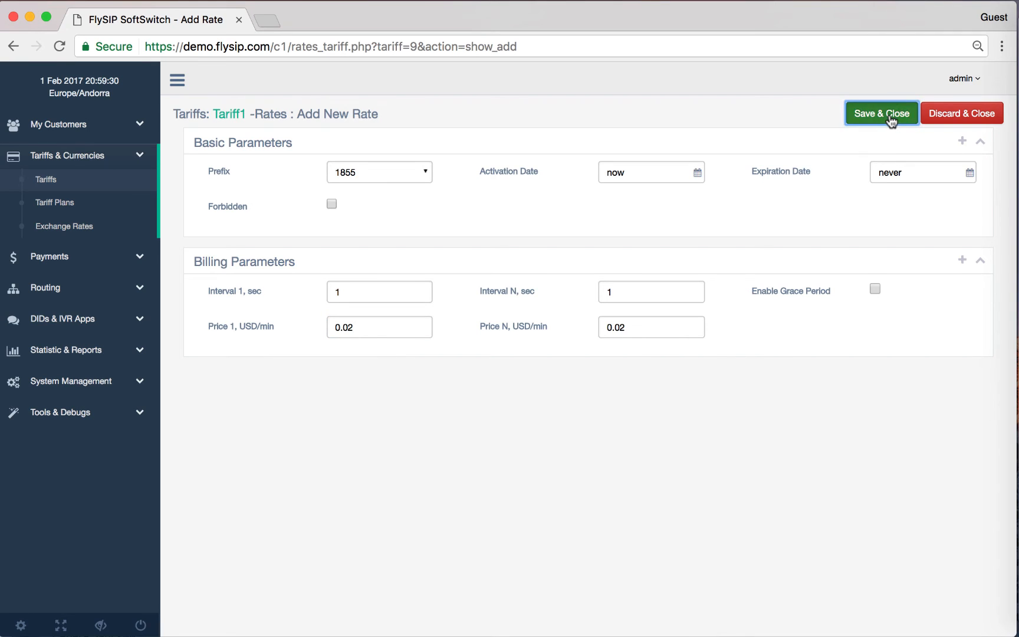
left_click(880, 113)
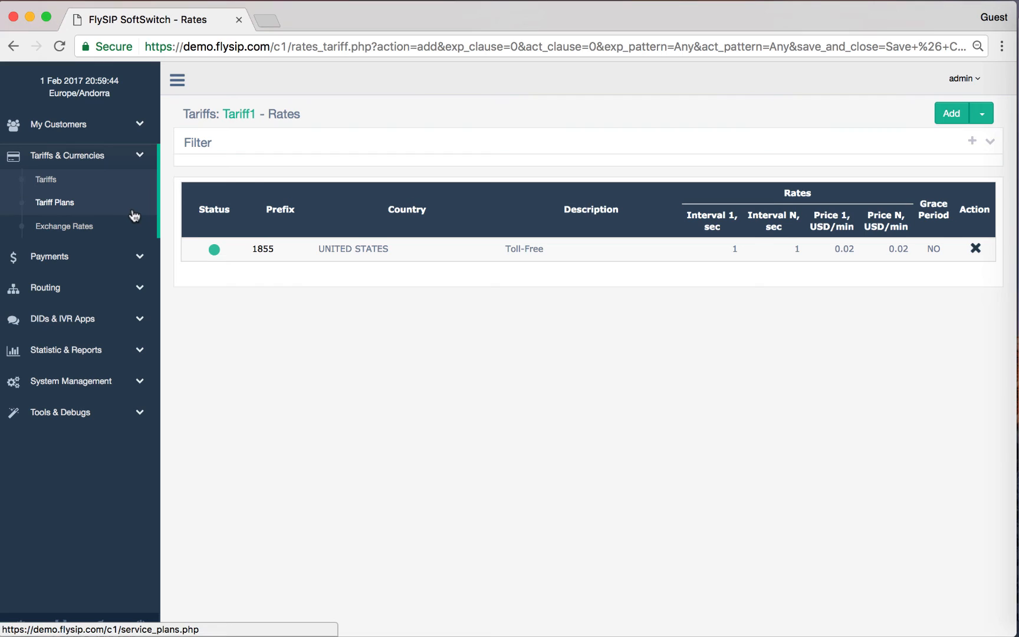
left_click(55, 202)
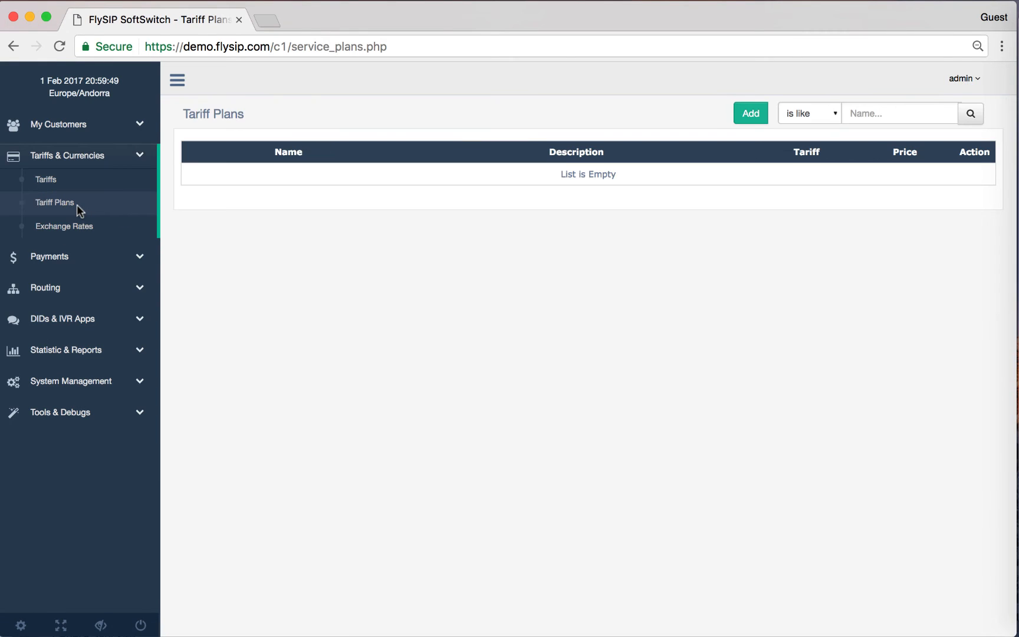
mouse_move(325, 239)
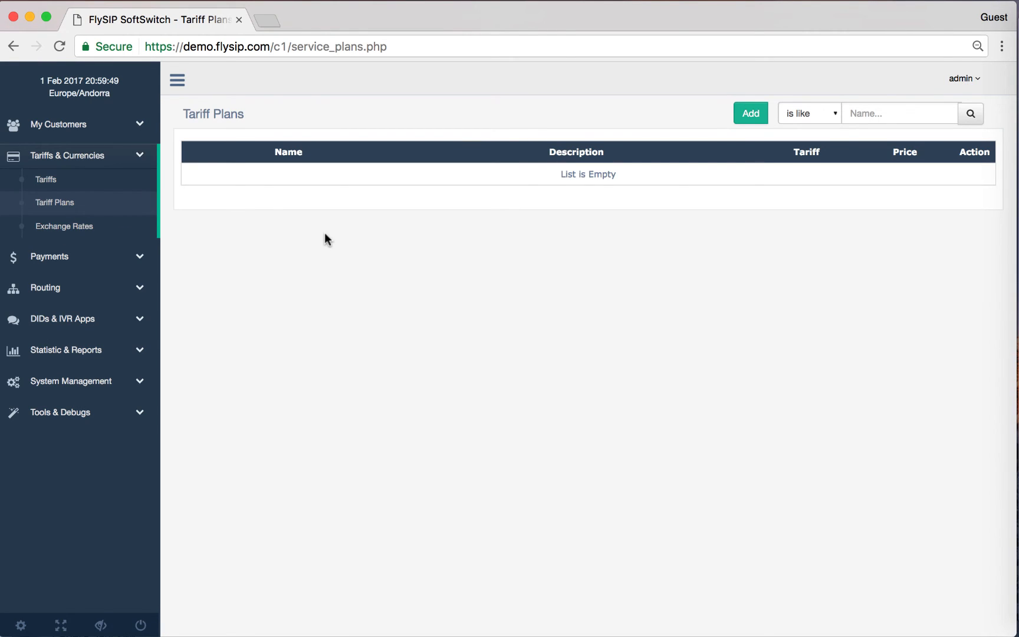
mouse_move(694, 139)
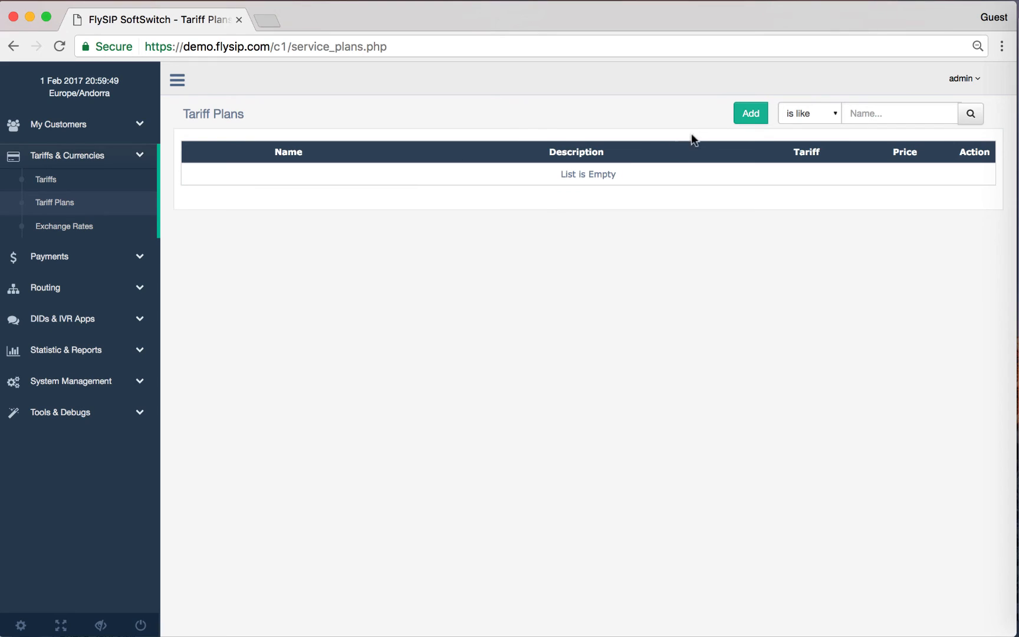
left_click(750, 113)
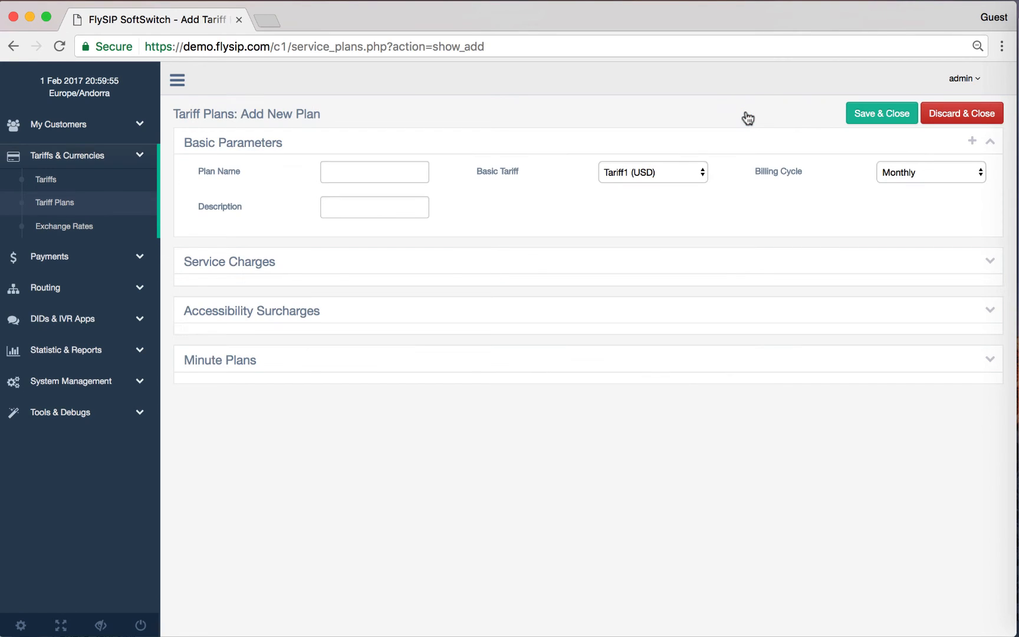
- Save tariff plan 'TariffPlanOne' on Tariff1 with monthly billing, collapsing the surcharge sections
left_click(374, 172)
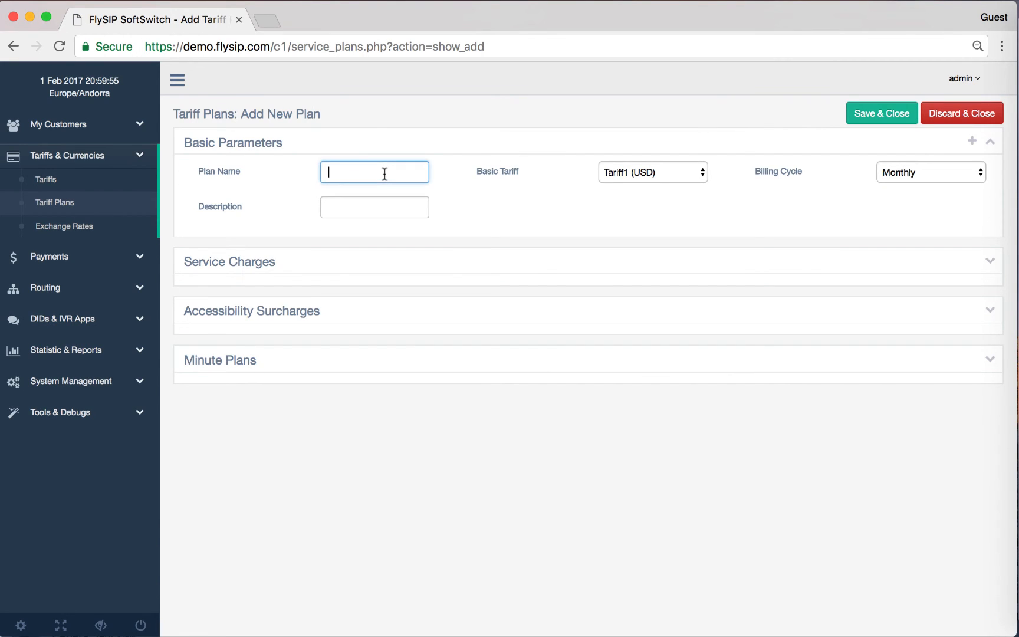
type("Tariff")
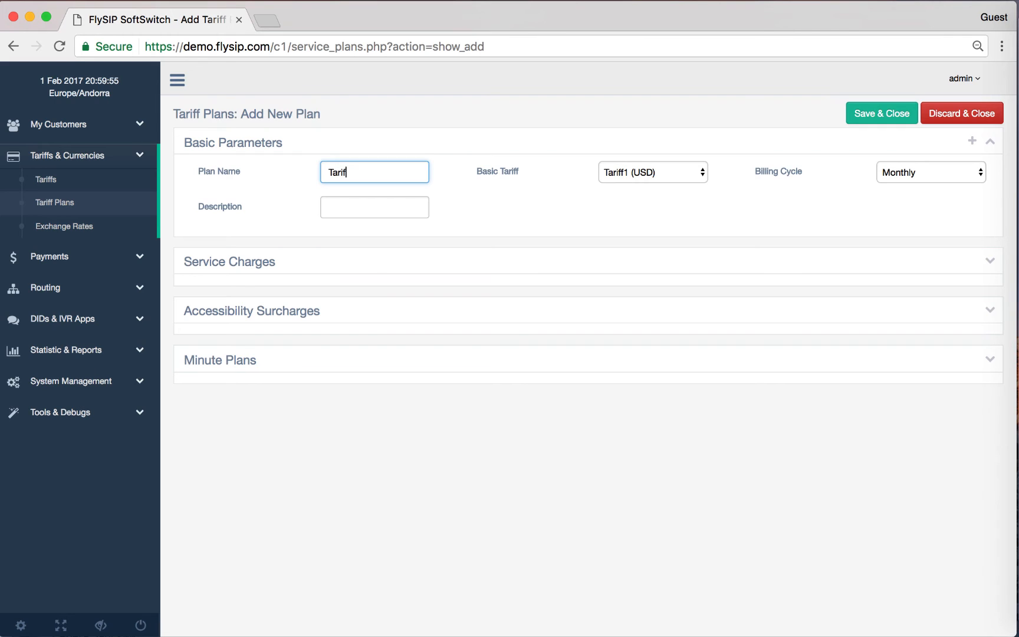
type("PlanOne")
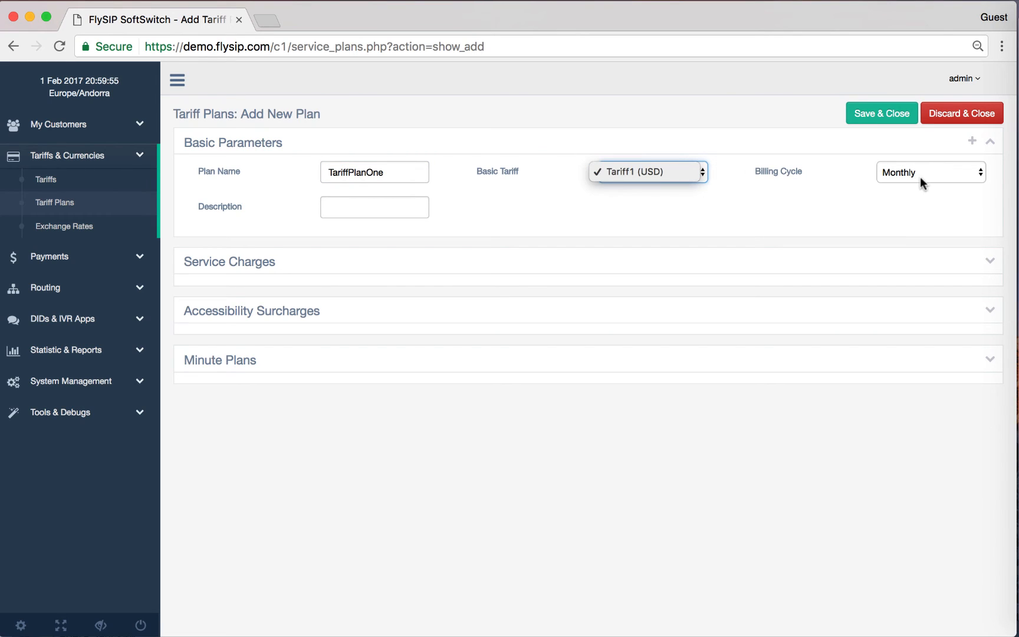
left_click(929, 171)
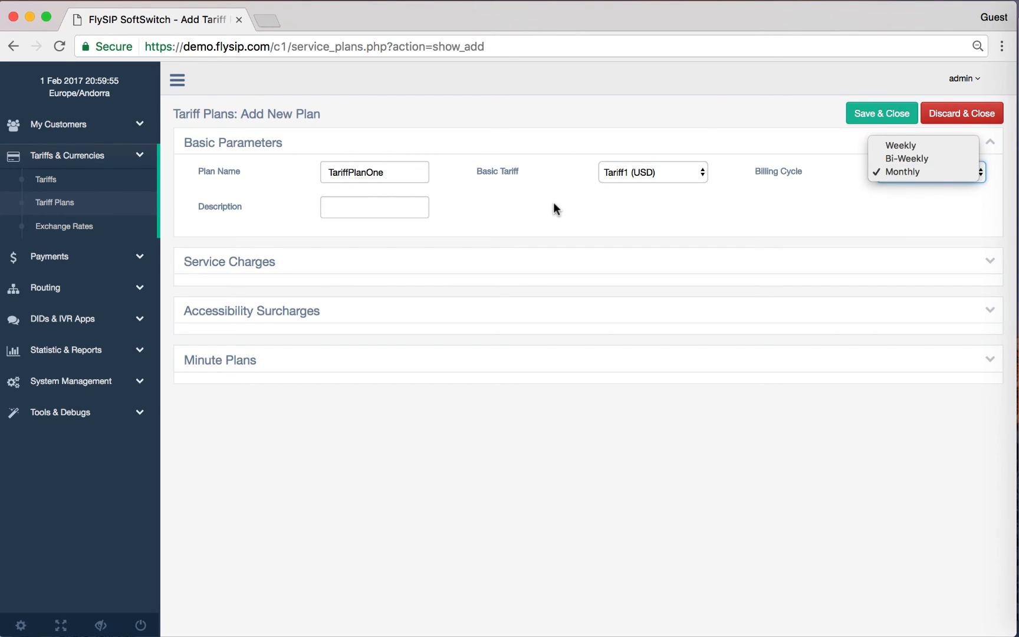
left_click(899, 171)
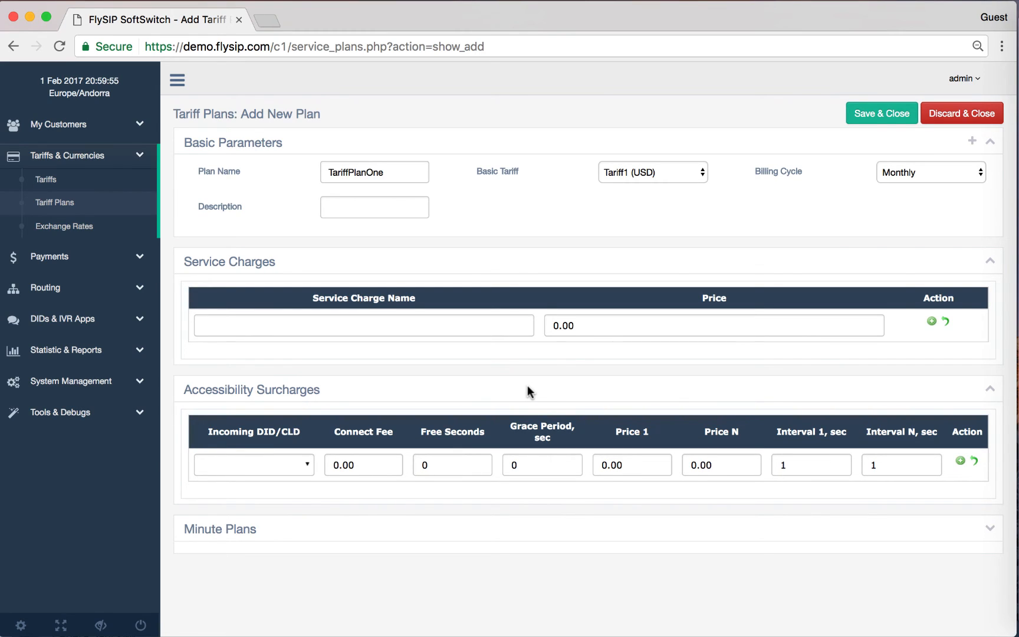
left_click(990, 389)
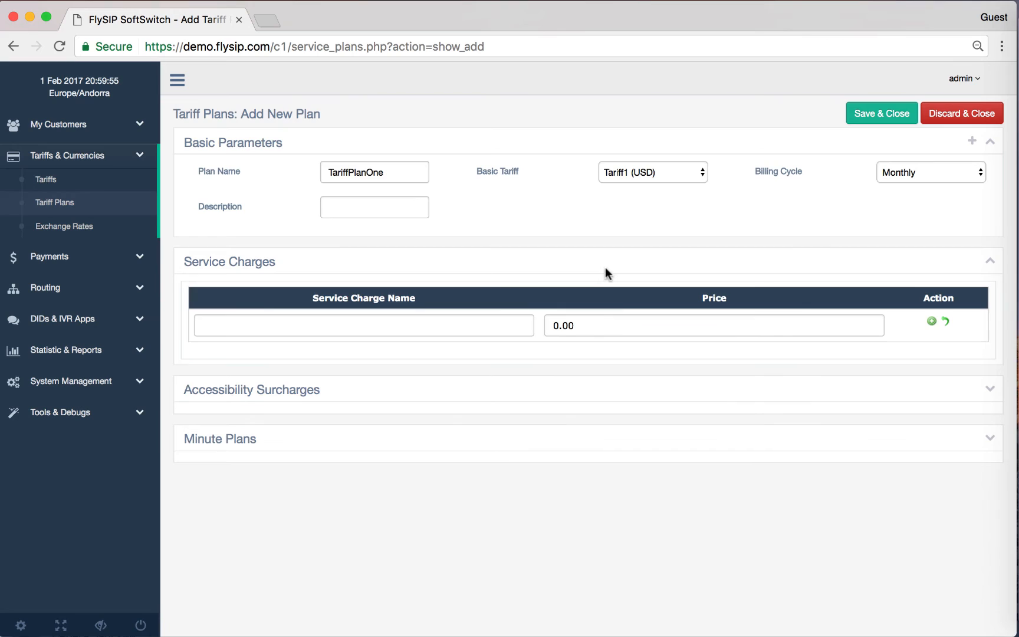
left_click(988, 261)
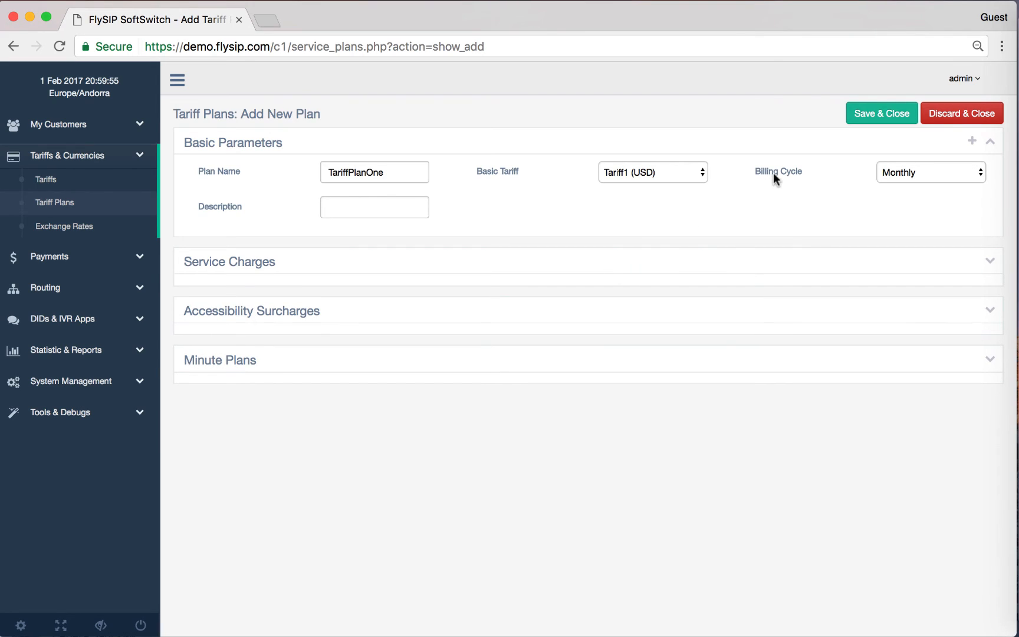
mouse_move(815, 154)
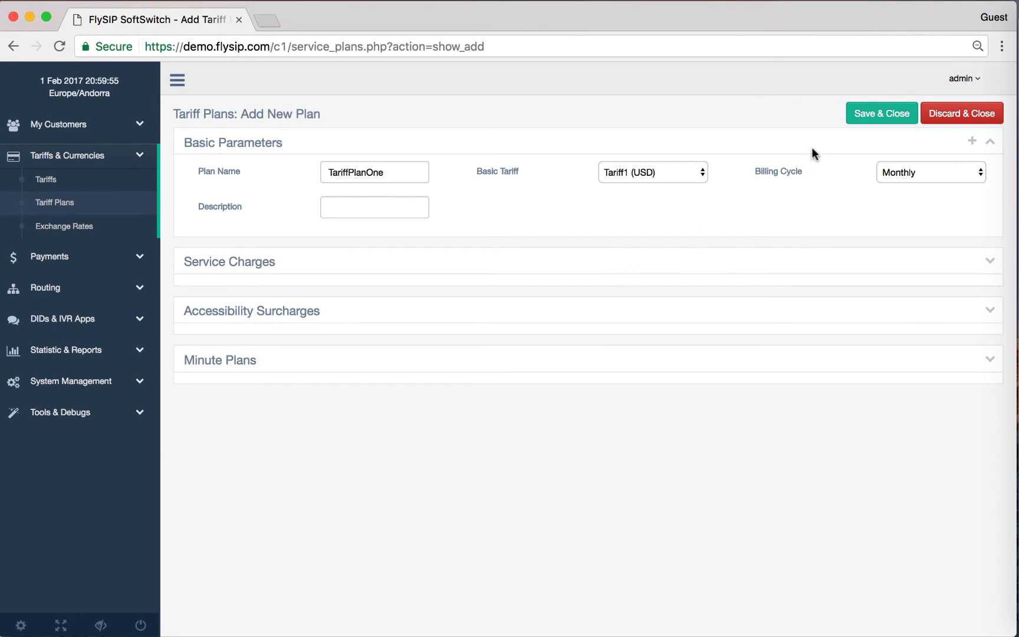
left_click(881, 112)
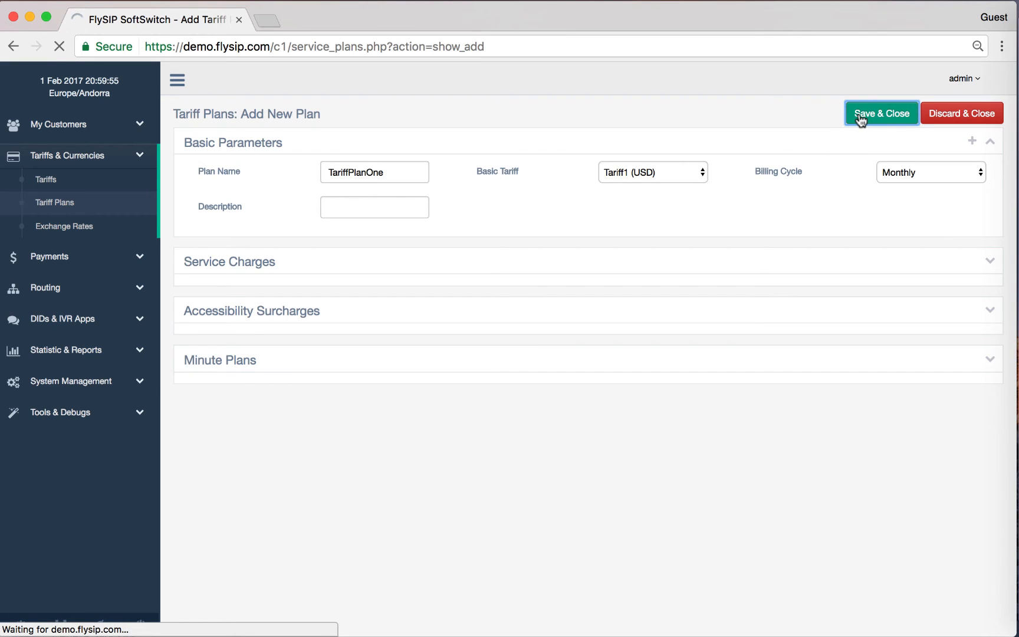
left_click(880, 113)
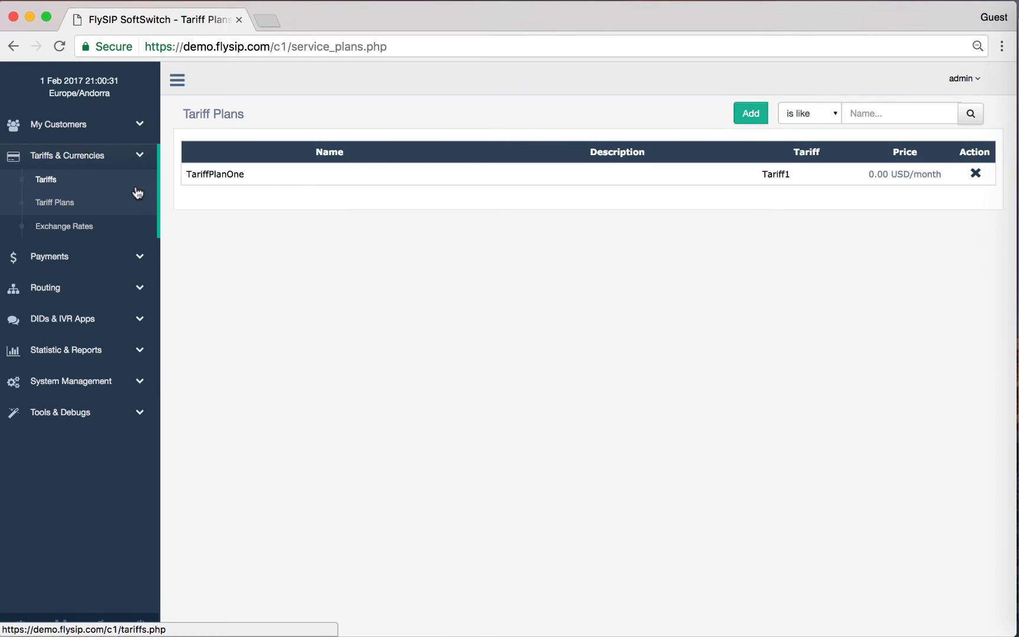
mouse_move(269, 209)
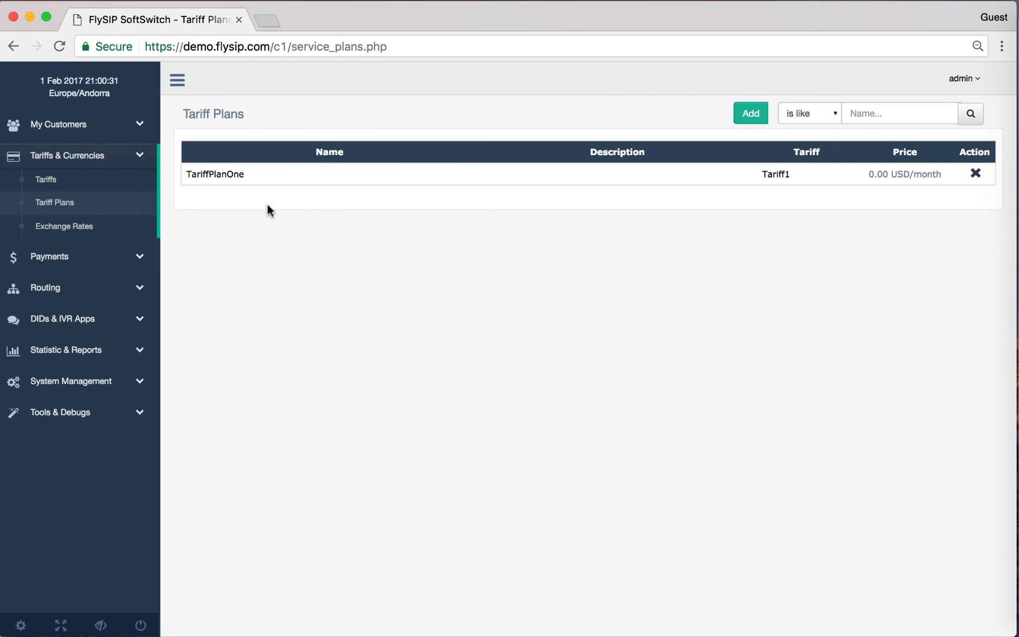
mouse_move(215, 173)
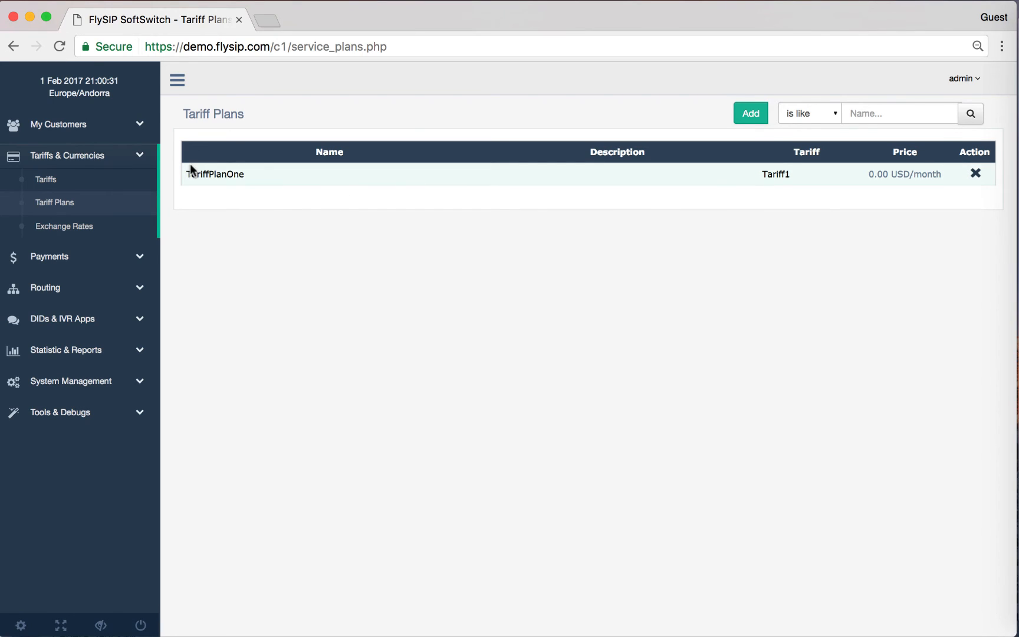
mouse_move(128, 133)
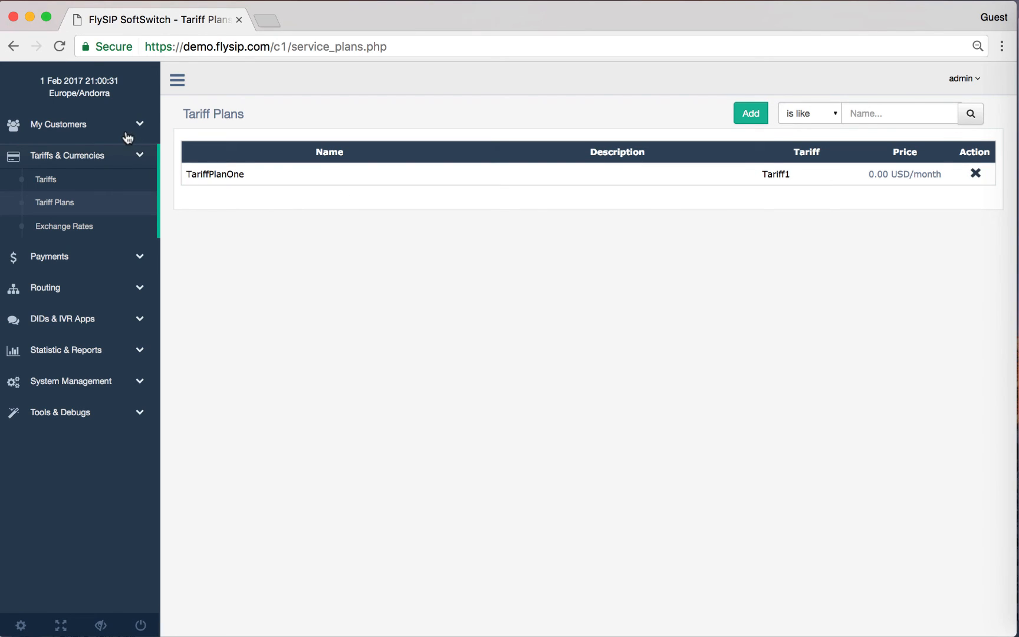
- Open My Customers > Accounts, still empty, and begin adding an account
left_click(59, 123)
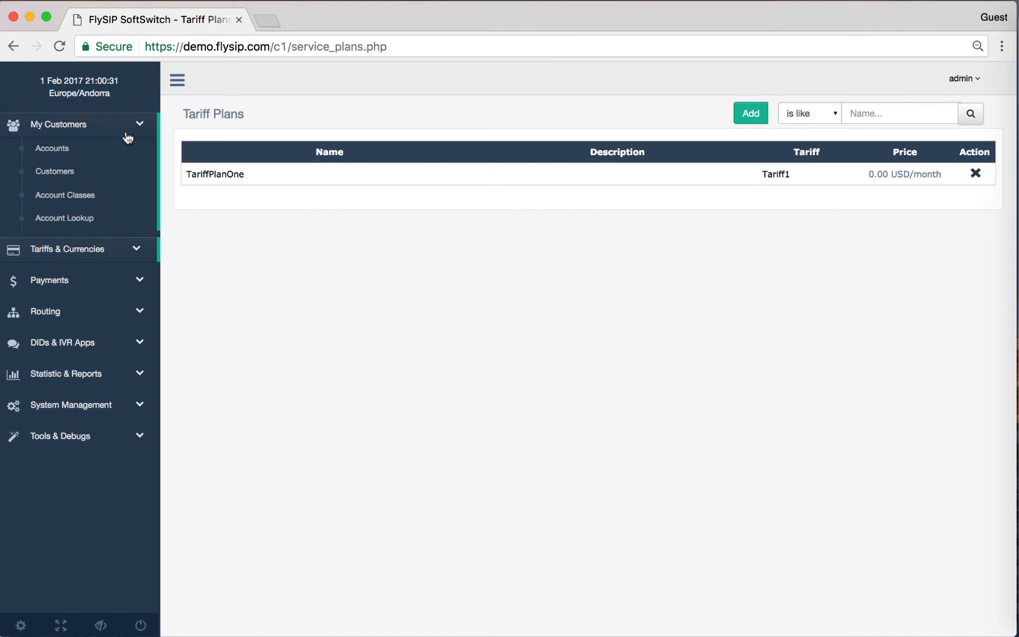
left_click(52, 148)
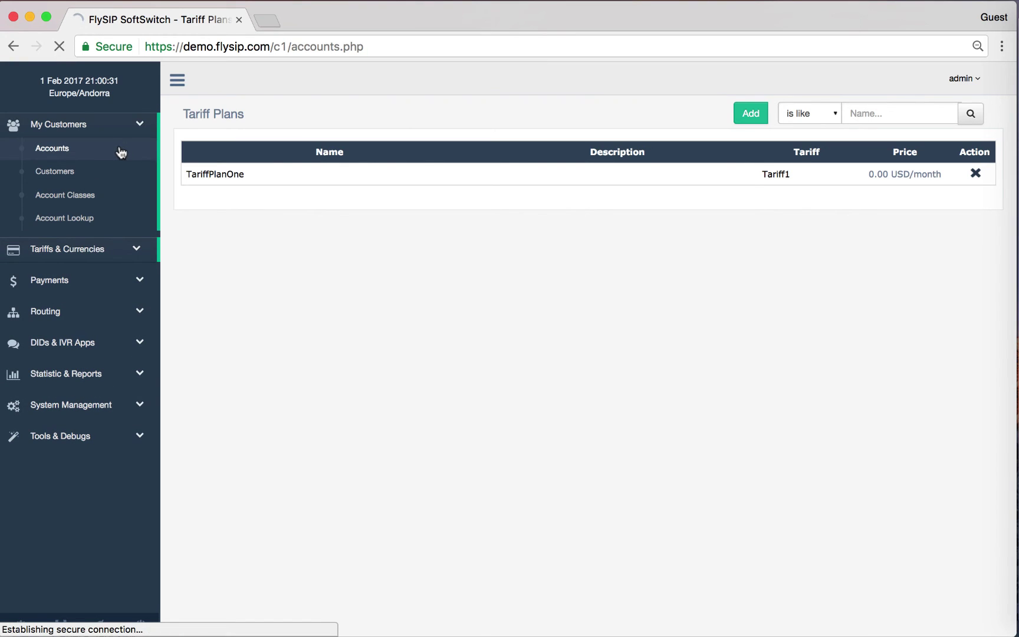
left_click(52, 148)
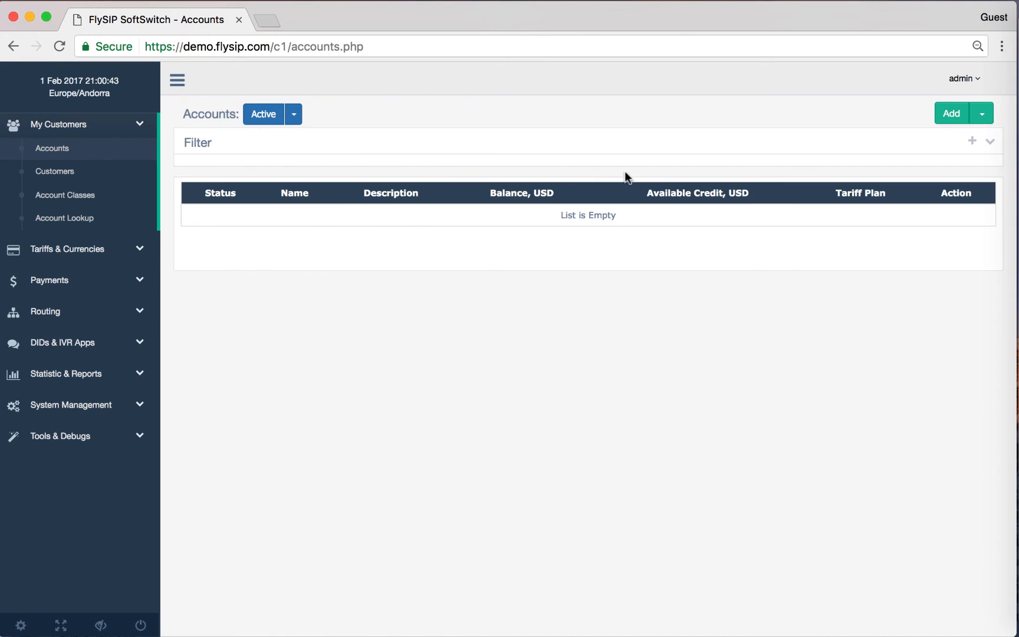
mouse_move(870, 132)
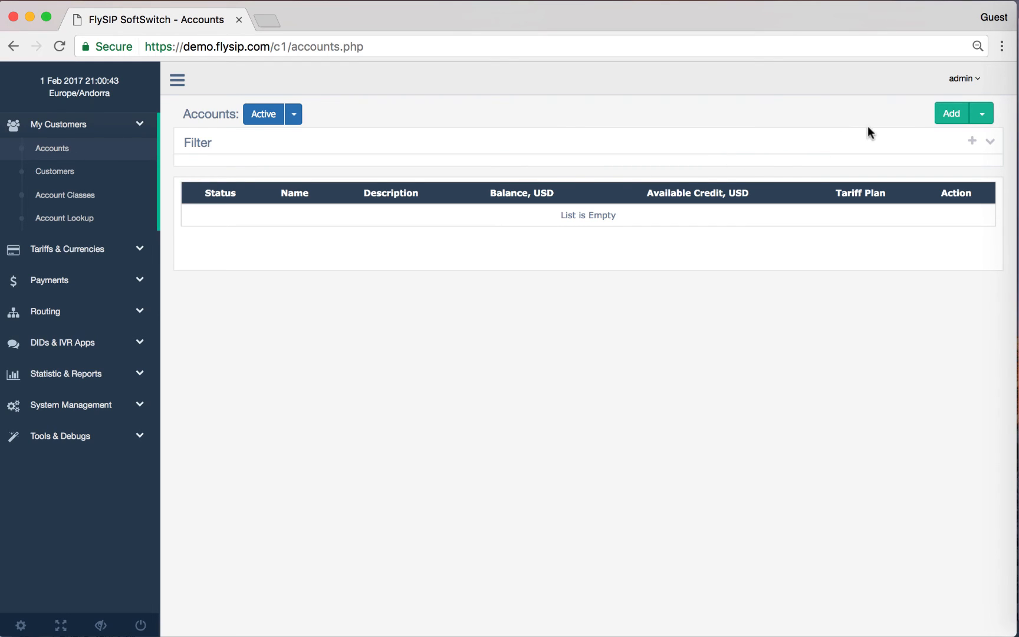
left_click(950, 114)
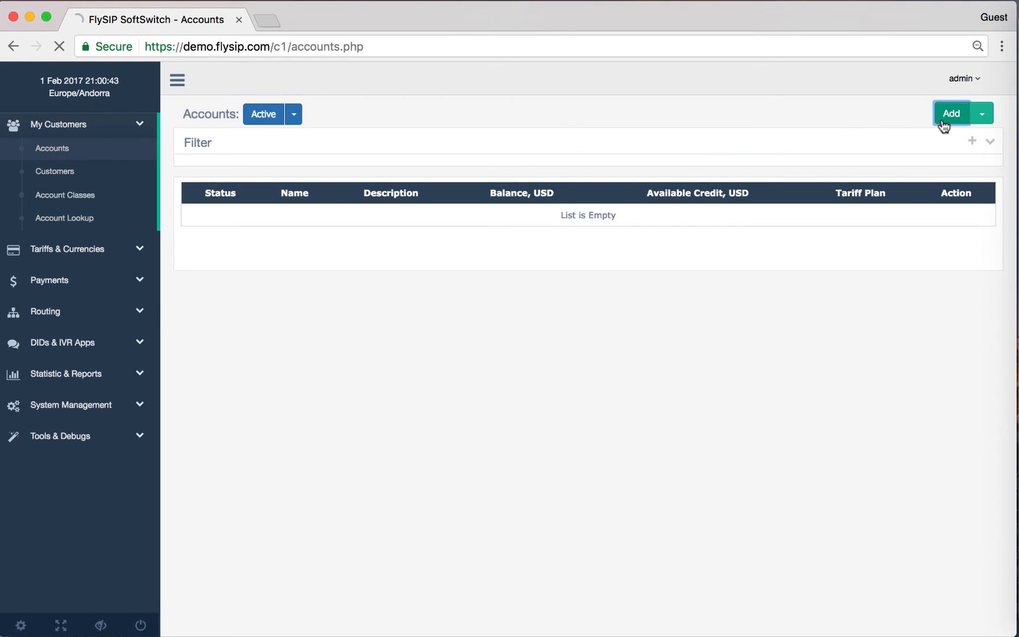
left_click(950, 113)
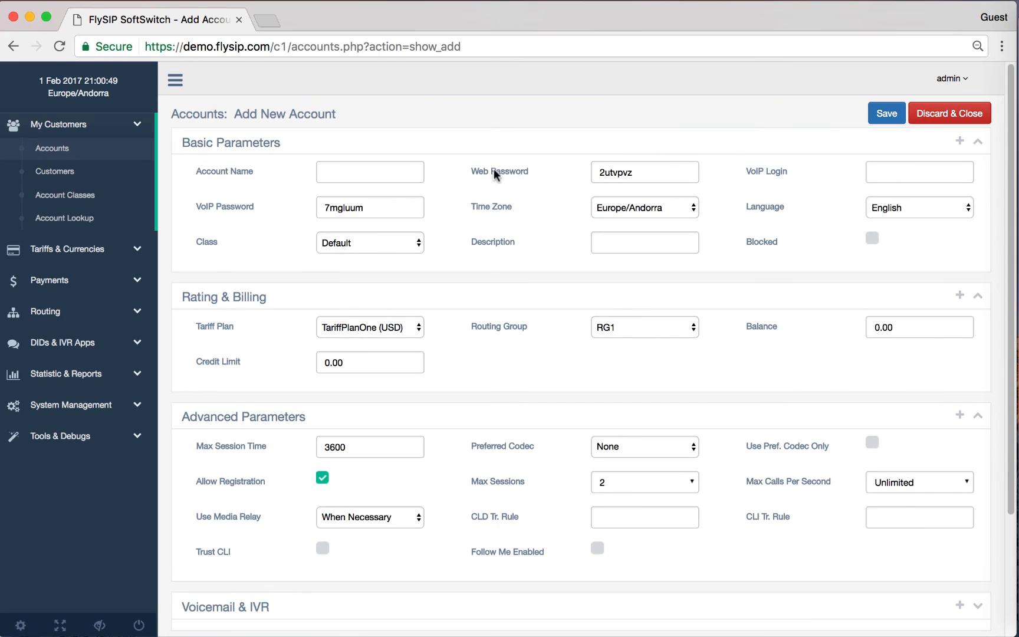
type("tes")
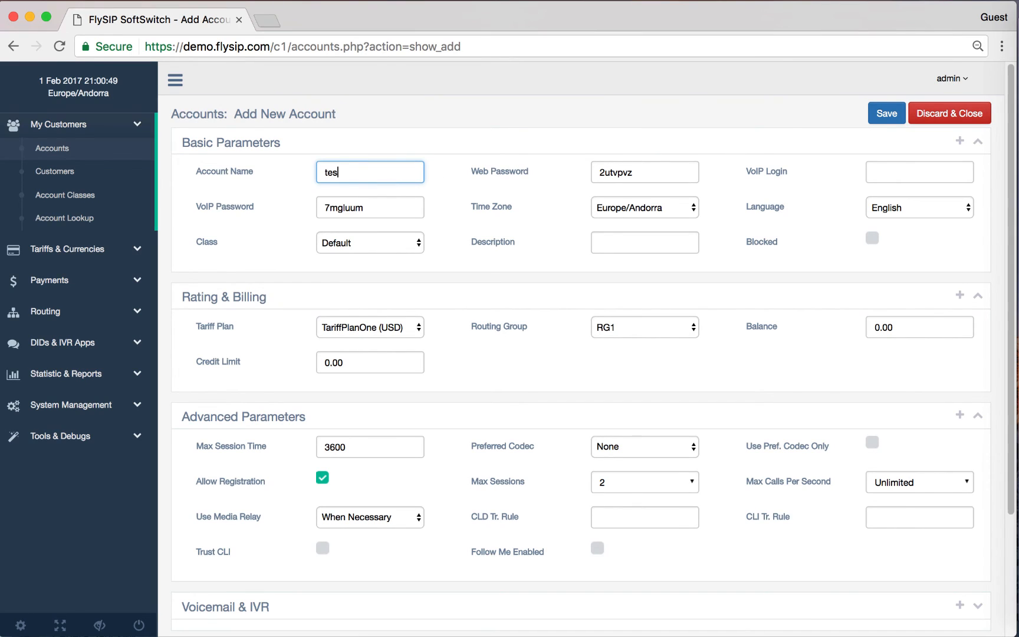
type("call")
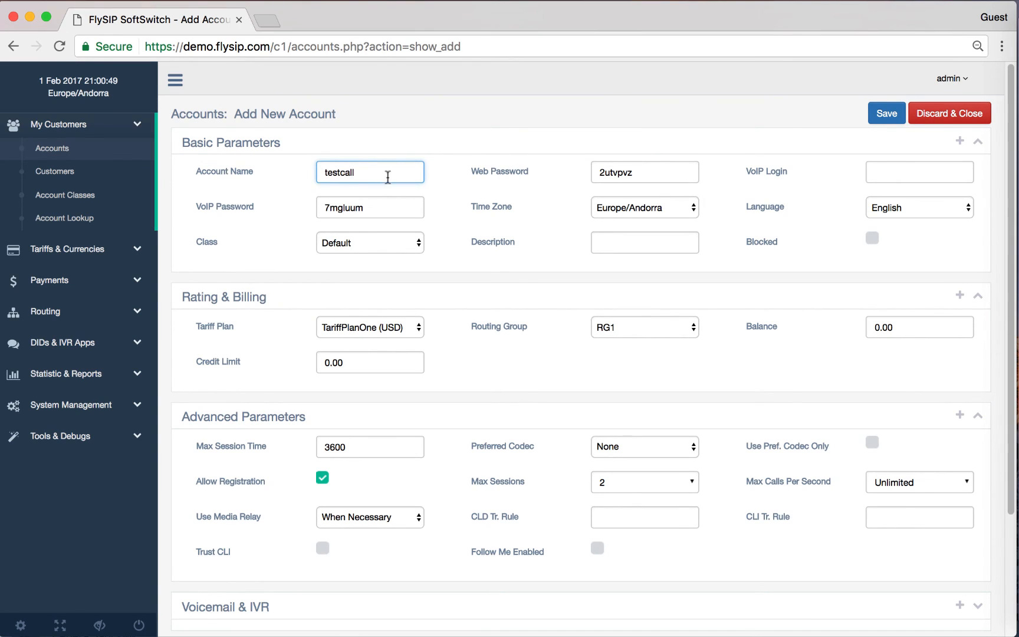
left_click(370, 207)
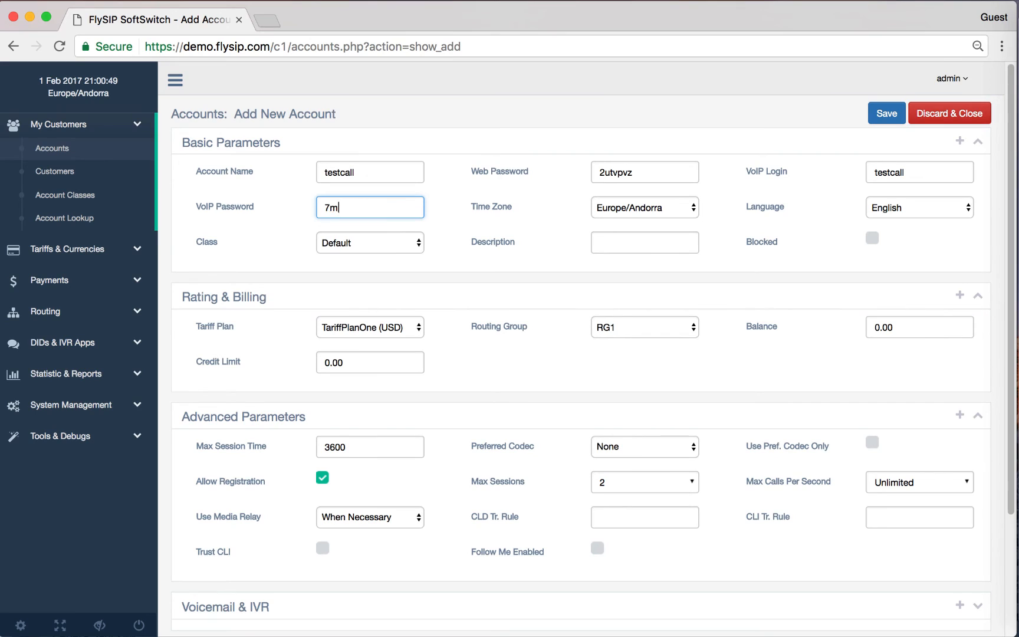
type("testca")
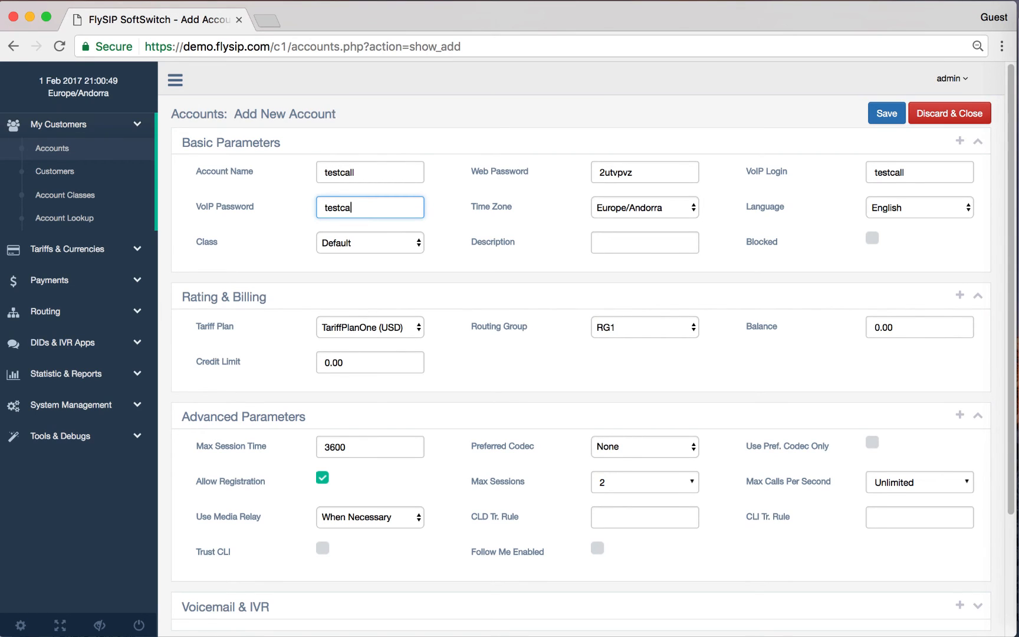
left_click(369, 326)
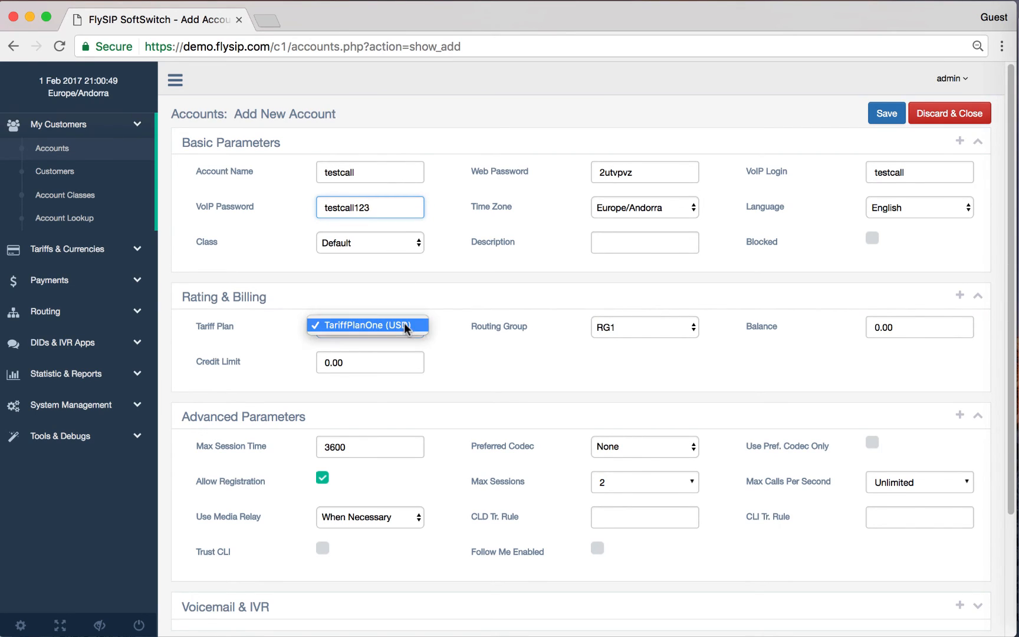
left_click(368, 325)
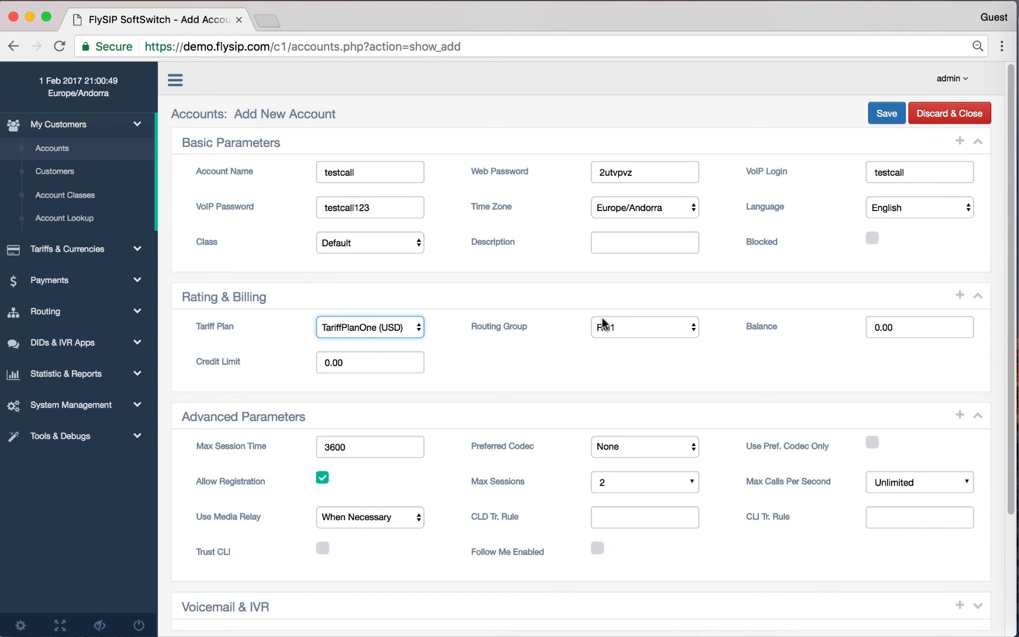
left_click(643, 326)
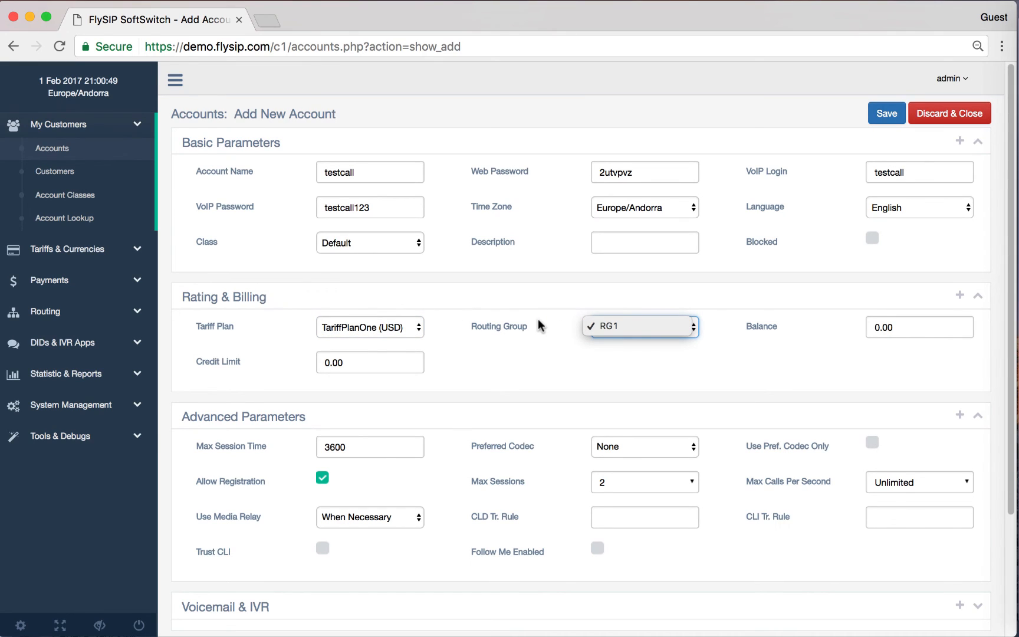
left_click(638, 326)
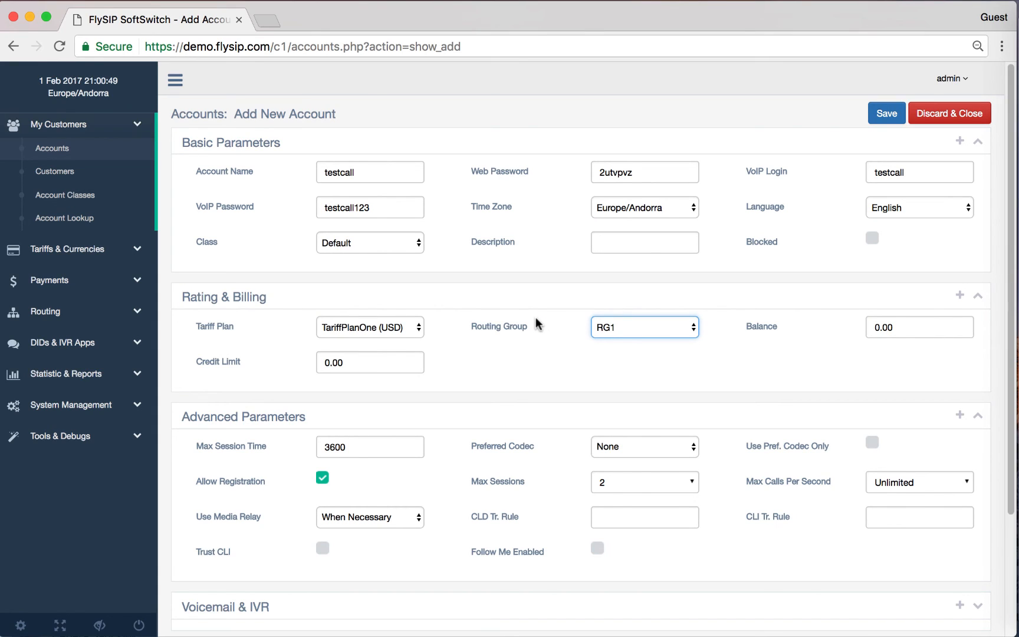
mouse_move(451, 355)
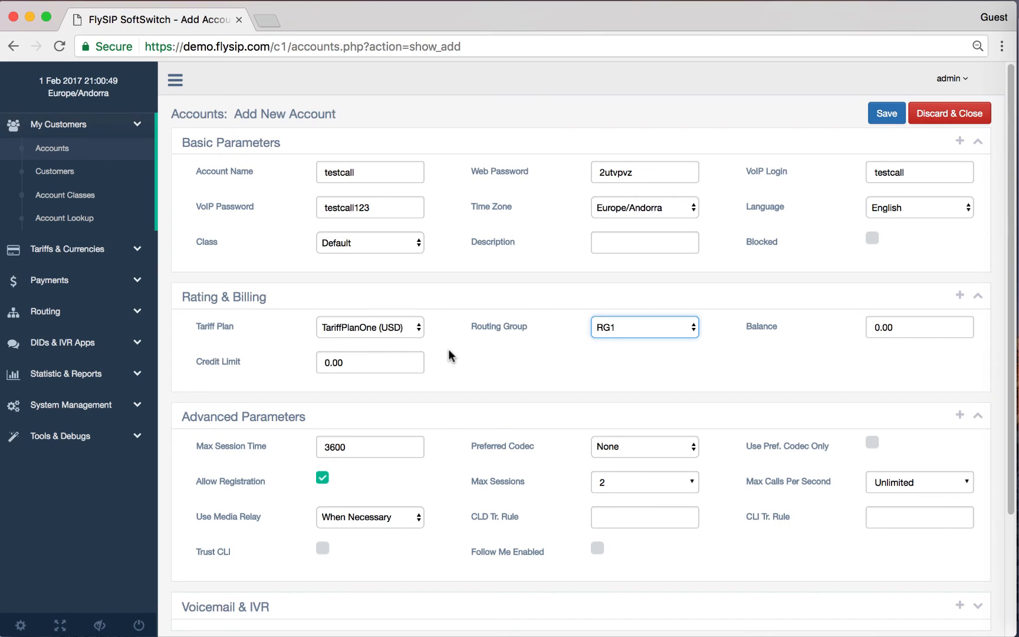
- Set credit limit 100.00 and maximum sessions 10, then save the account
left_click(369, 362)
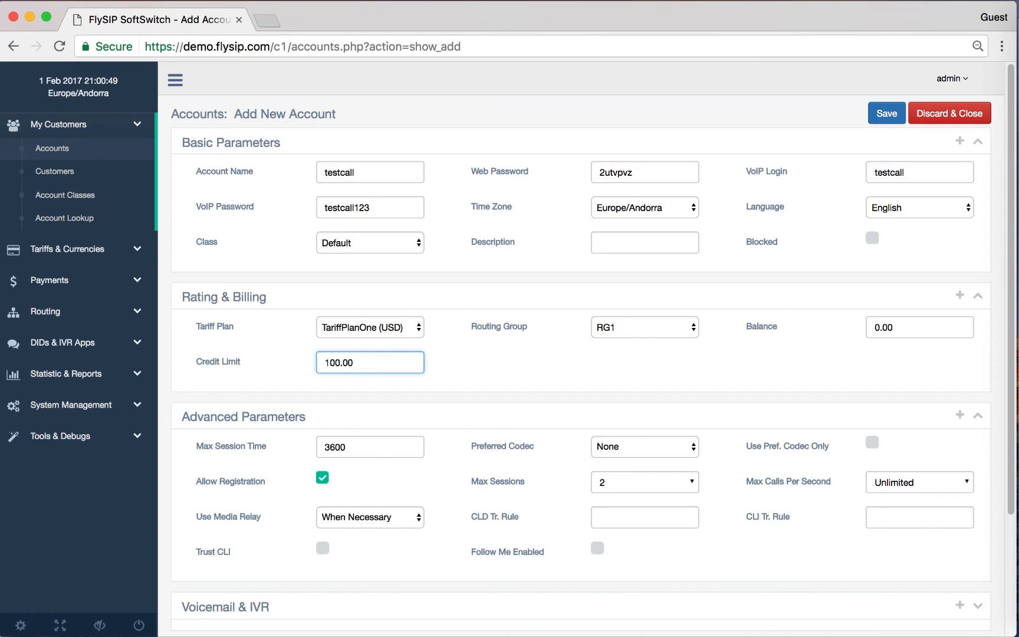
left_click(644, 481)
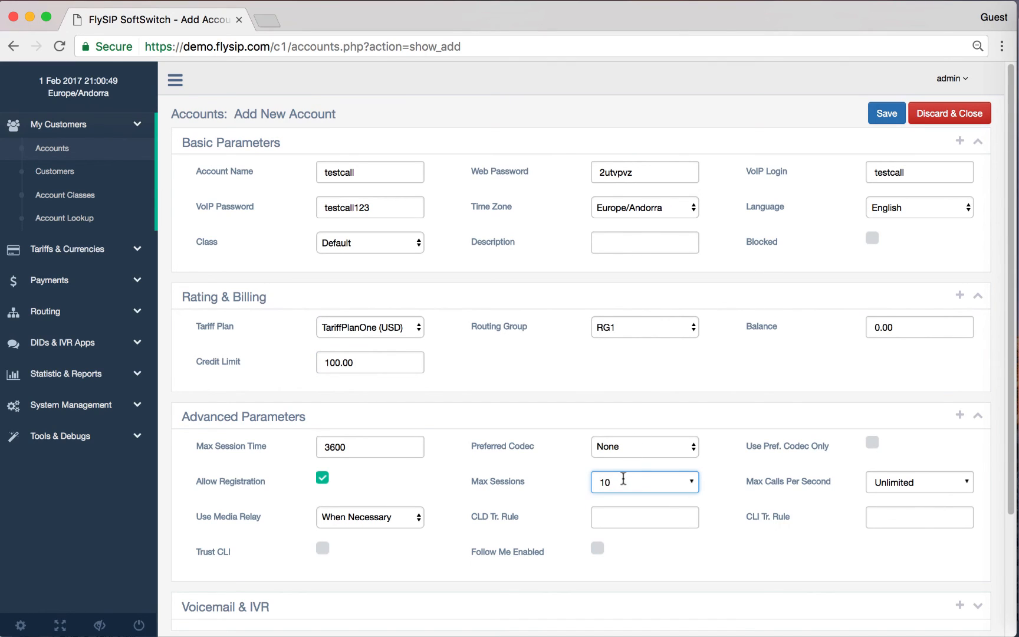
mouse_move(961, 419)
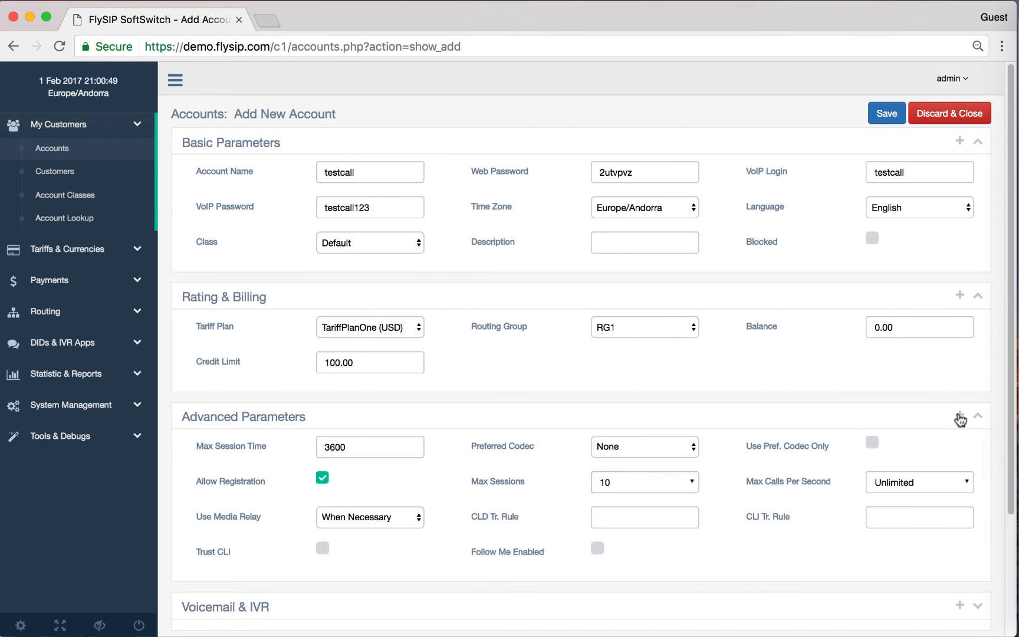
left_click(961, 295)
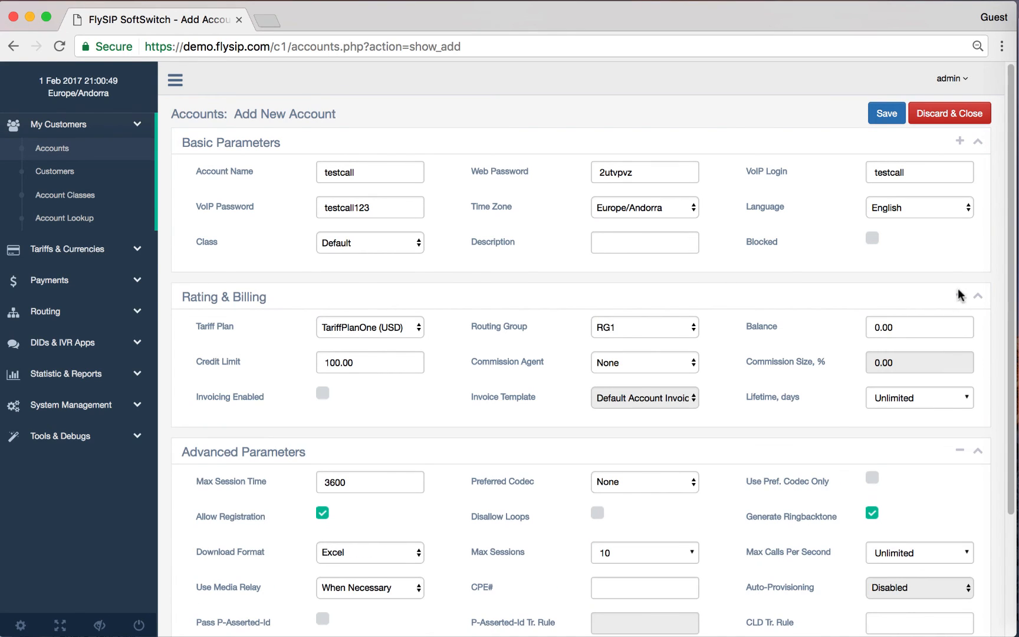
left_click(885, 112)
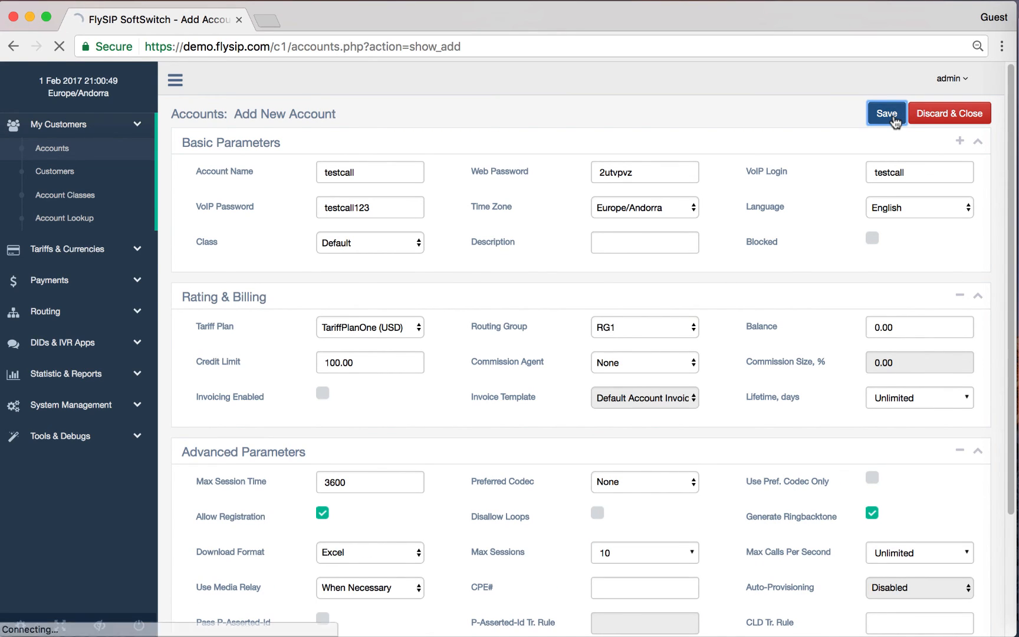
left_click(886, 113)
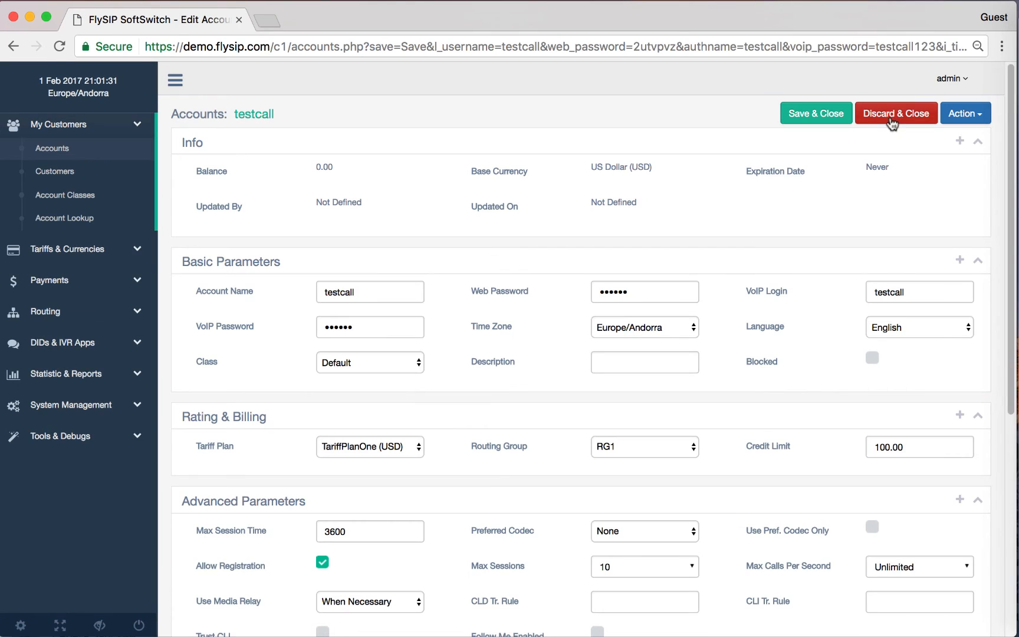
mouse_move(946, 134)
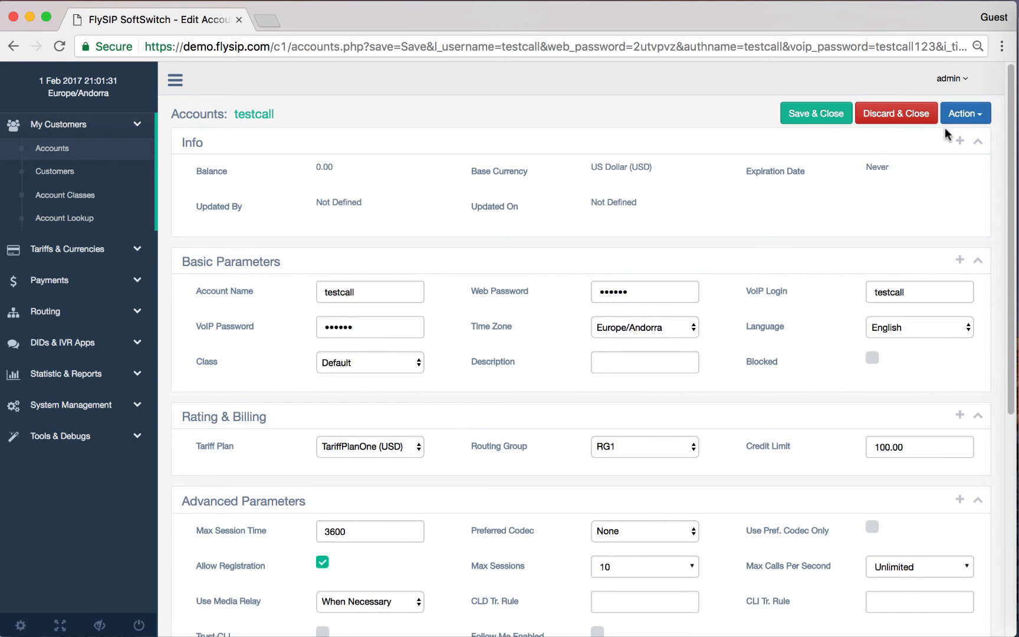
- Open testcall's Authentication Rules and start a new SIP rule
left_click(964, 112)
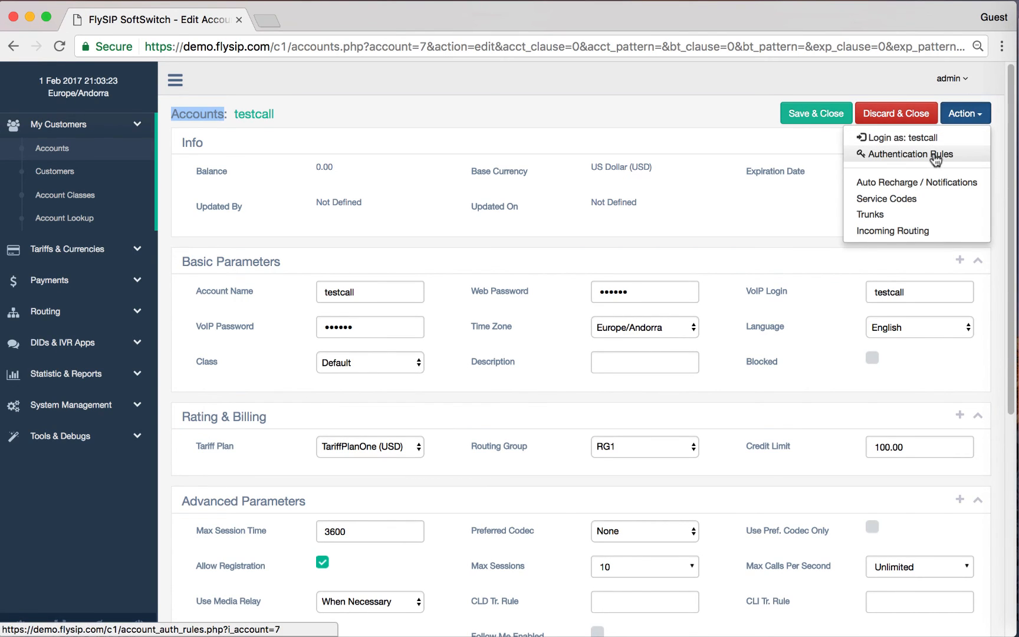
left_click(908, 154)
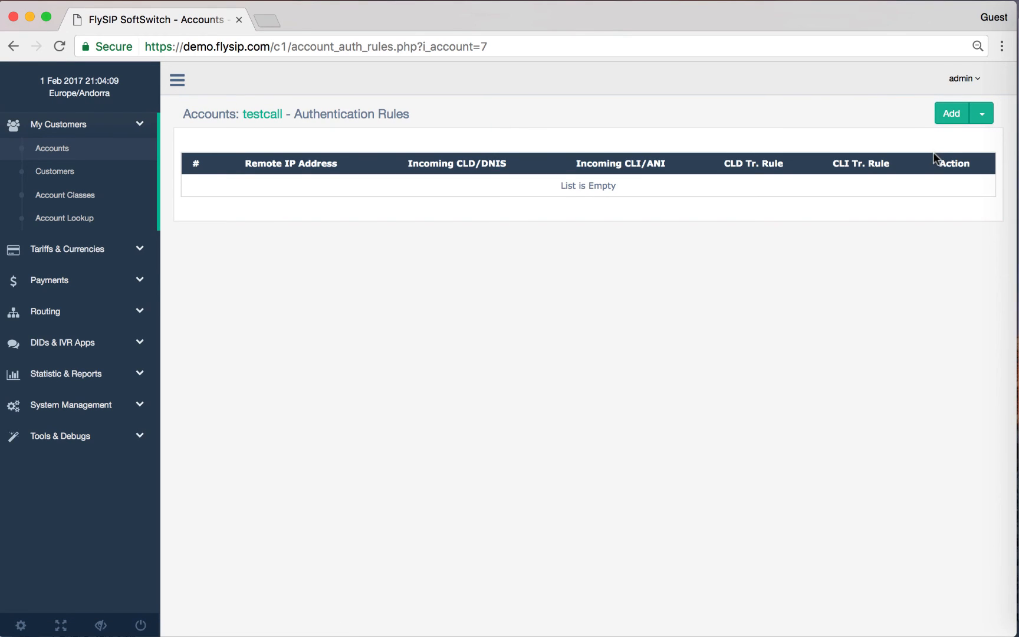
left_click(950, 112)
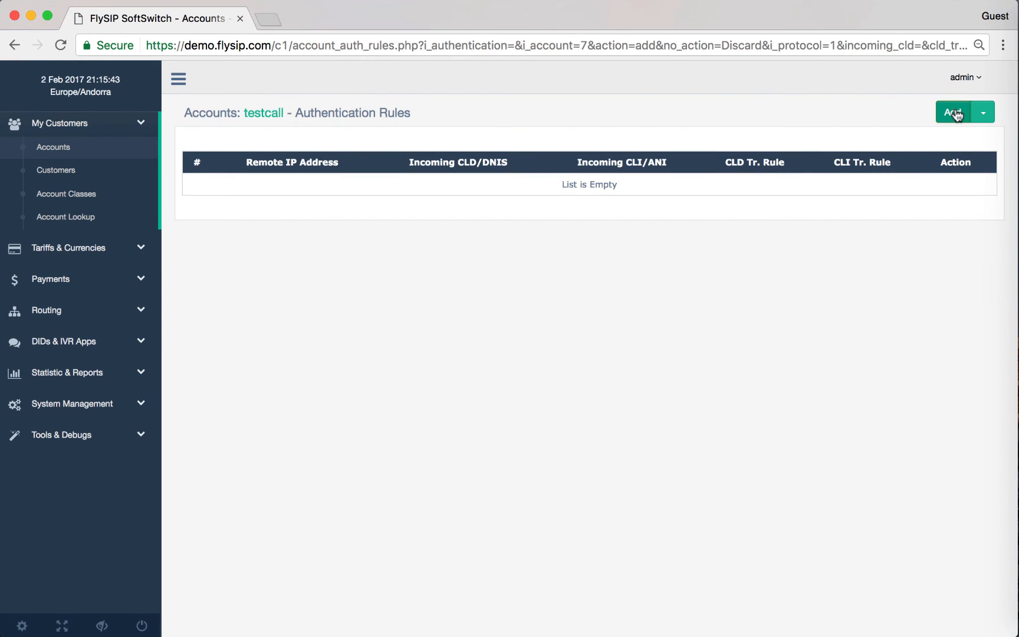
left_click(953, 112)
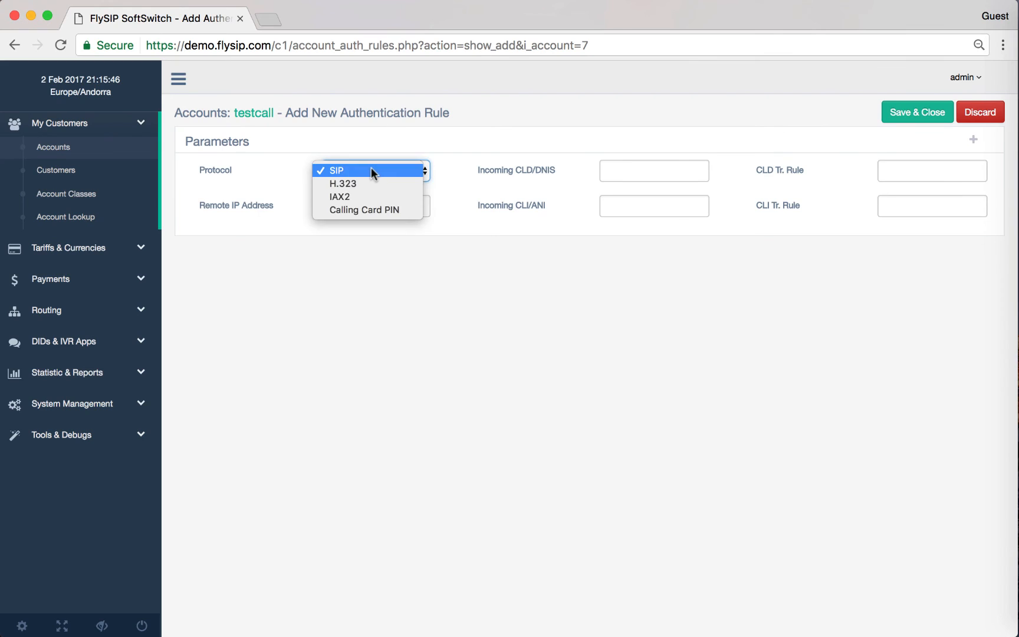
- Enter remote IP 10.10.10.10, incoming CLD 0000* and CLD rule s/^0000//, and save
left_click(335, 170)
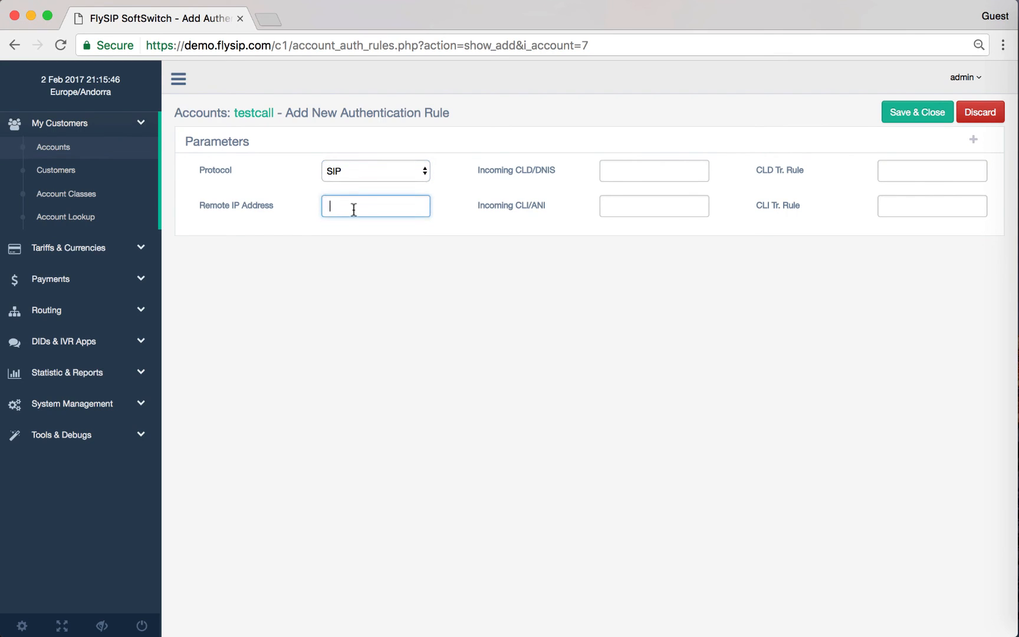
type("10.10.10.1")
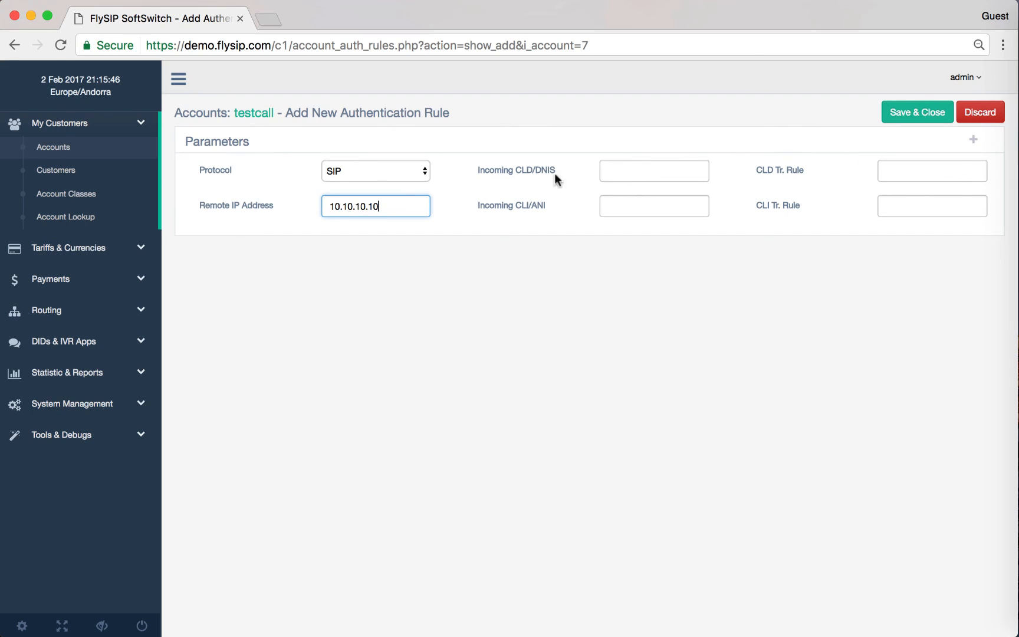
type("000")
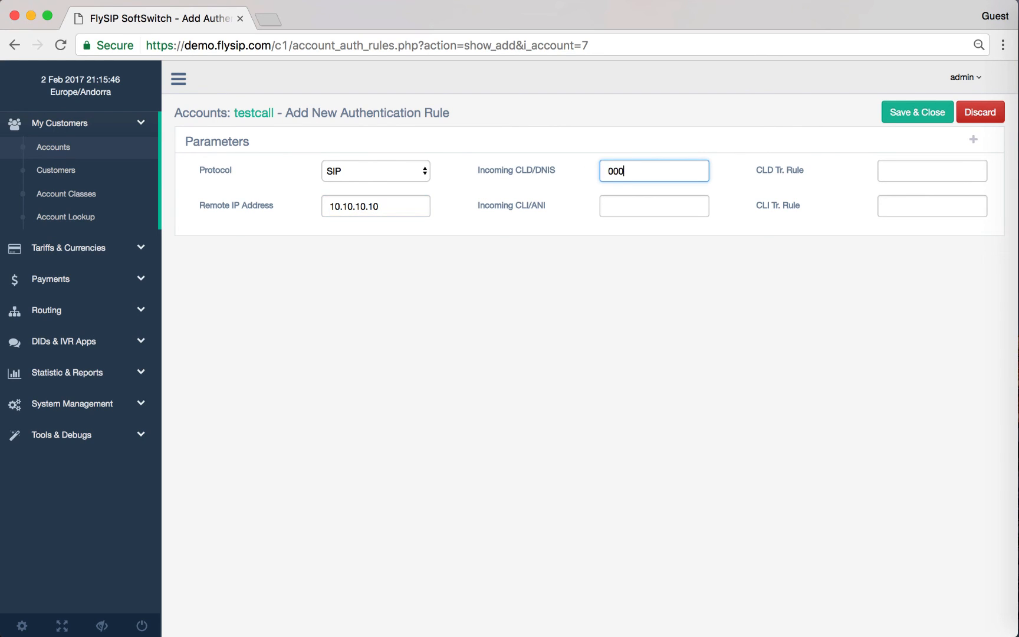
type("0*")
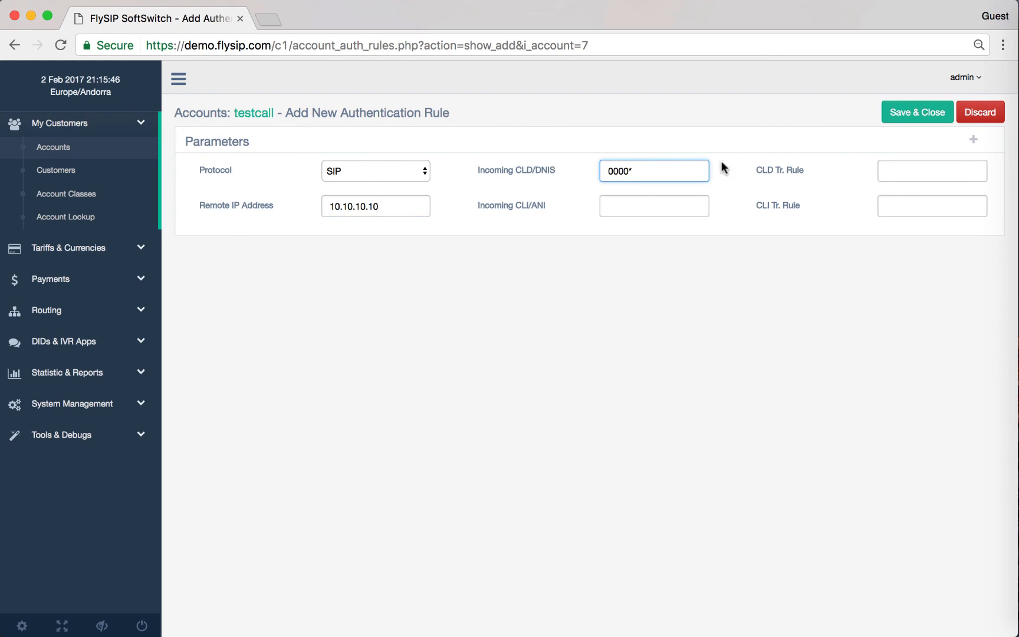
type("s/")
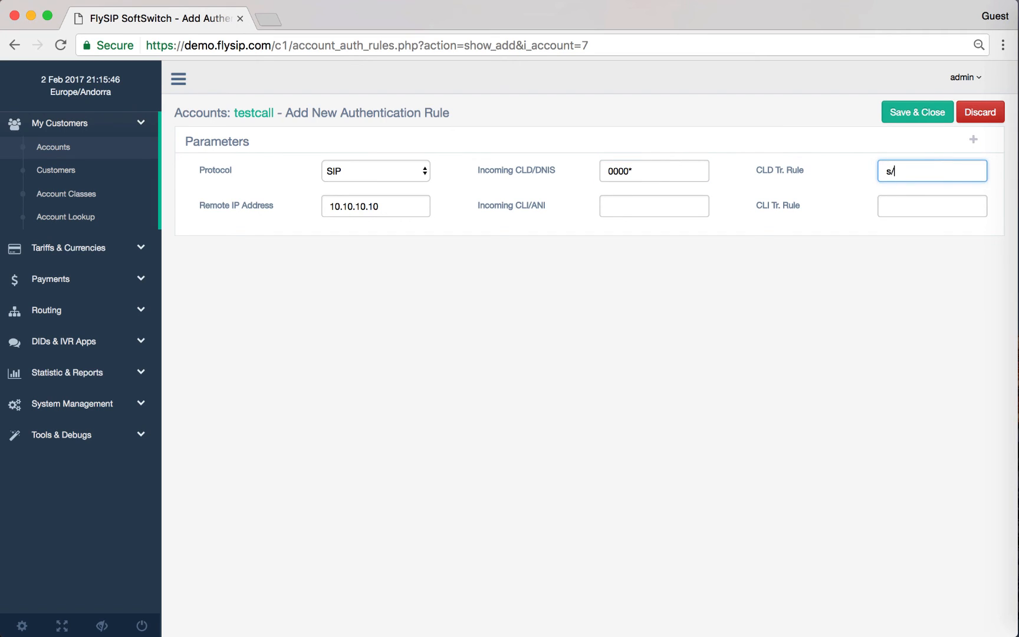
type("^0000//")
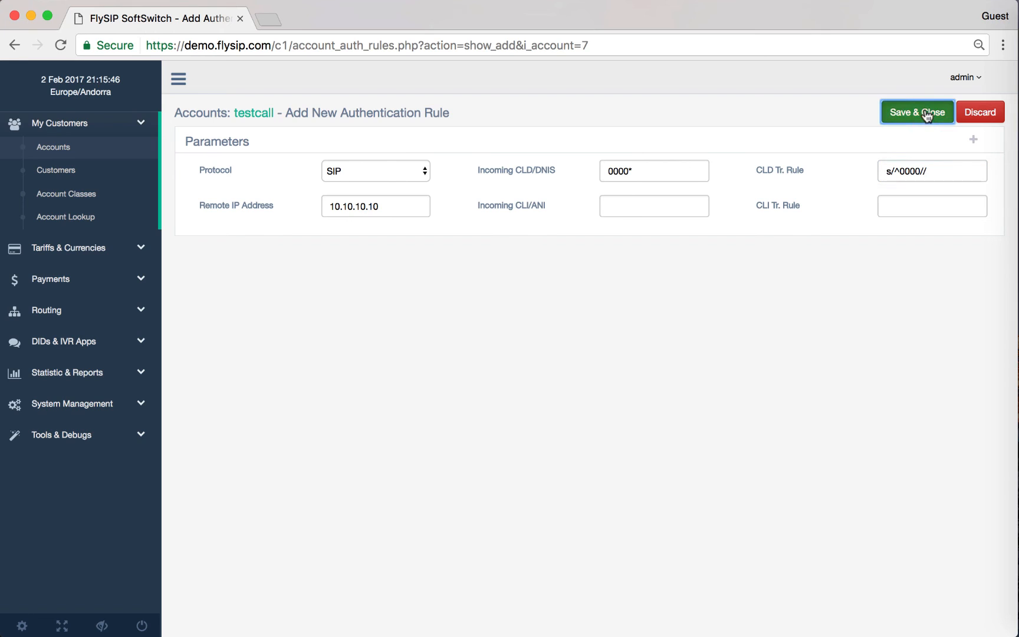
left_click(916, 112)
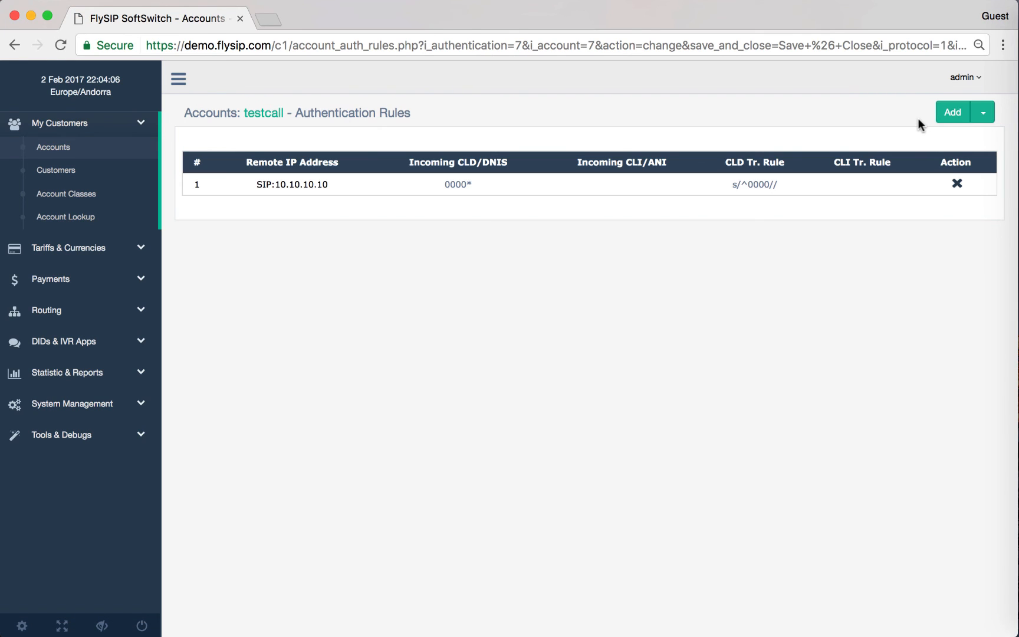
mouse_move(886, 155)
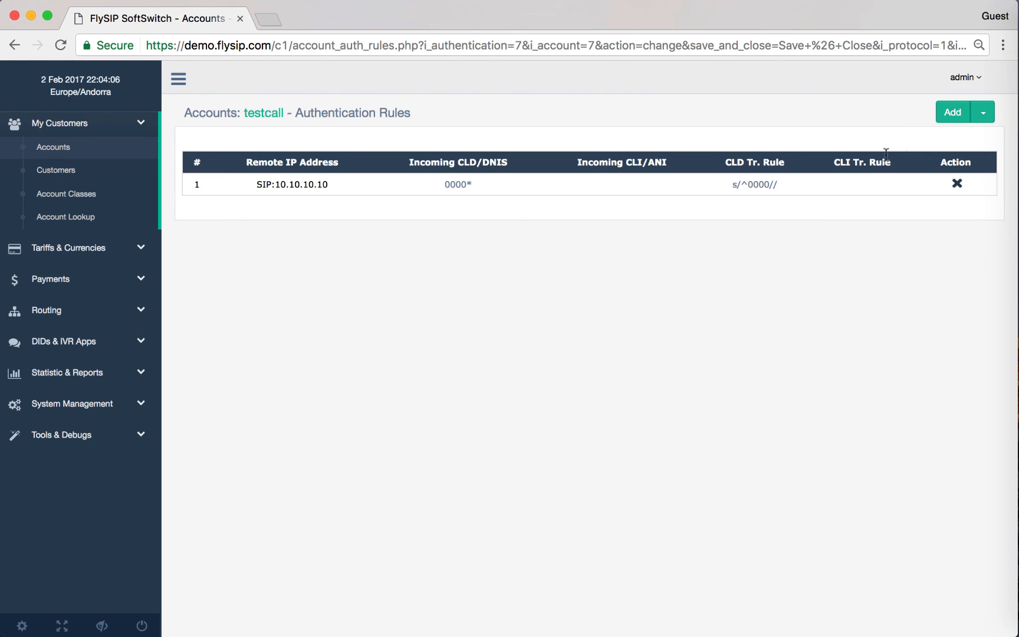
mouse_move(770, 273)
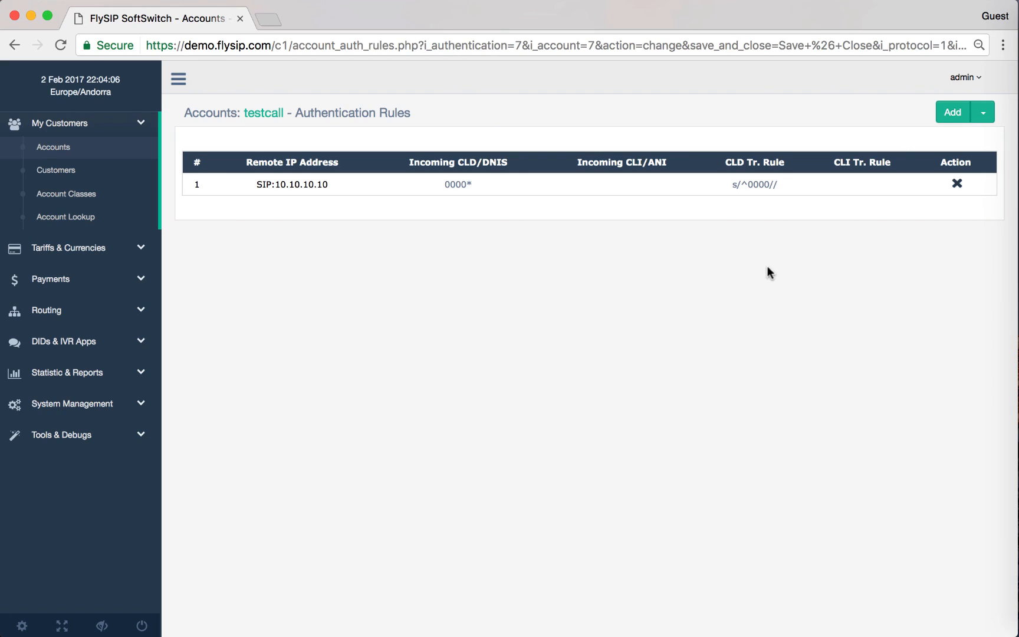
mouse_move(706, 297)
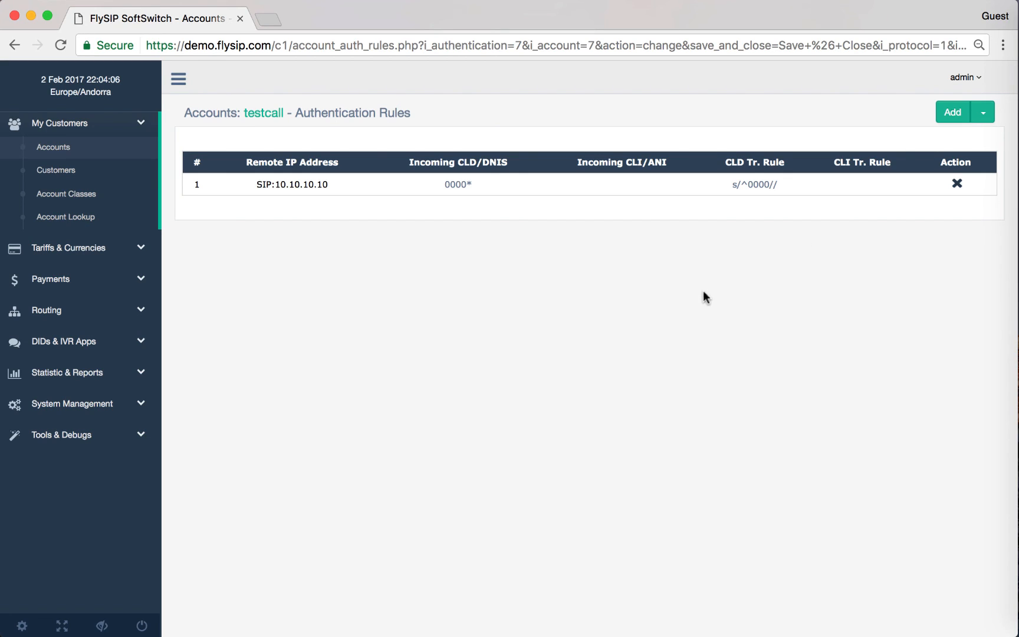
mouse_move(557, 355)
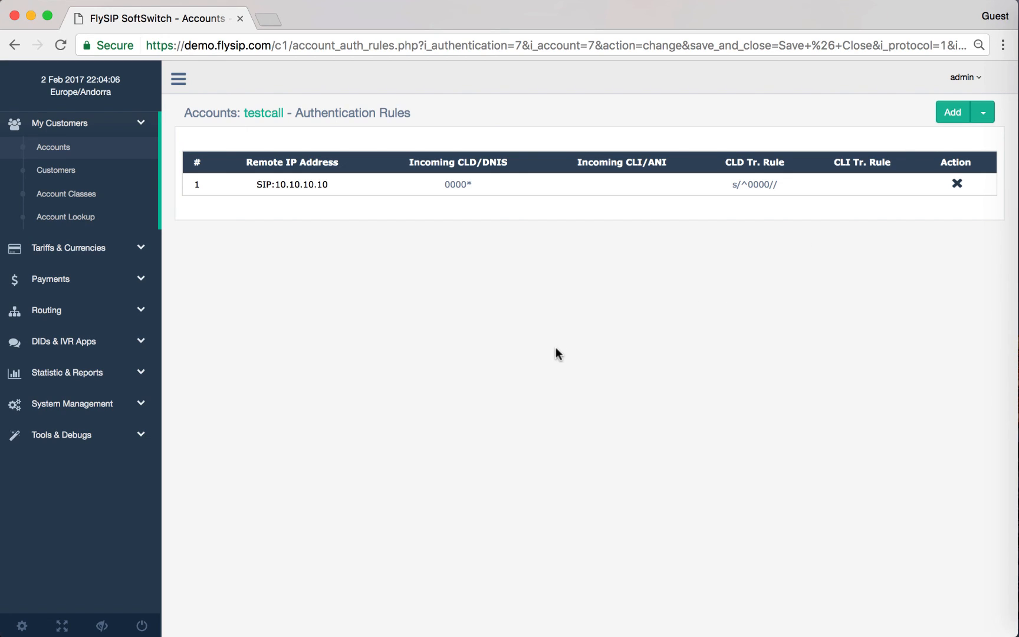
mouse_move(318, 414)
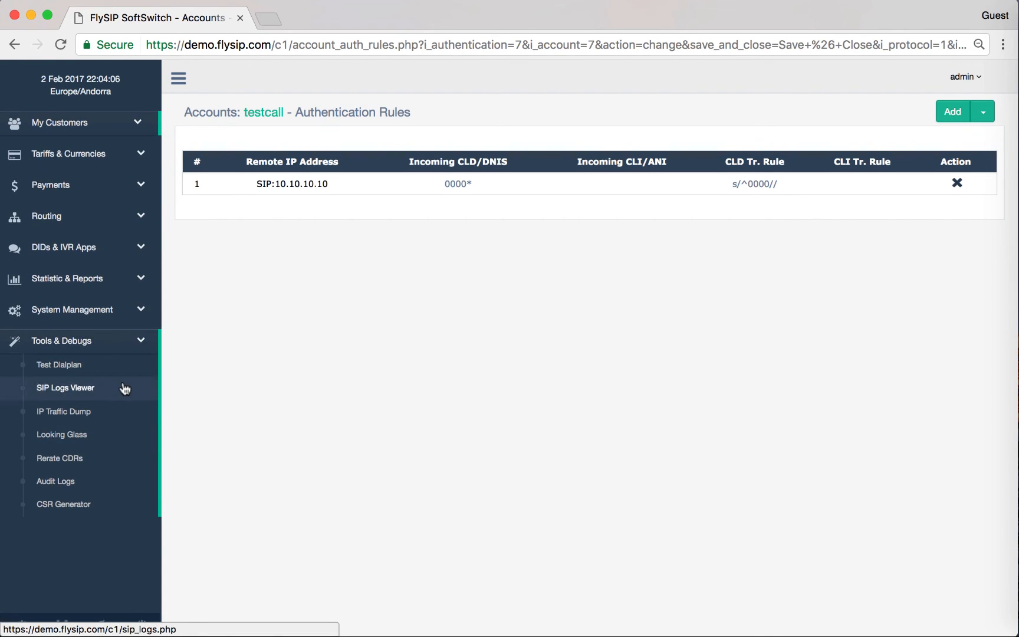
left_click(59, 365)
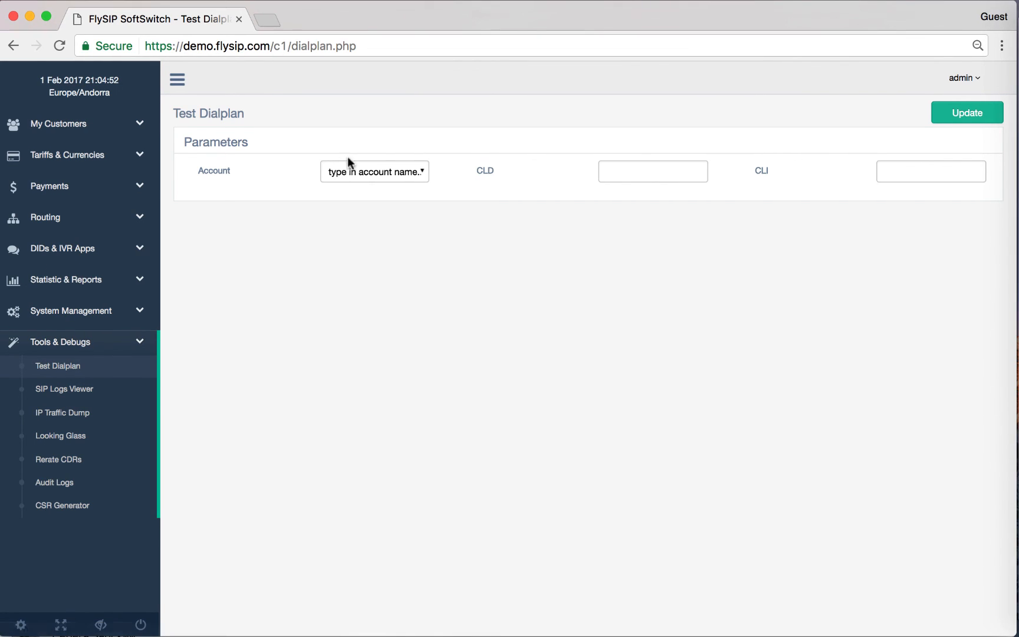
left_click(374, 170)
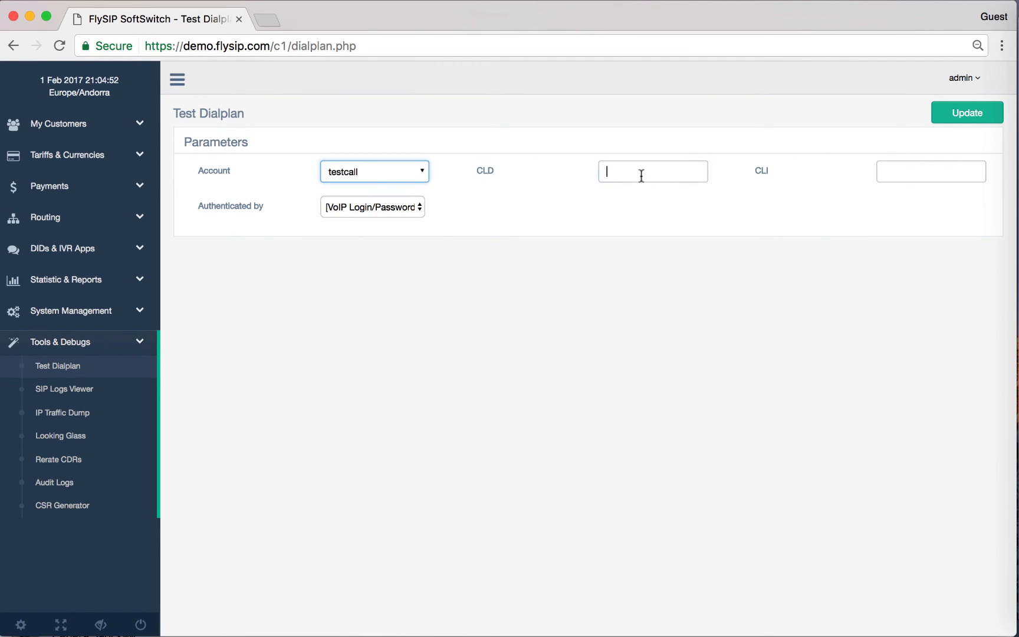
type("18551")
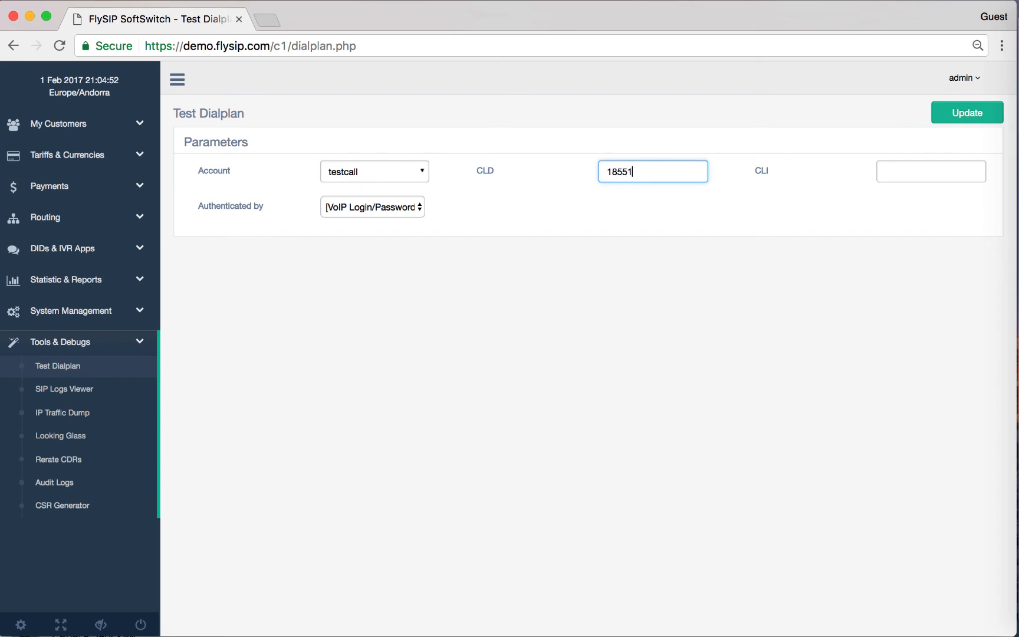
type("234567")
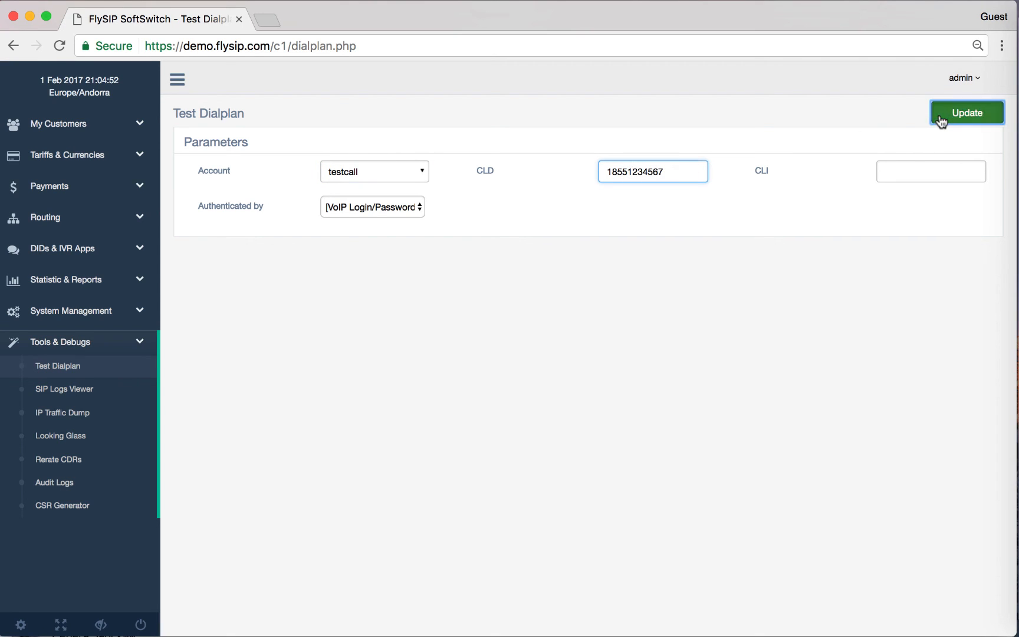
left_click(966, 113)
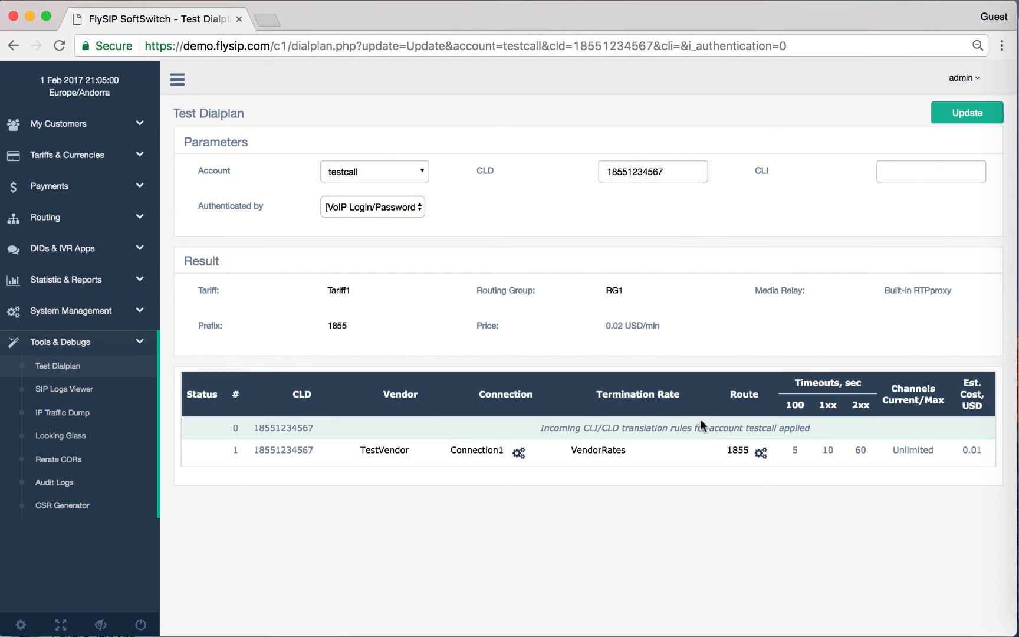
mouse_move(587, 253)
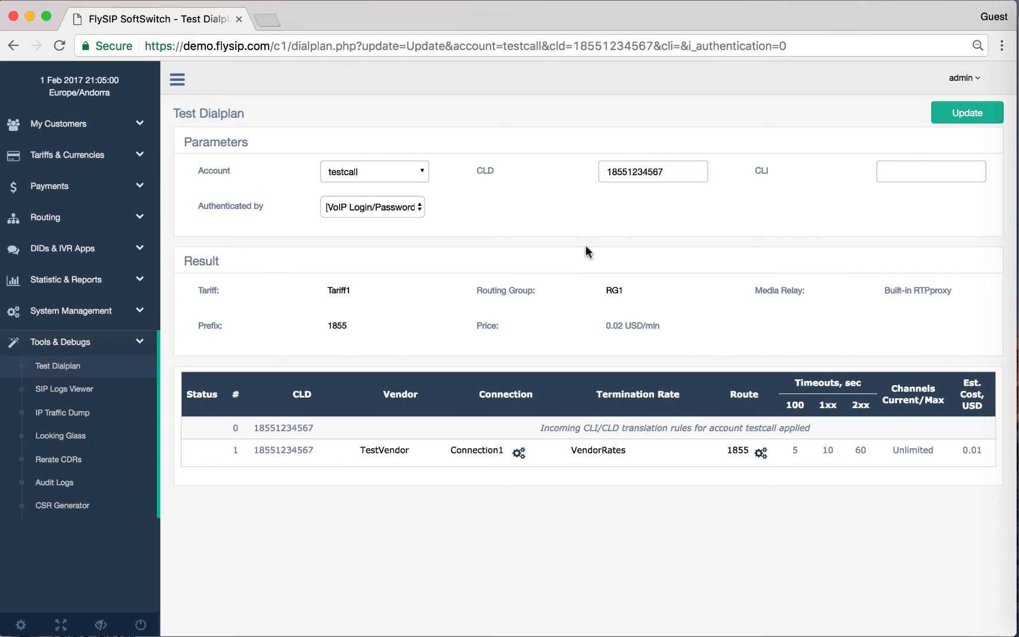
mouse_move(269, 25)
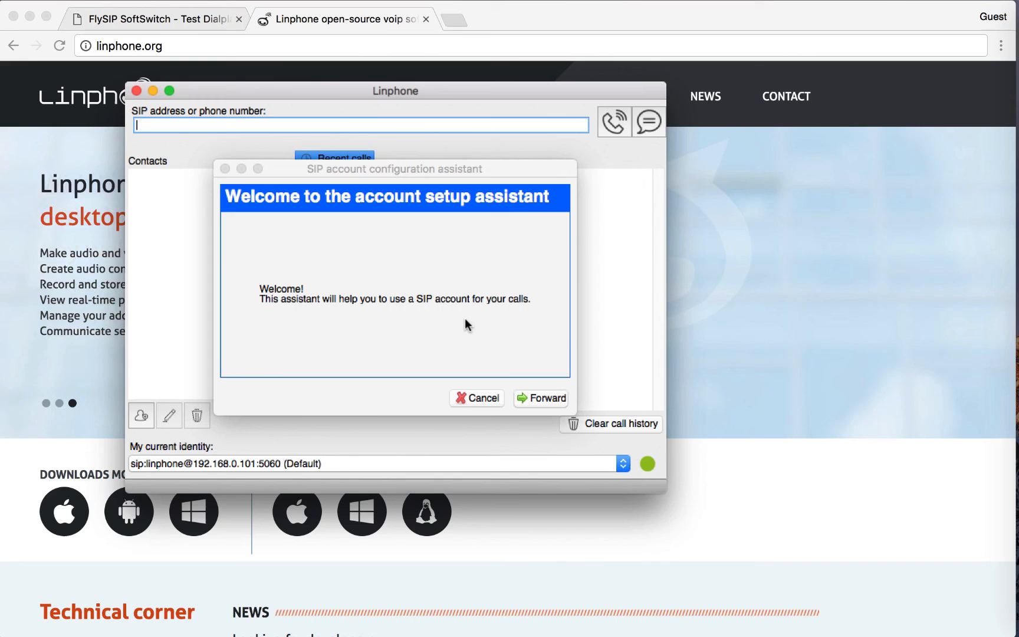
- Enter username testcall, a password and the FlySIP demo domain in Linphone's assistant, then apply
left_click(546, 398)
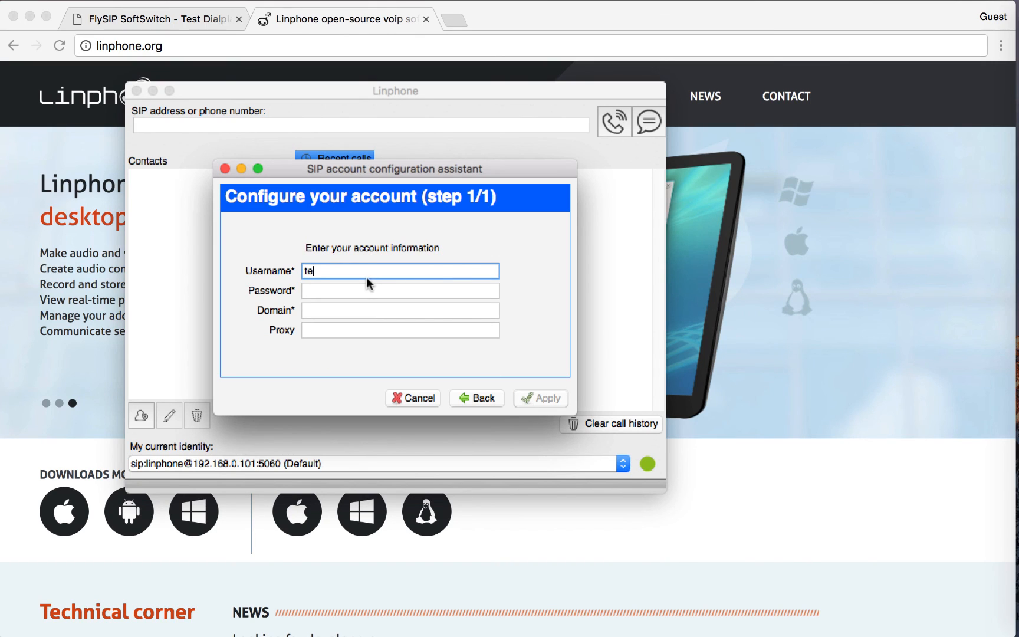
type("stcall")
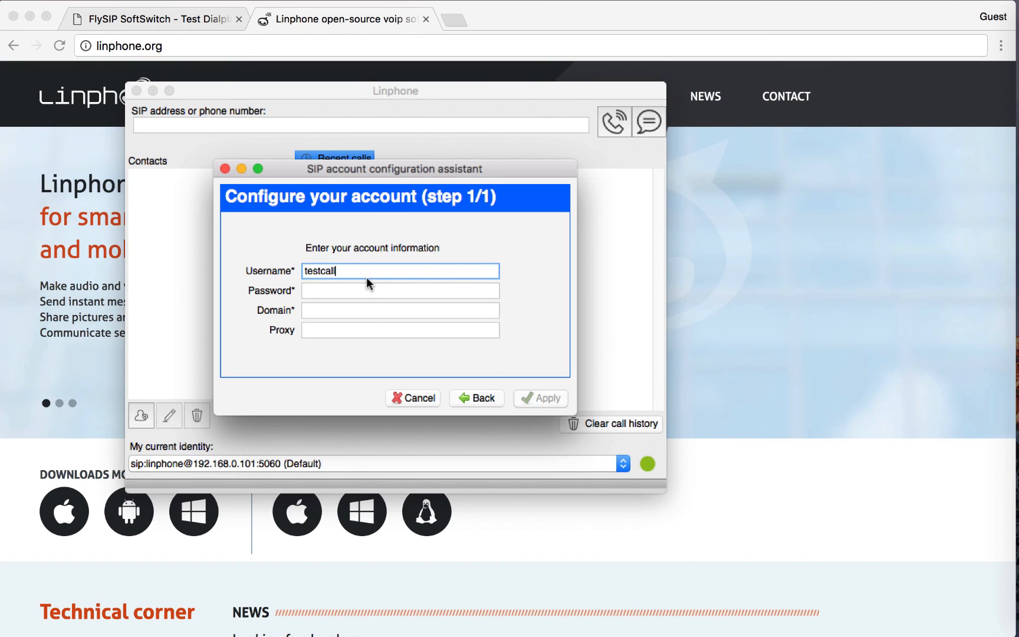
type("password")
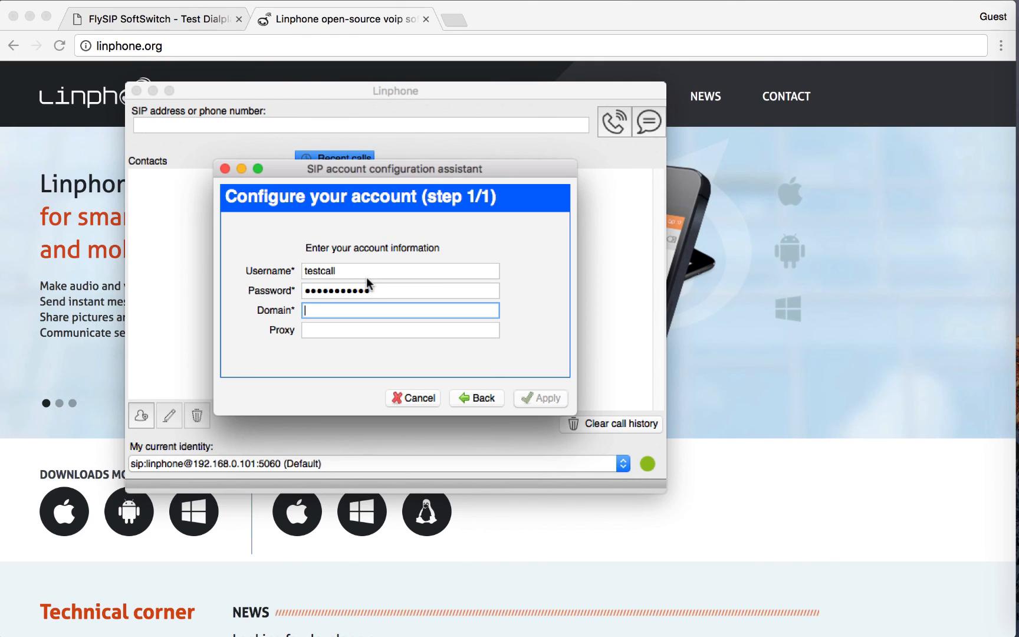
type("demo.fi")
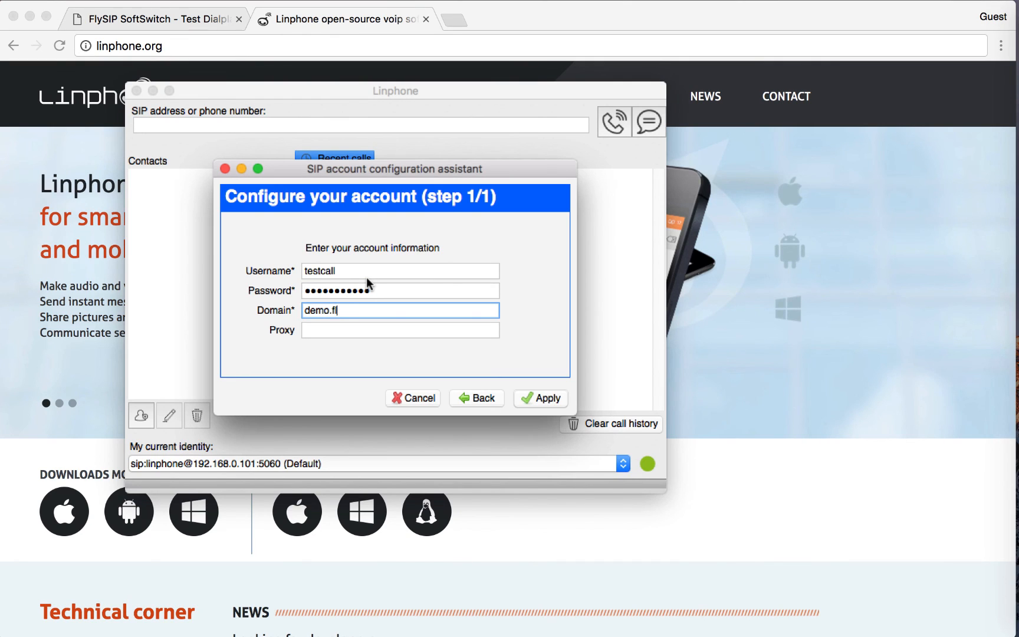
type("lysip.")
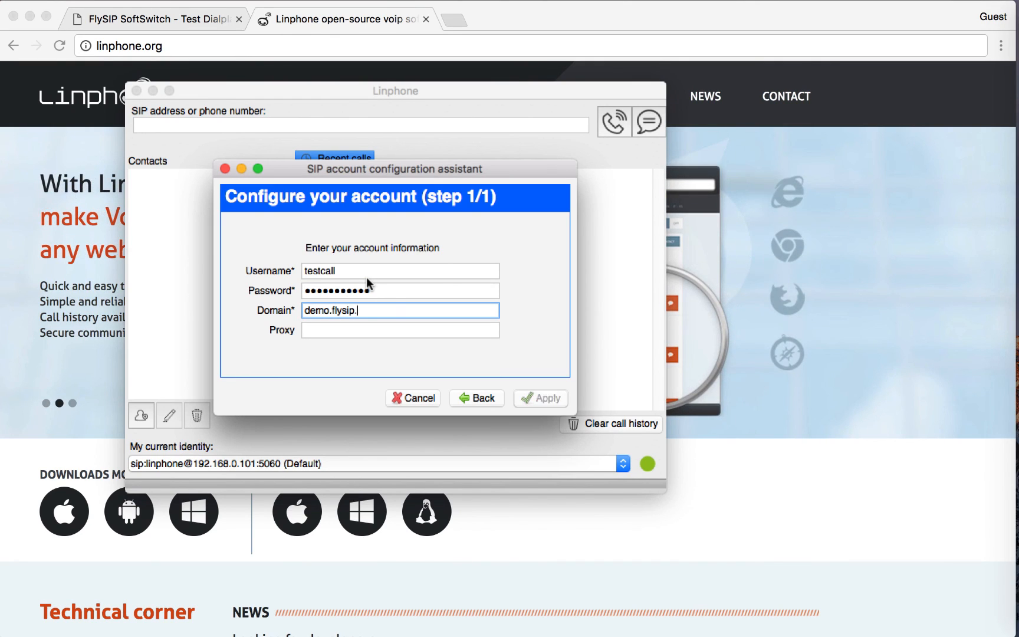
left_click(539, 397)
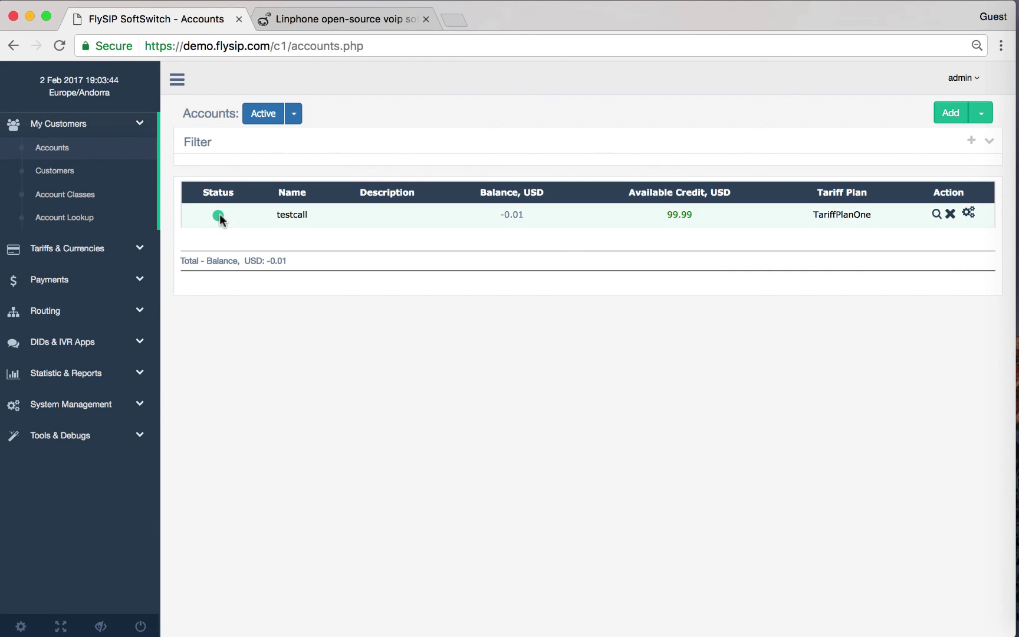
mouse_move(219, 214)
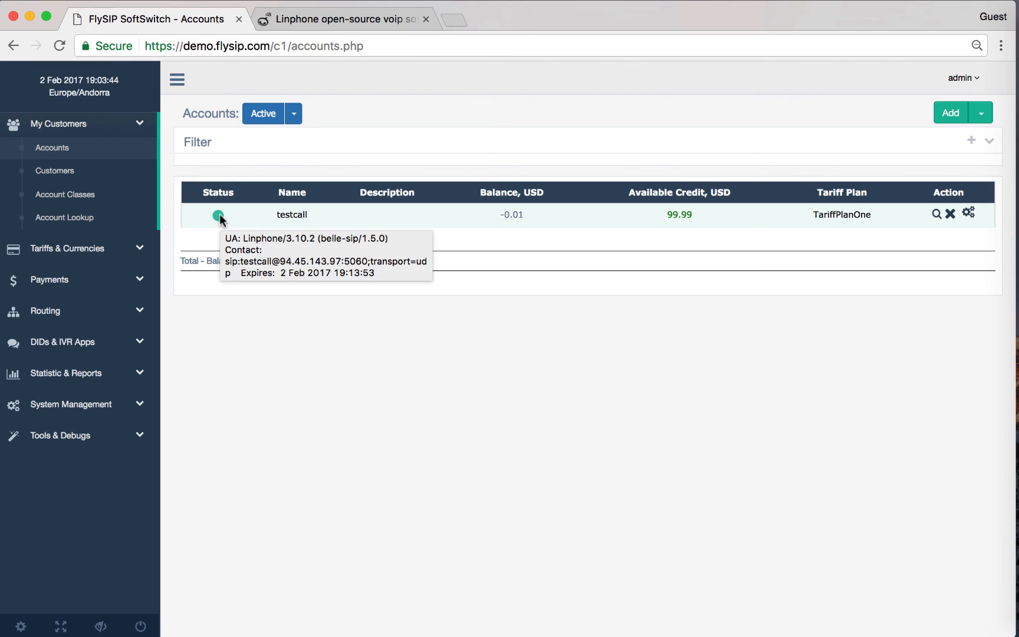
mouse_move(812, 442)
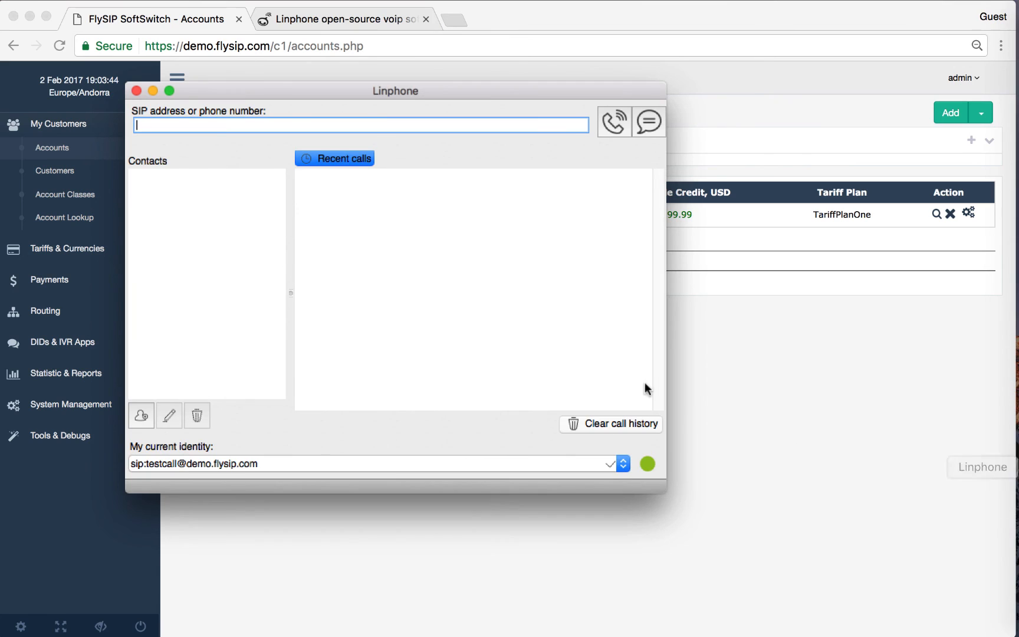
mouse_move(364, 266)
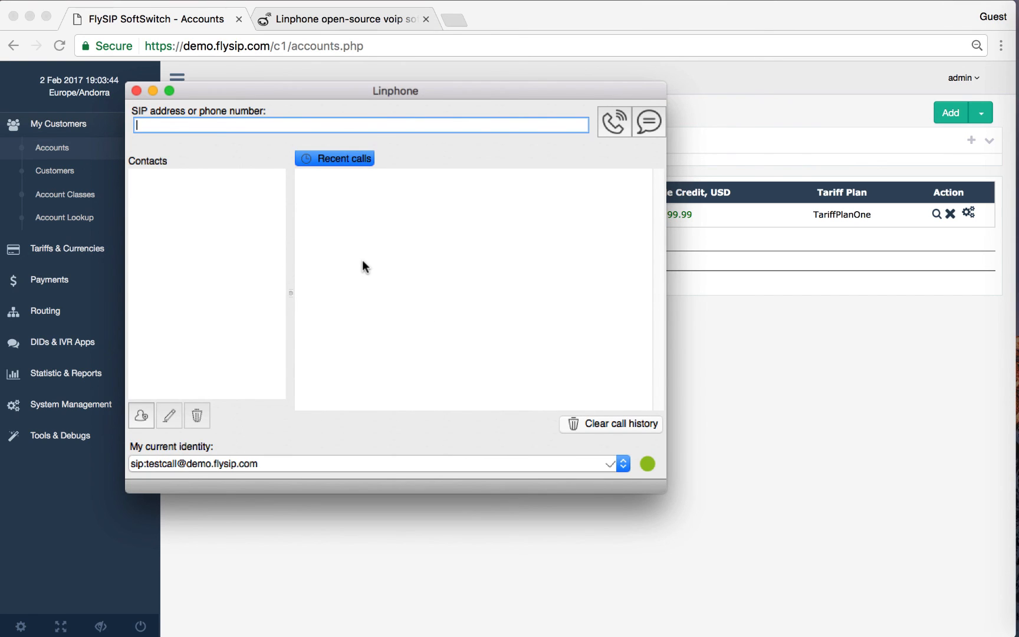
type("18551234")
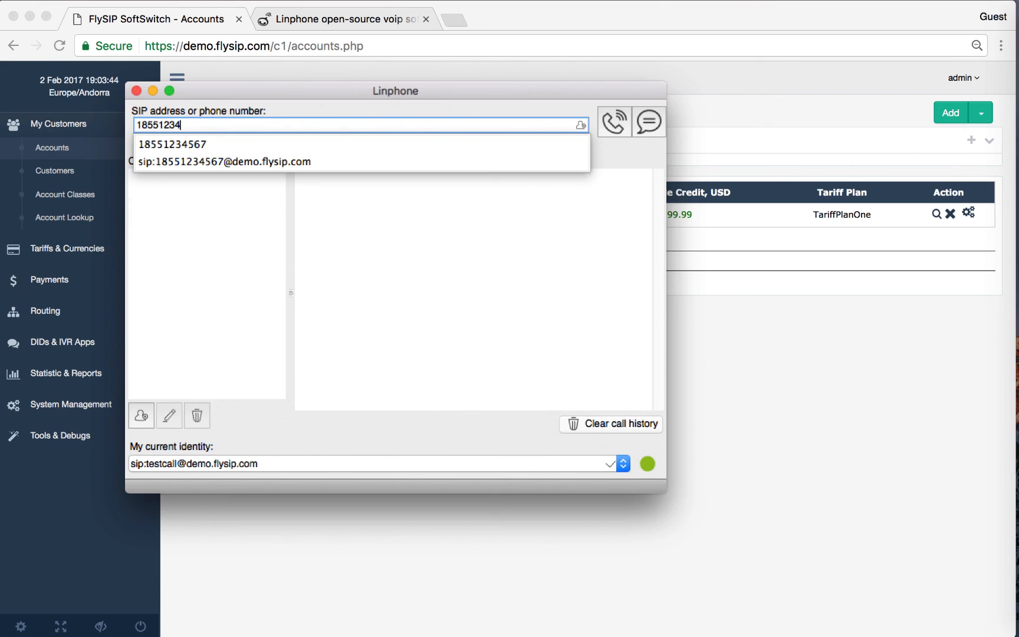
left_click(172, 143)
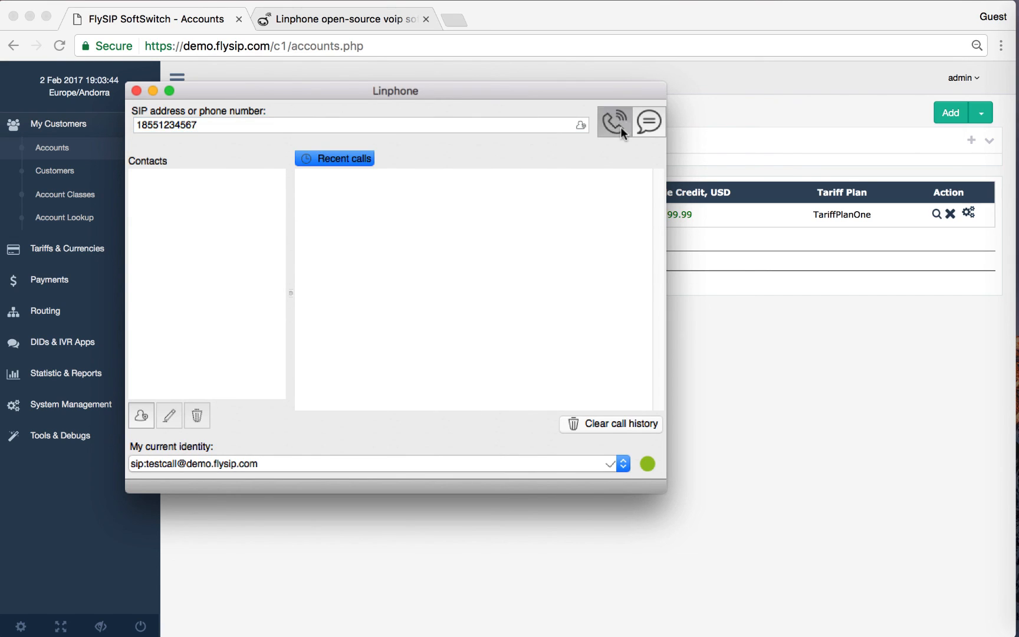
left_click(612, 121)
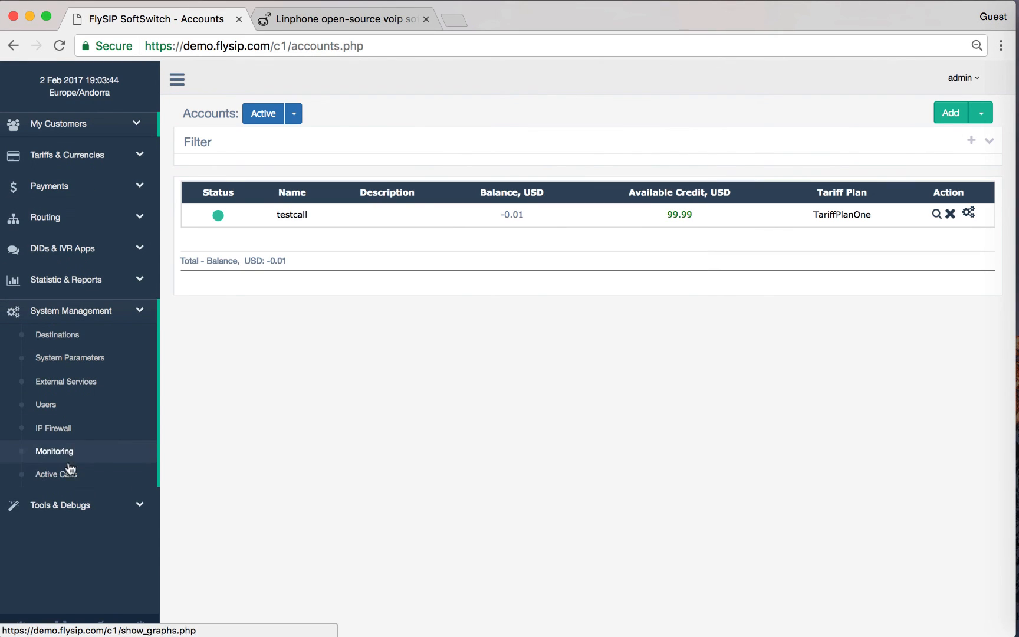
left_click(56, 473)
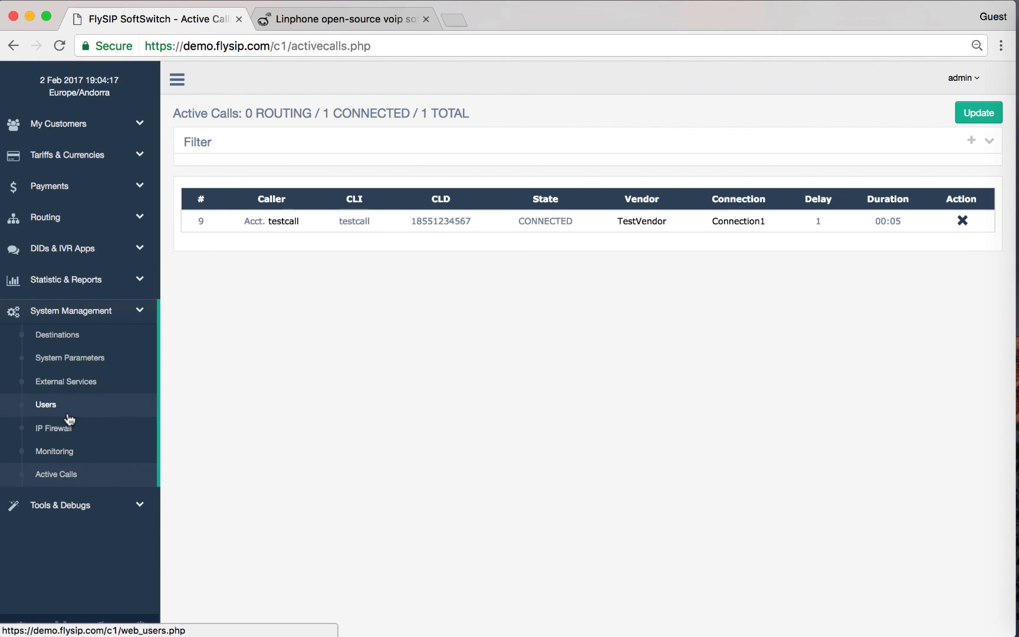
left_click(67, 280)
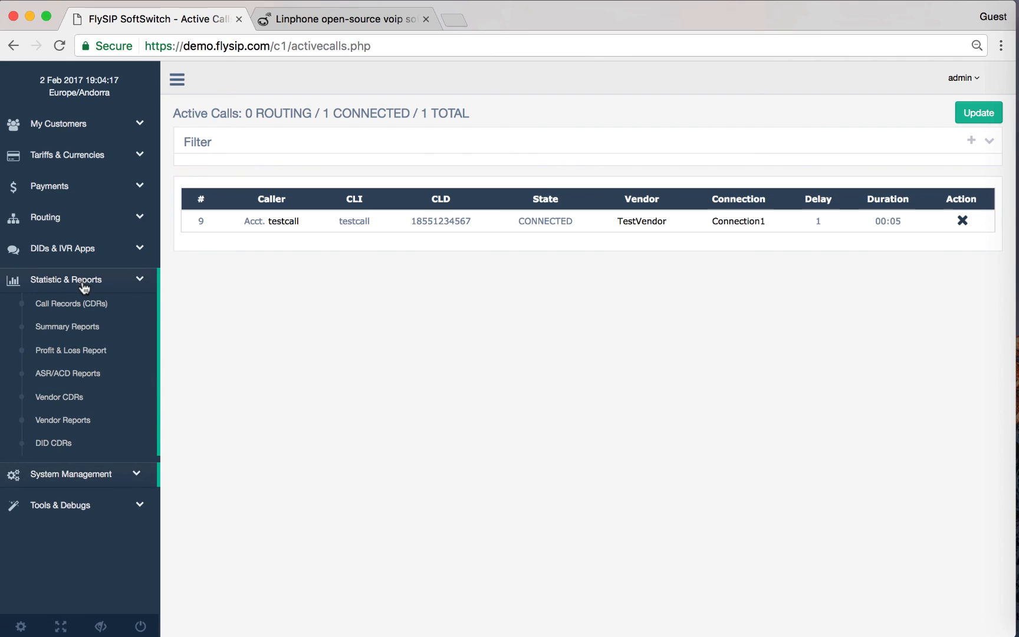
left_click(72, 303)
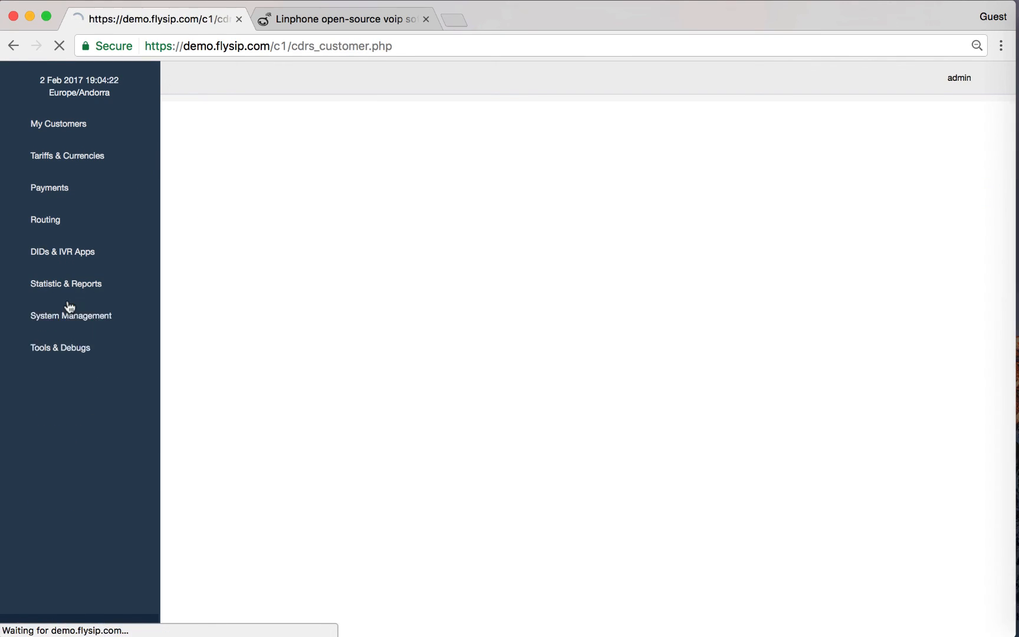